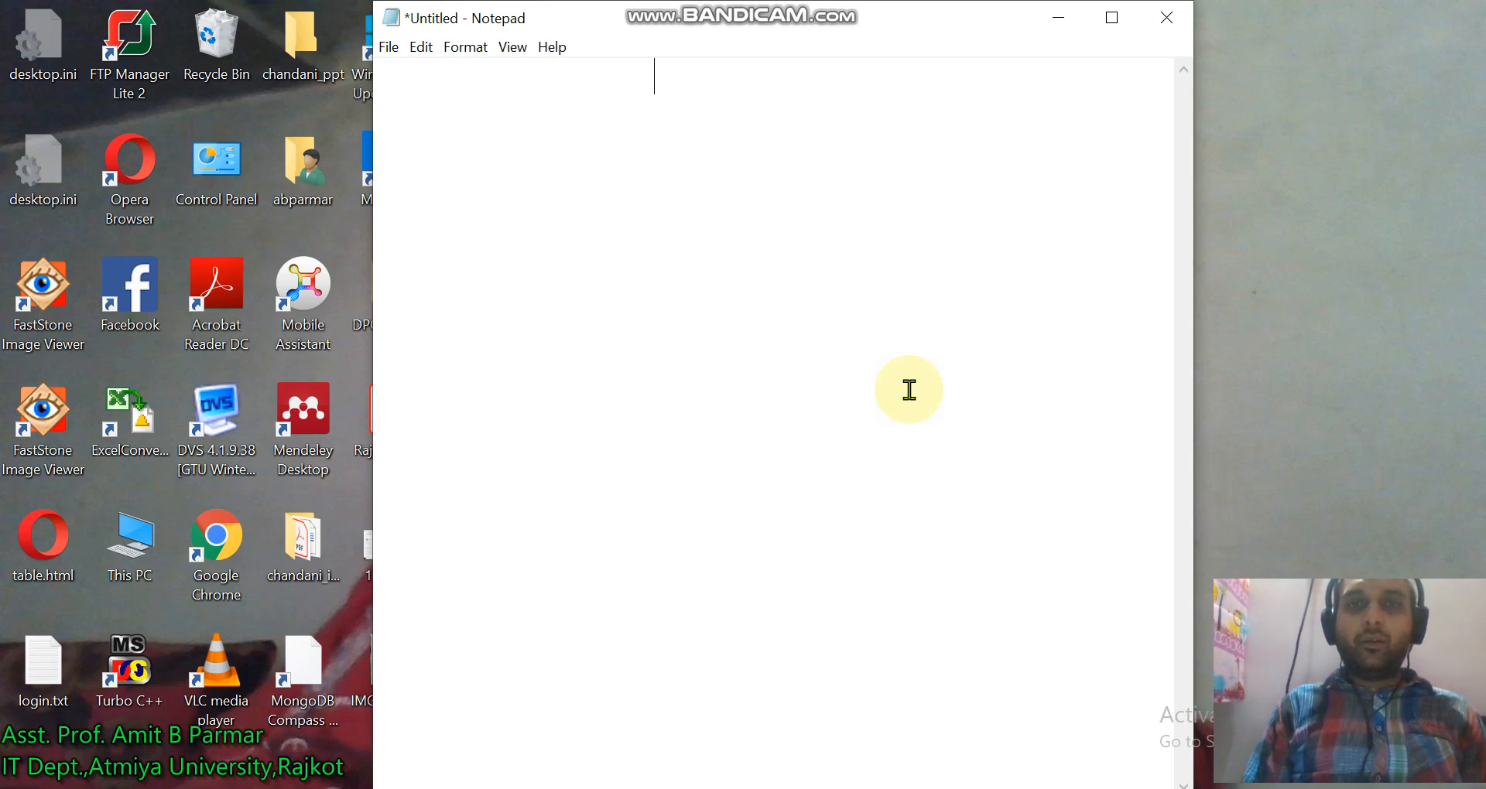
# - Type 'Session-4' and 'ASP .Net : How to use External CSS in ASP .Net Website' in Notepad
pyautogui.write('Sessi')
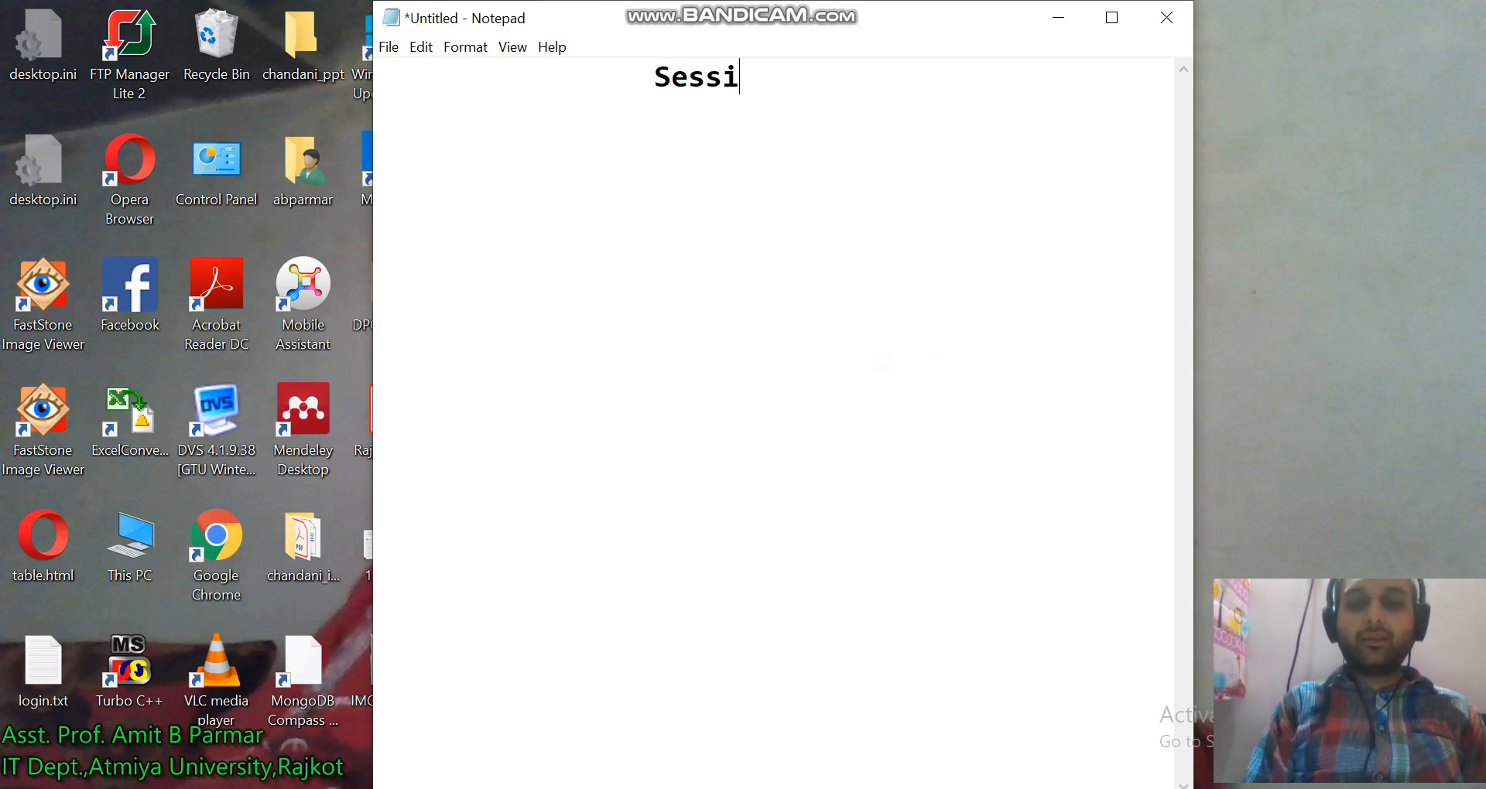
pyautogui.write('on-4')
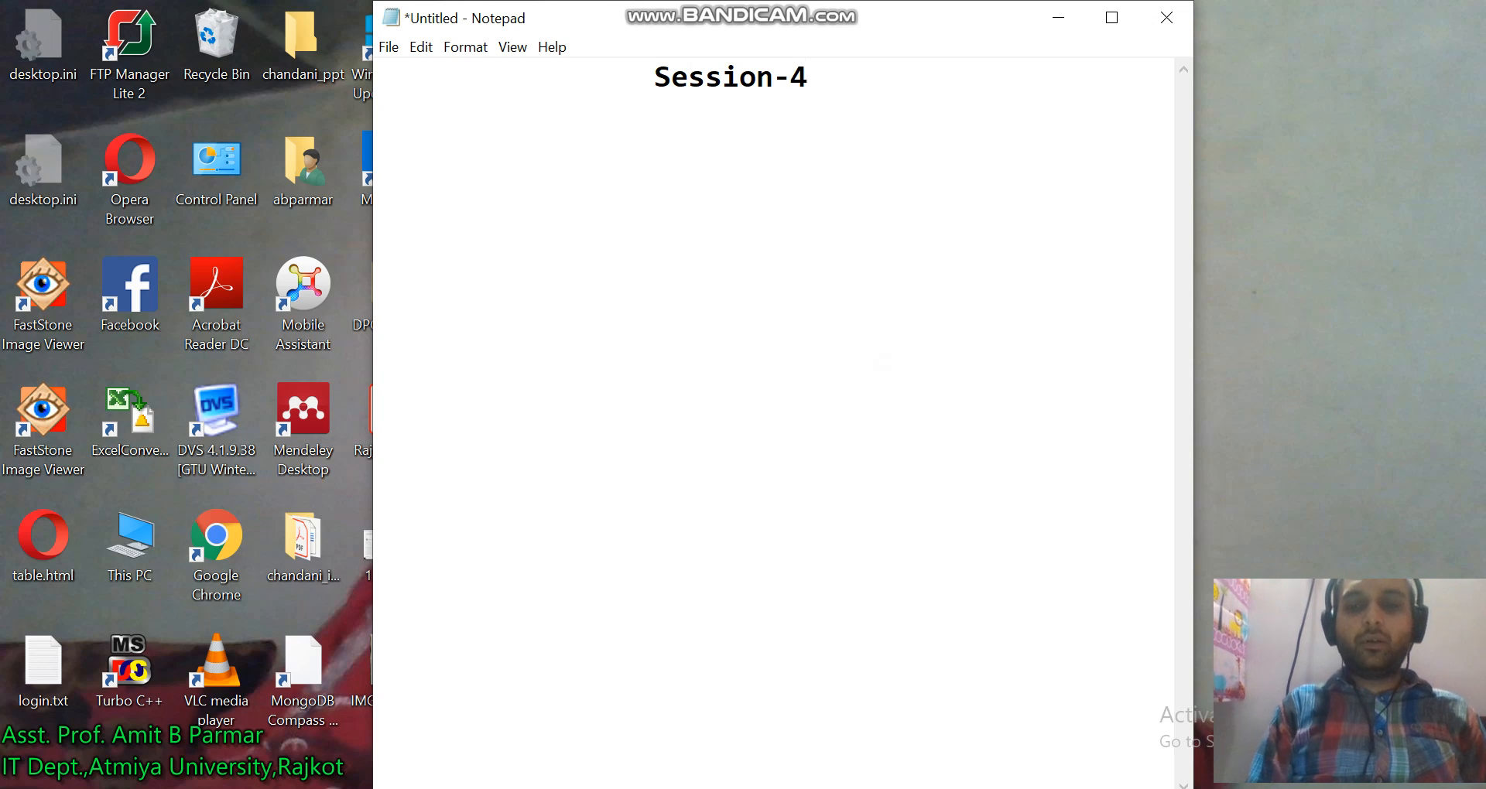
pyautogui.write('ASP')
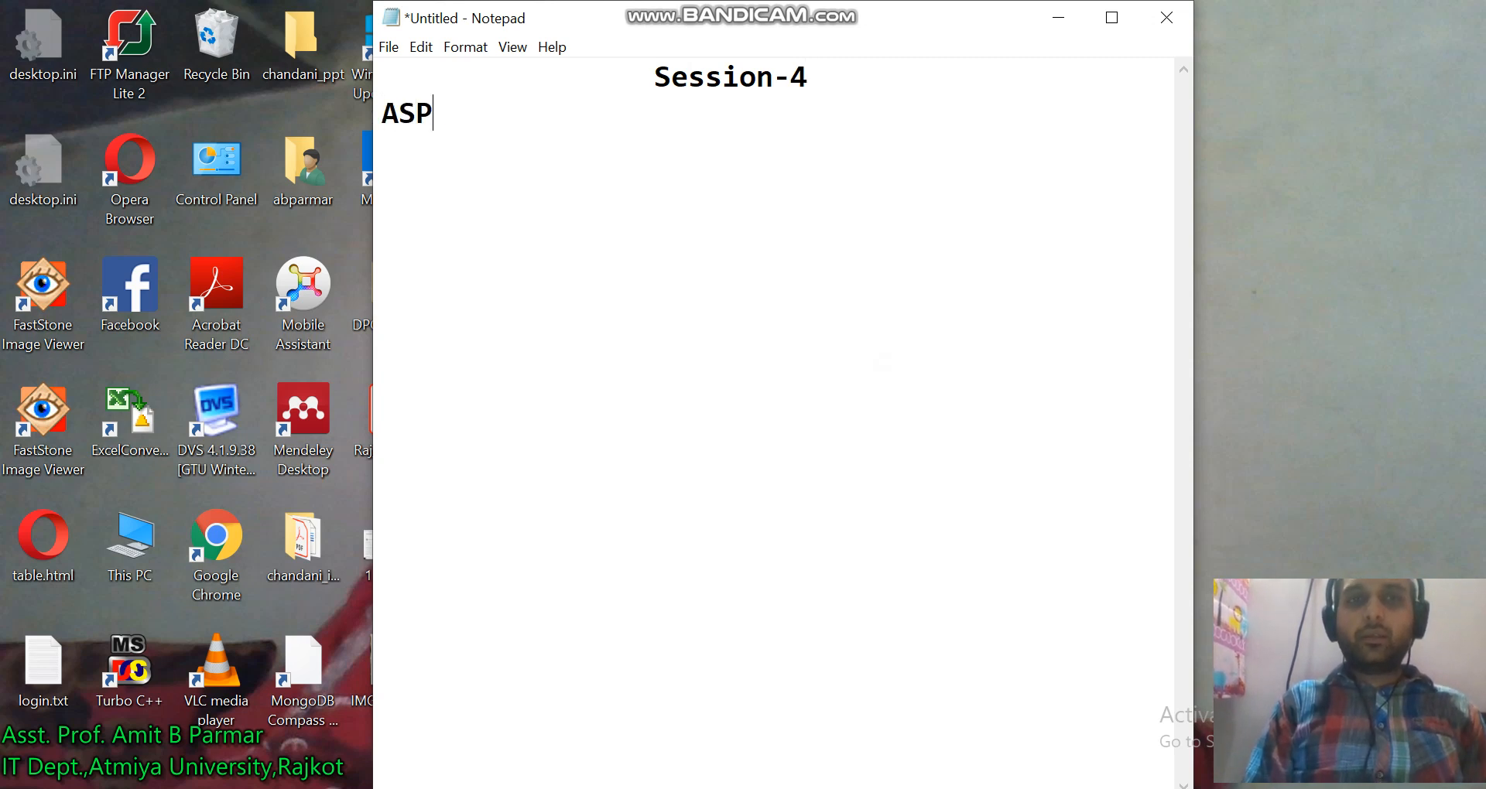
pyautogui.write('.Neet')
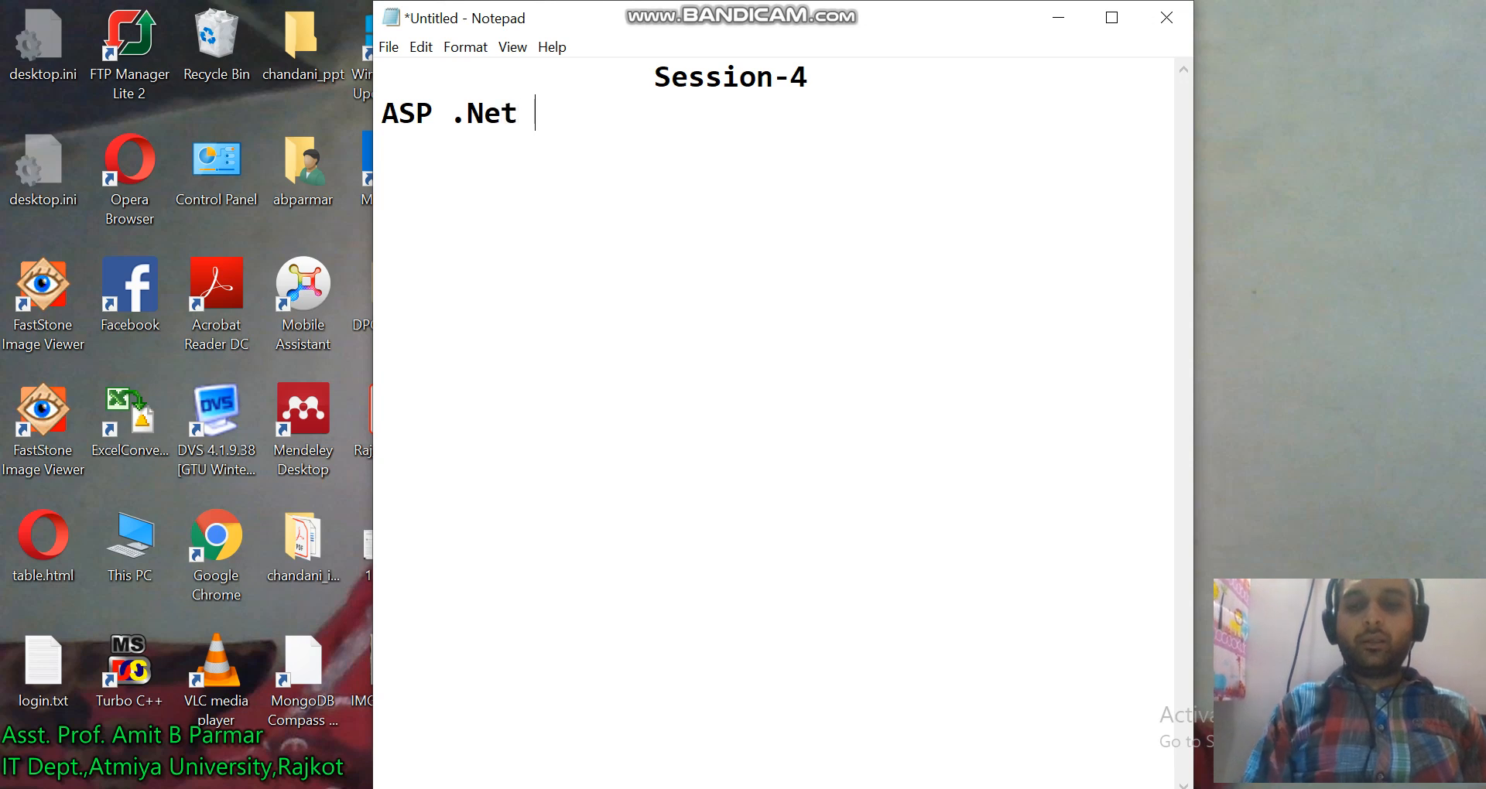
pyautogui.write(': How')
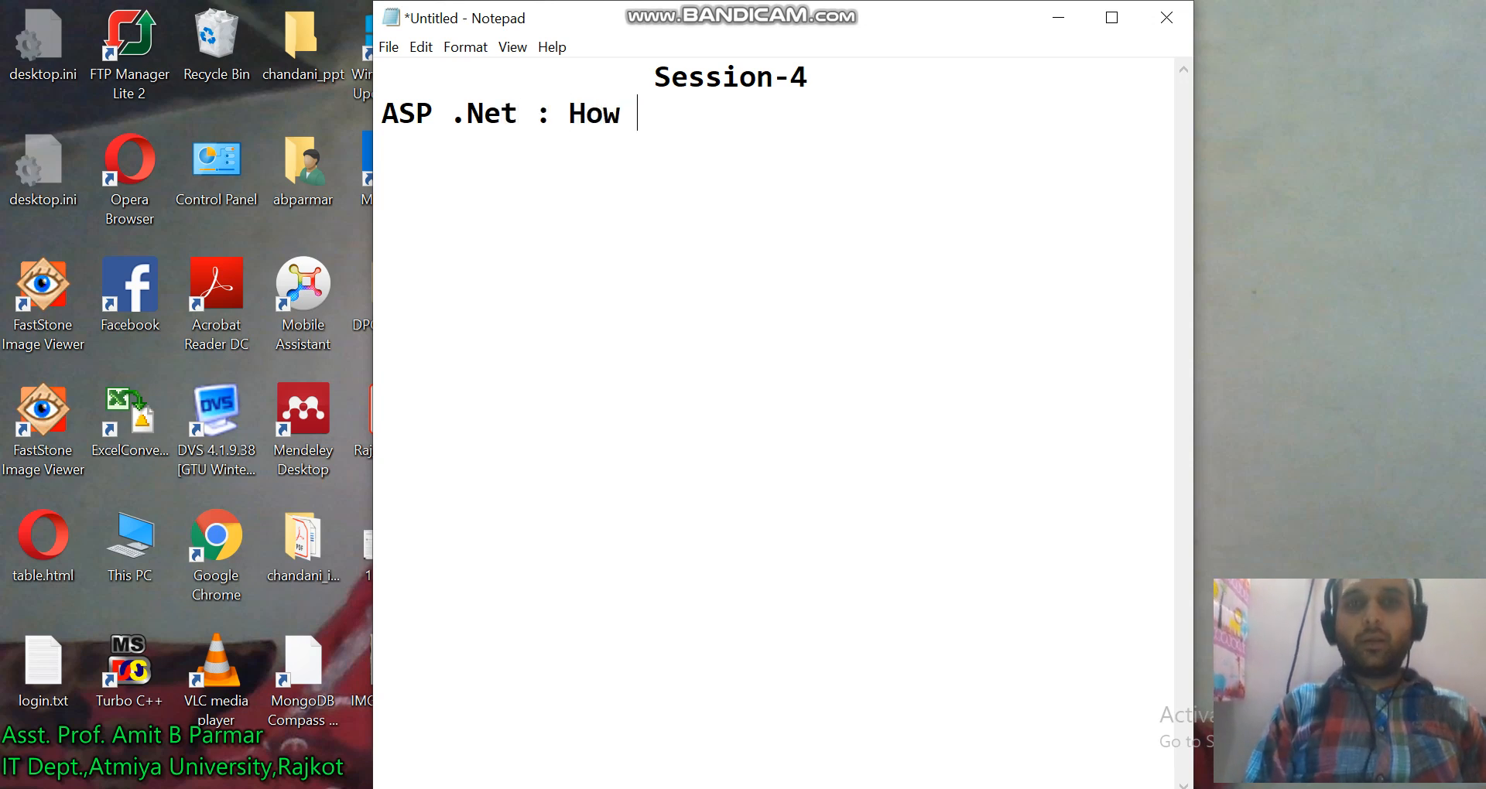
pyautogui.write('to use')
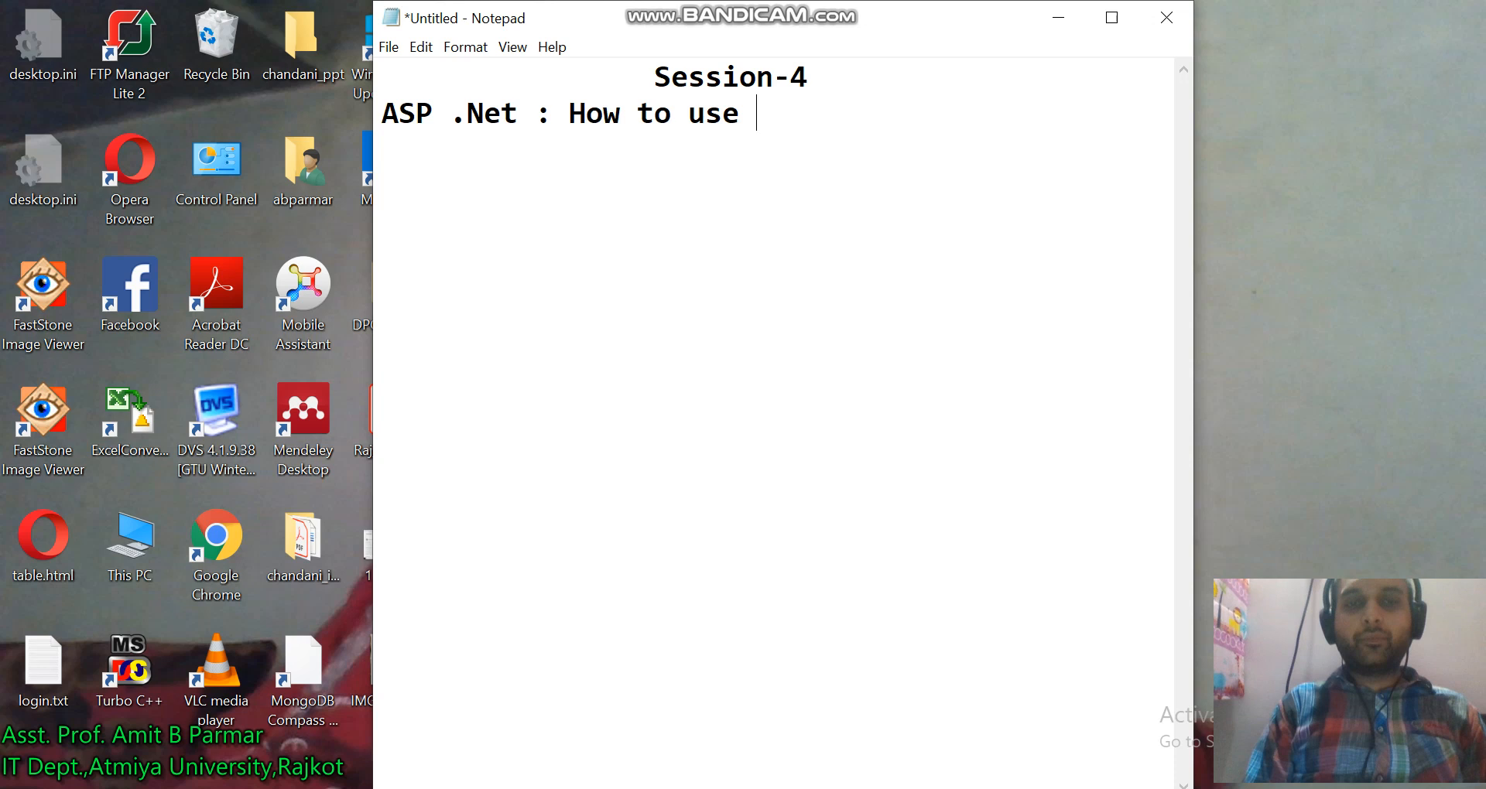
pyautogui.write('Exter')
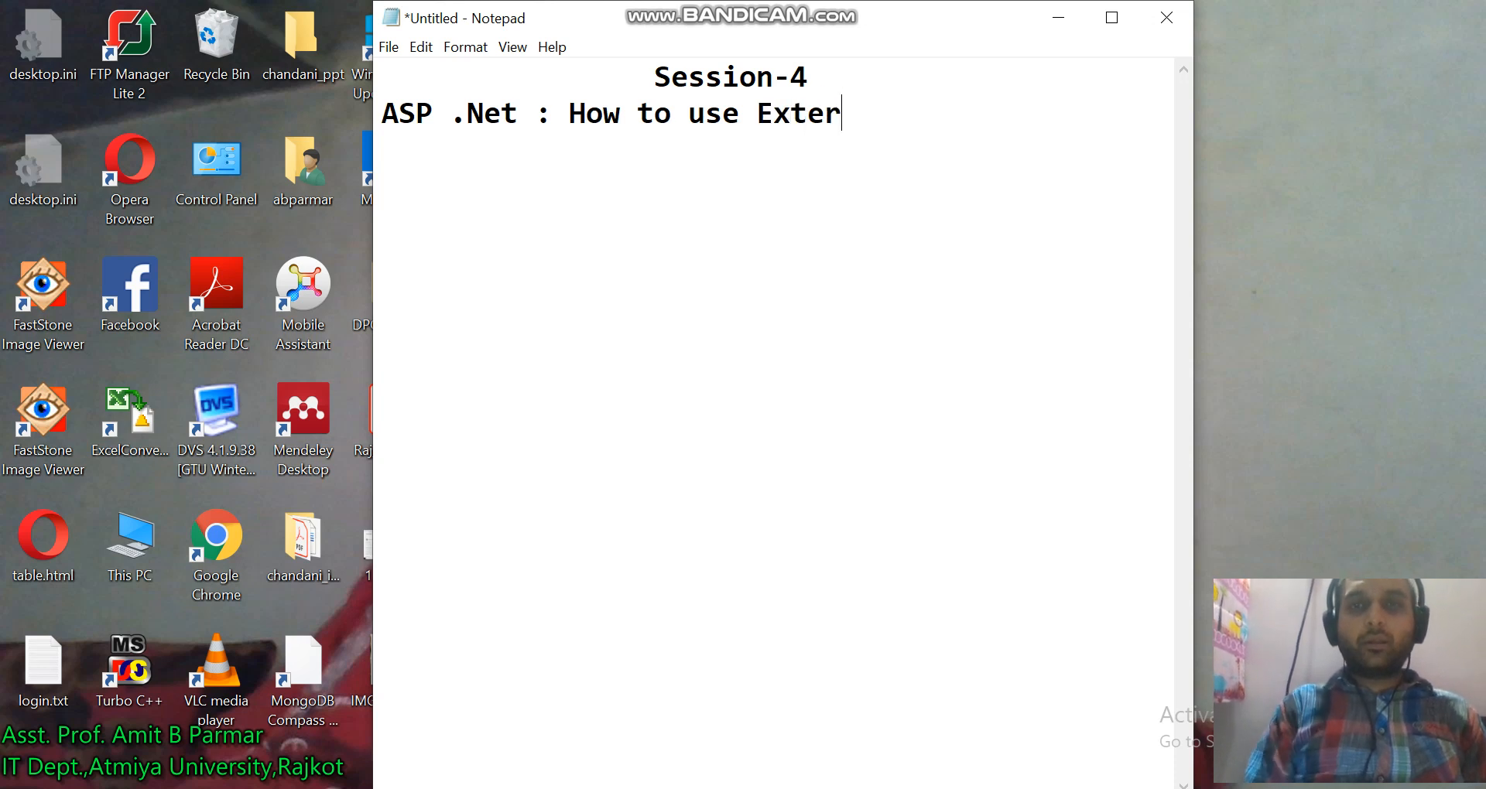
pyautogui.write('nal CSS in')
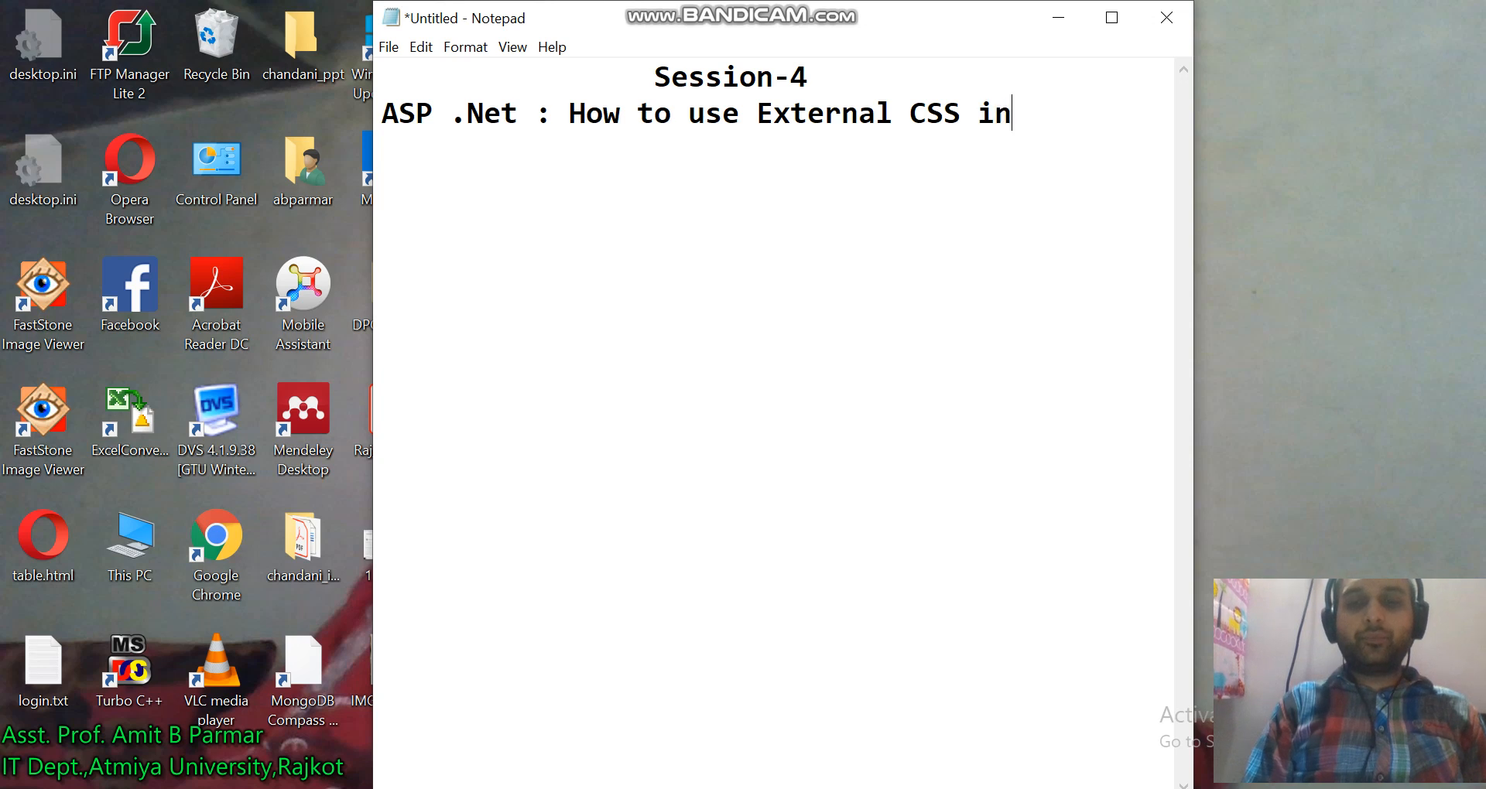
pyautogui.write('ASP')
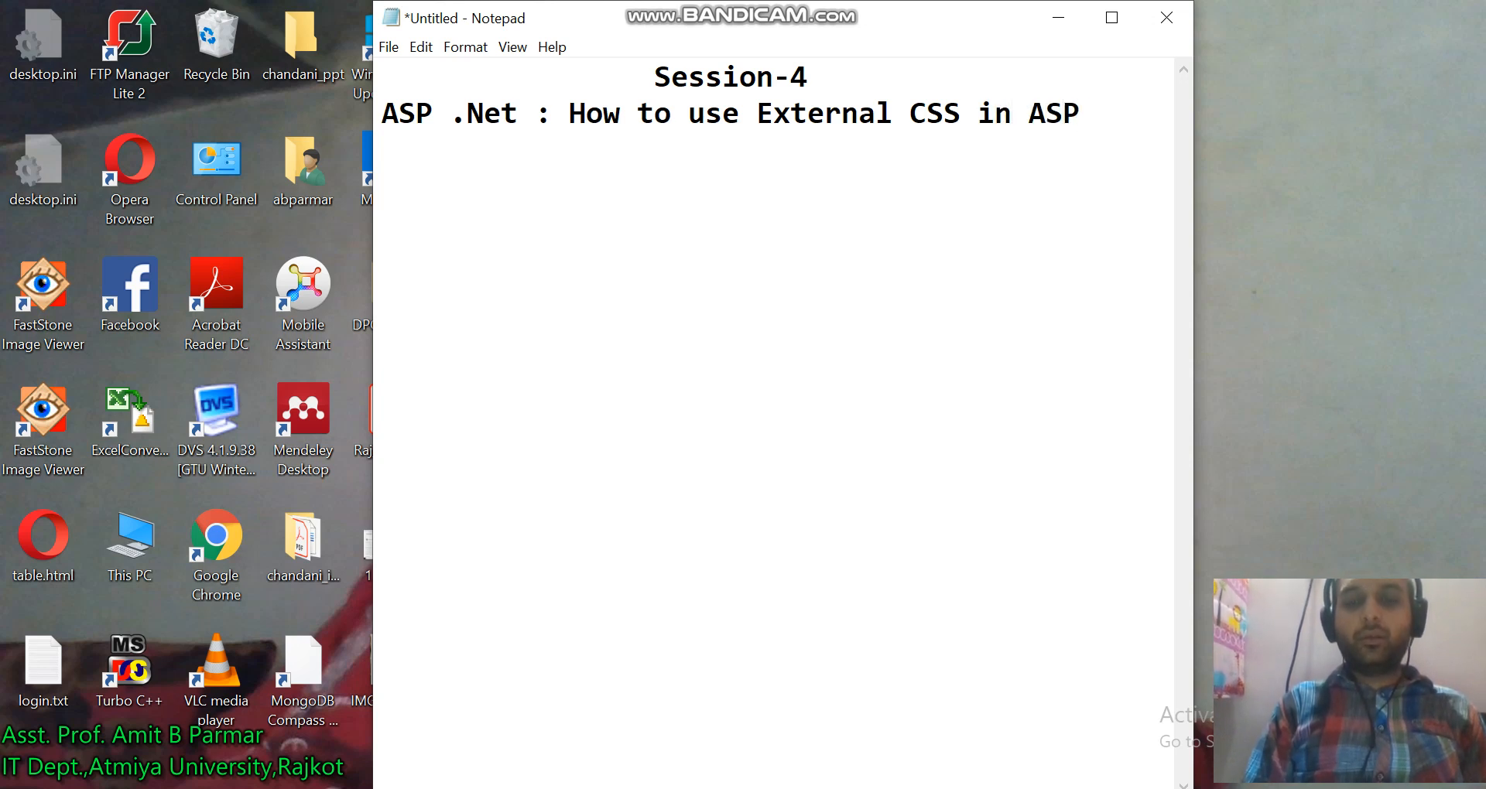
pyautogui.write('.Net Website')
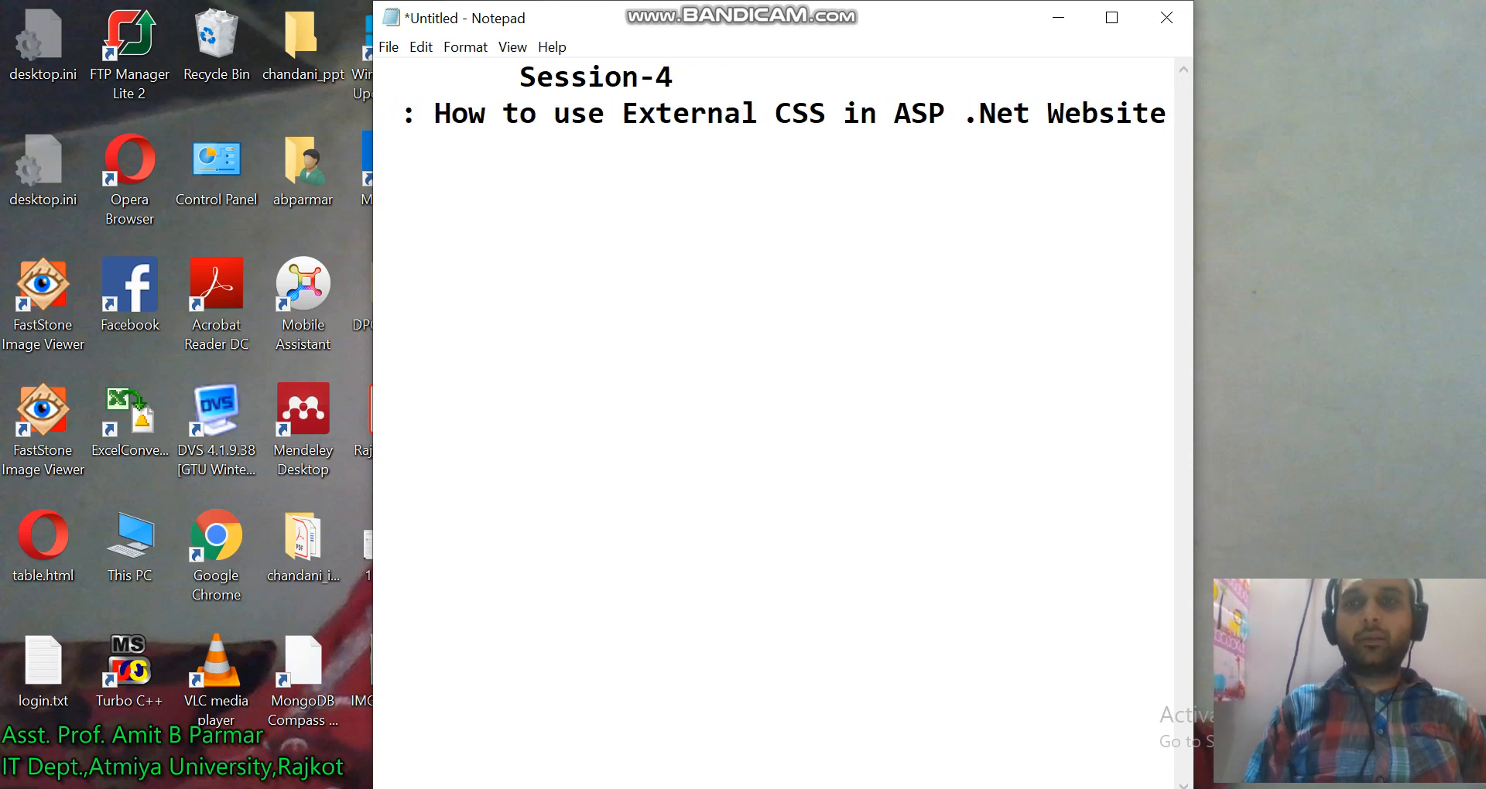
pyautogui.write('ASP .Net')
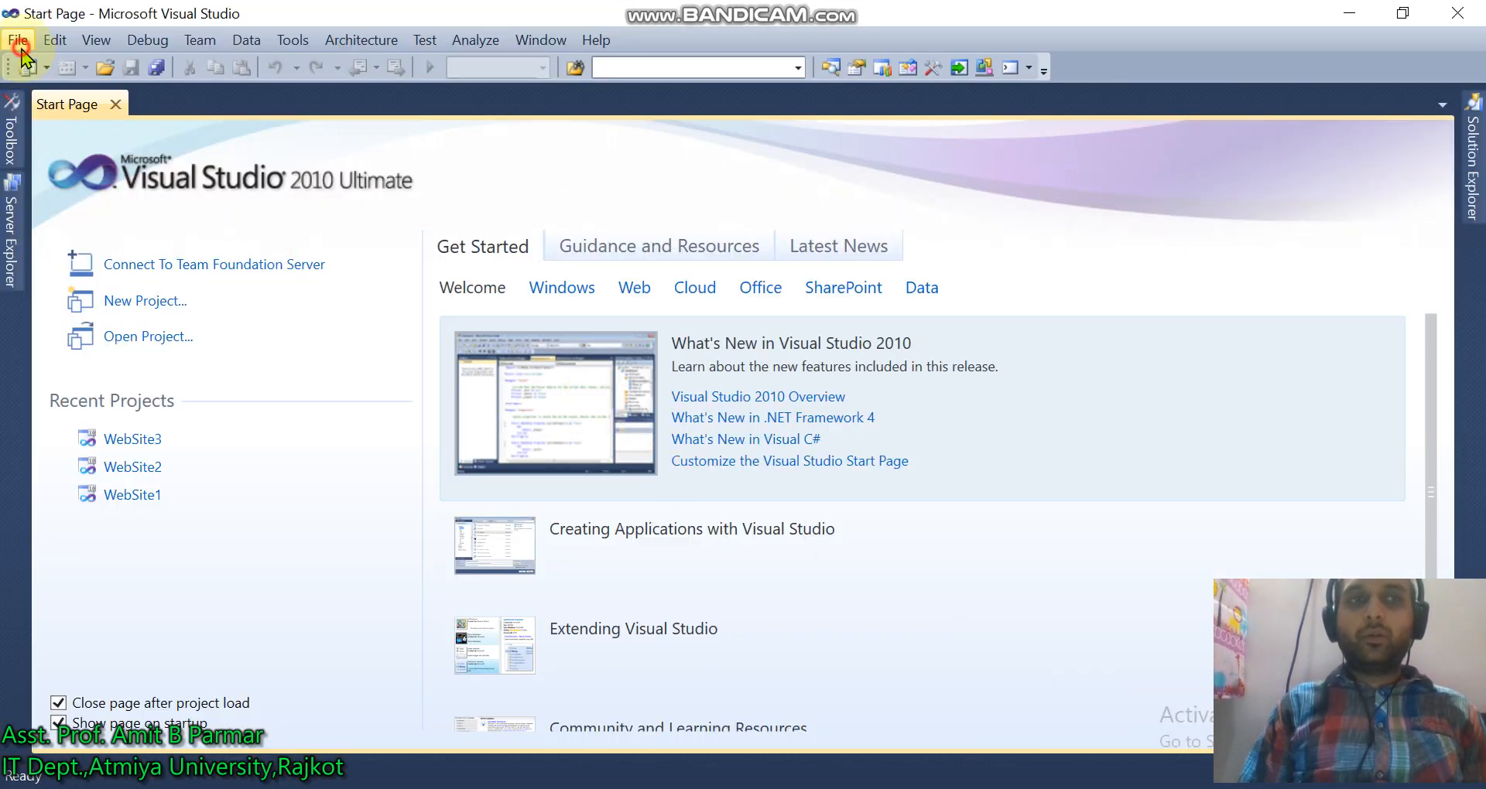
# - Create a new Visual C# ASP.NET Empty Web Site, WebSite4
pyautogui.click(17, 39)
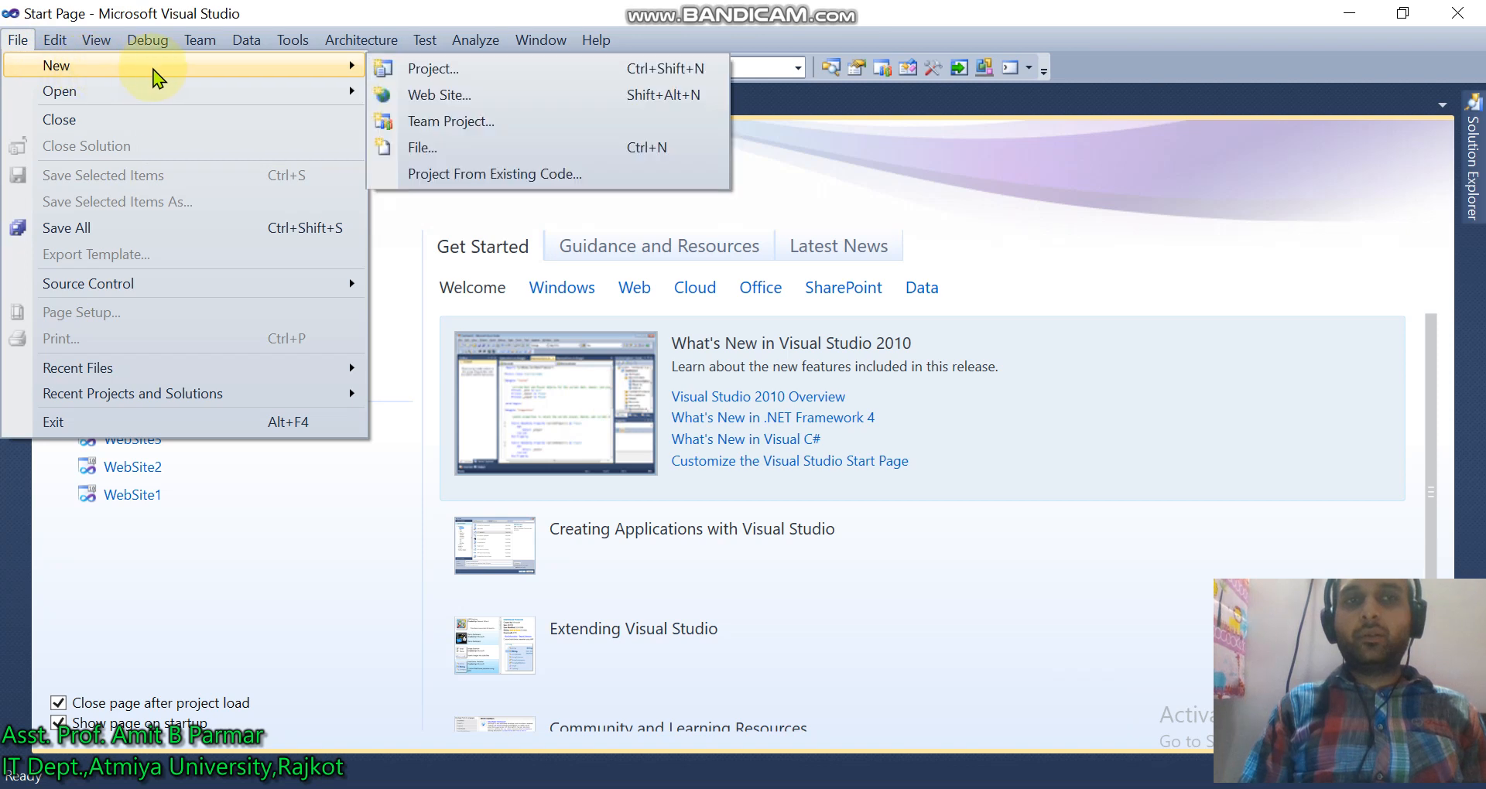
pyautogui.moveTo(431, 95)
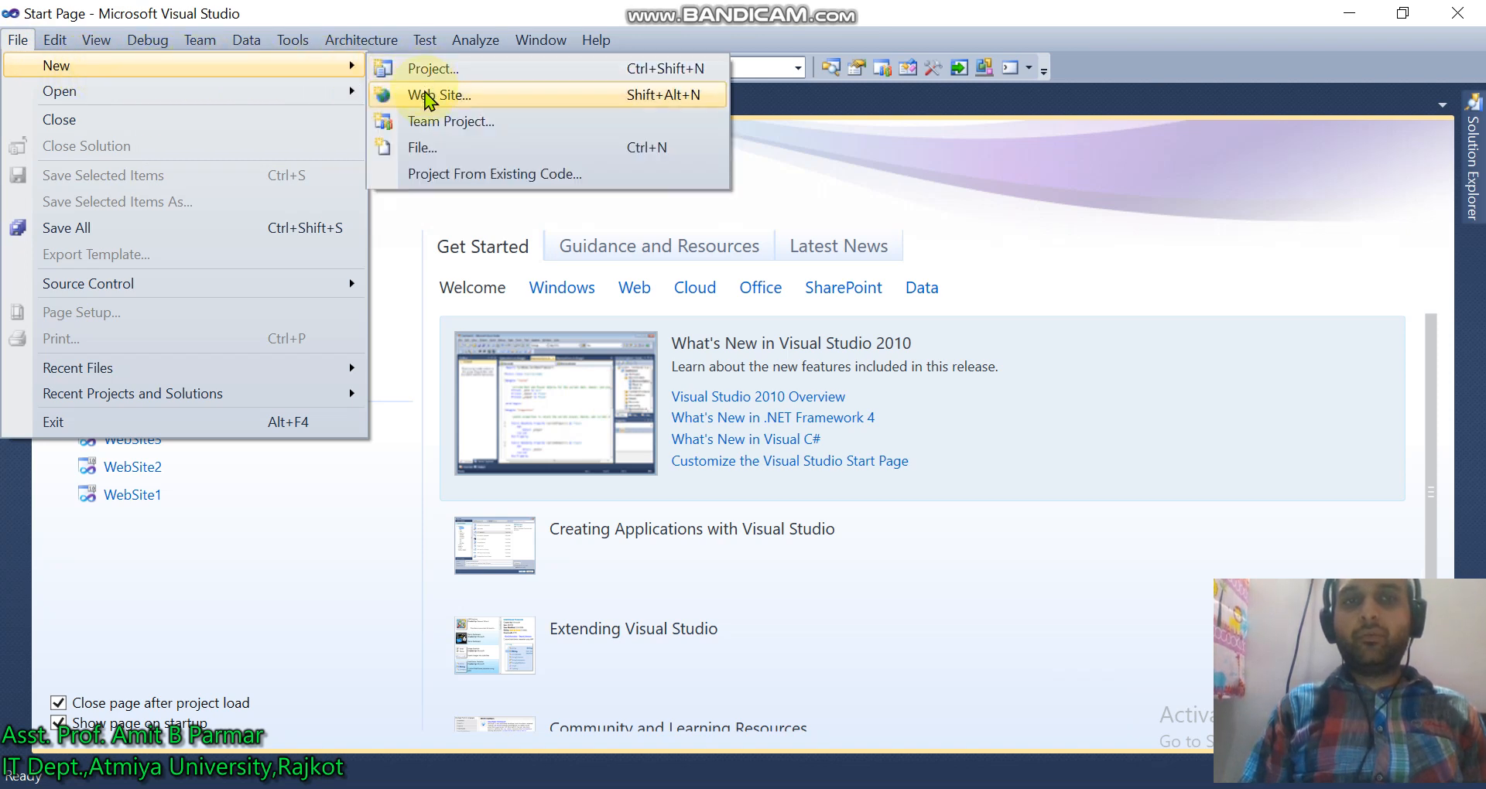
pyautogui.click(436, 94)
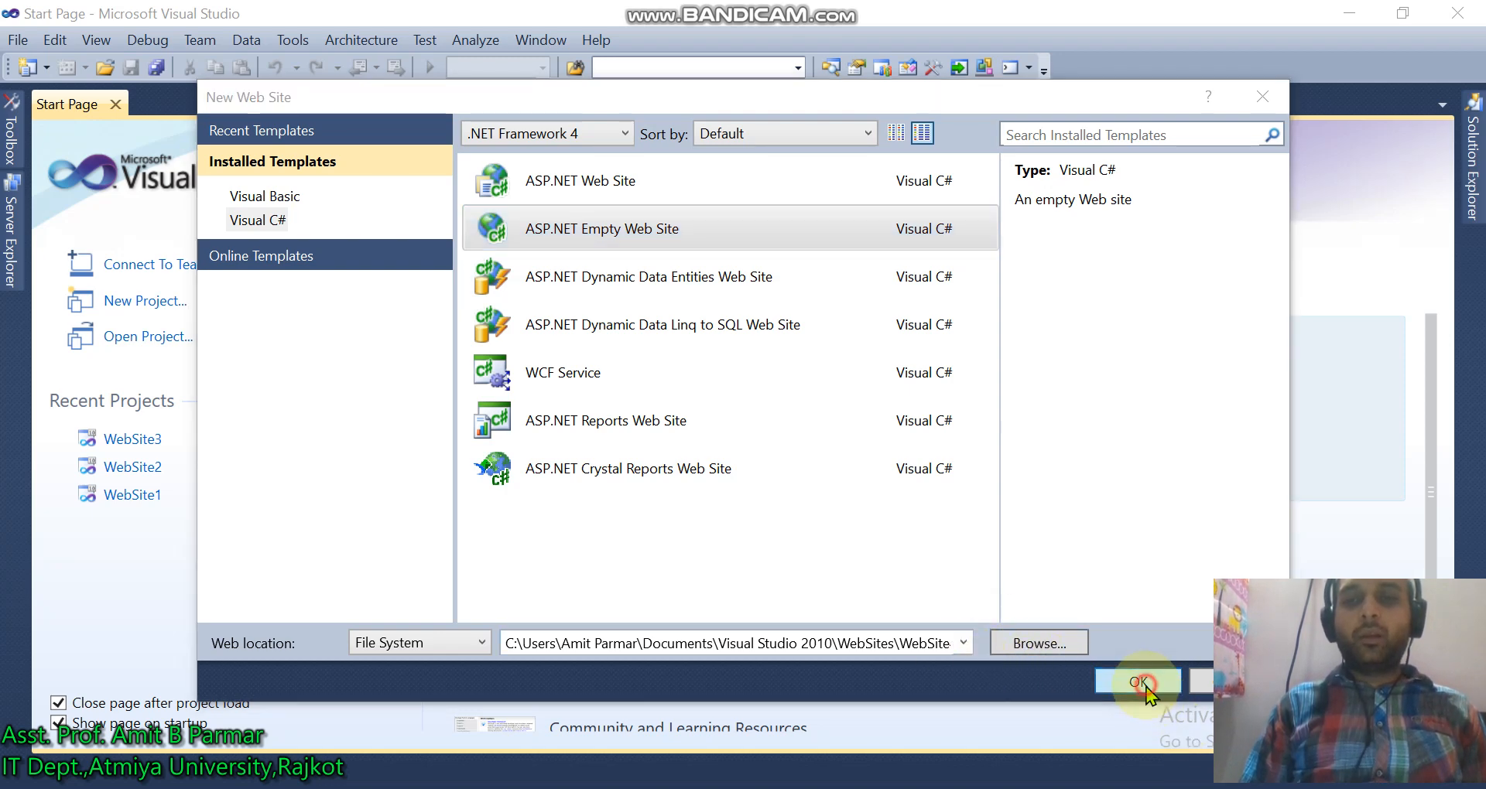
pyautogui.click(1137, 681)
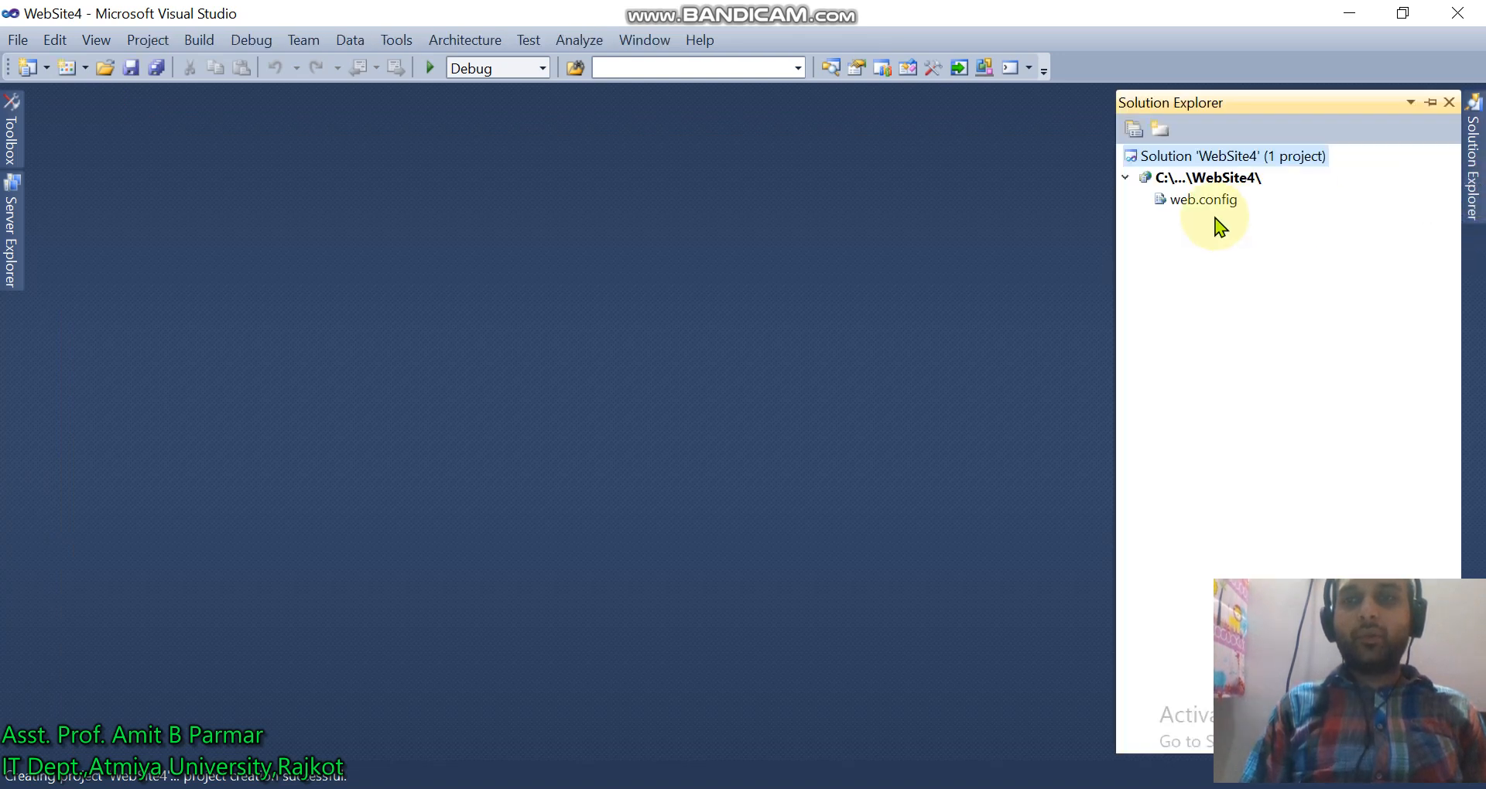
pyautogui.moveTo(1203, 178)
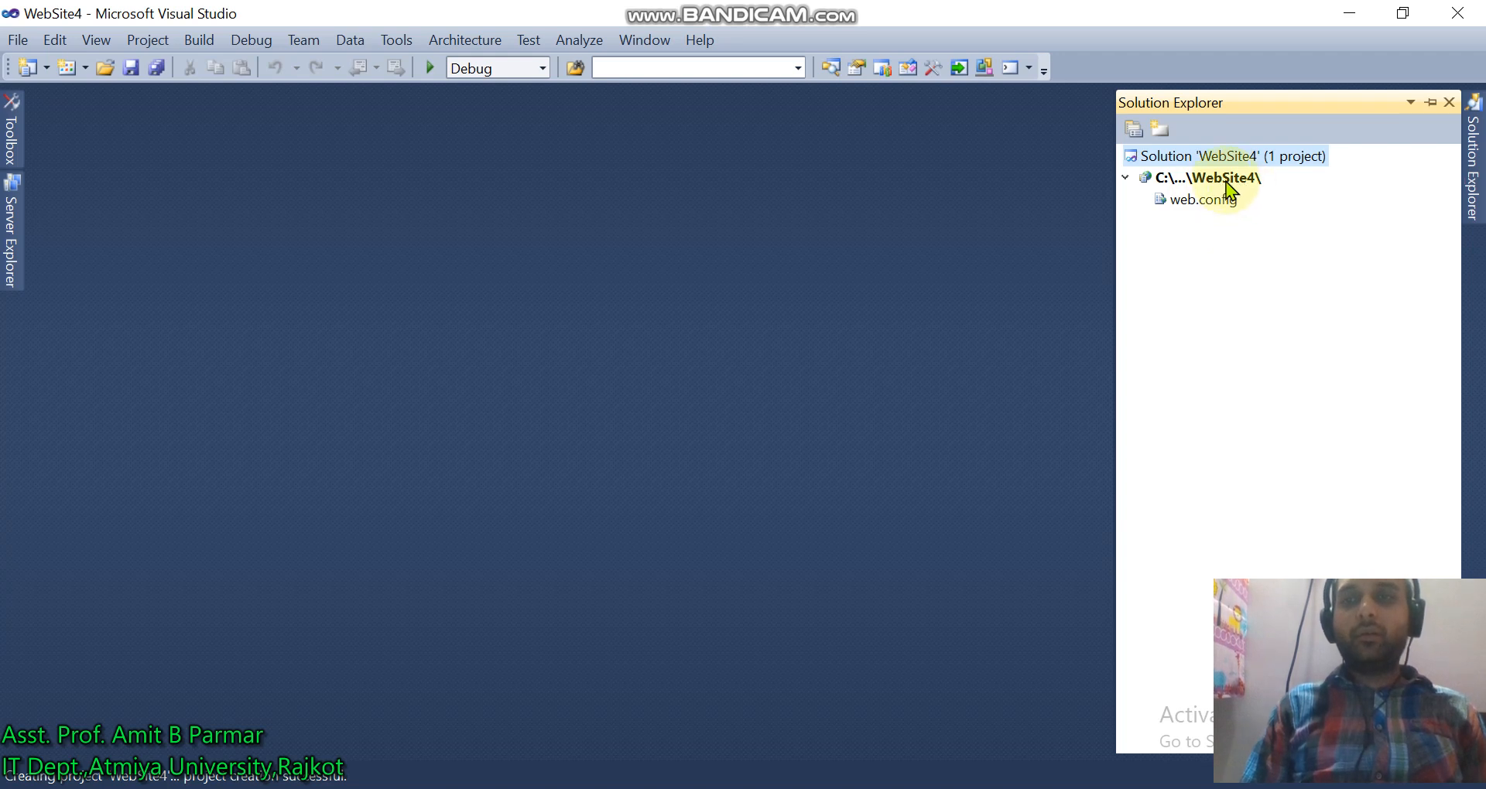
# - Add a Web Form named Home.aspx to the WebSite4 project
pyautogui.click(1204, 177)
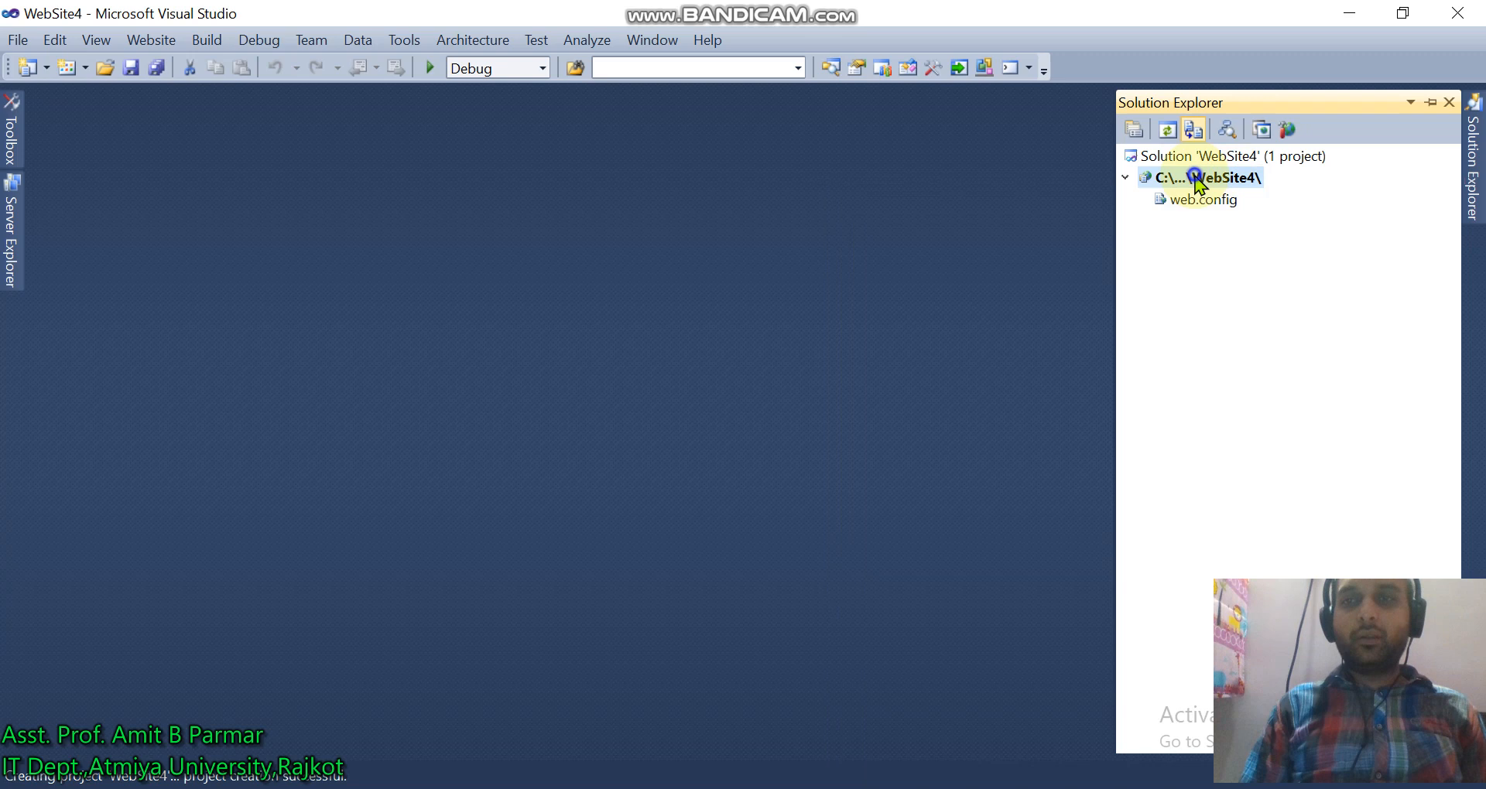
pyautogui.rightClick(1203, 177)
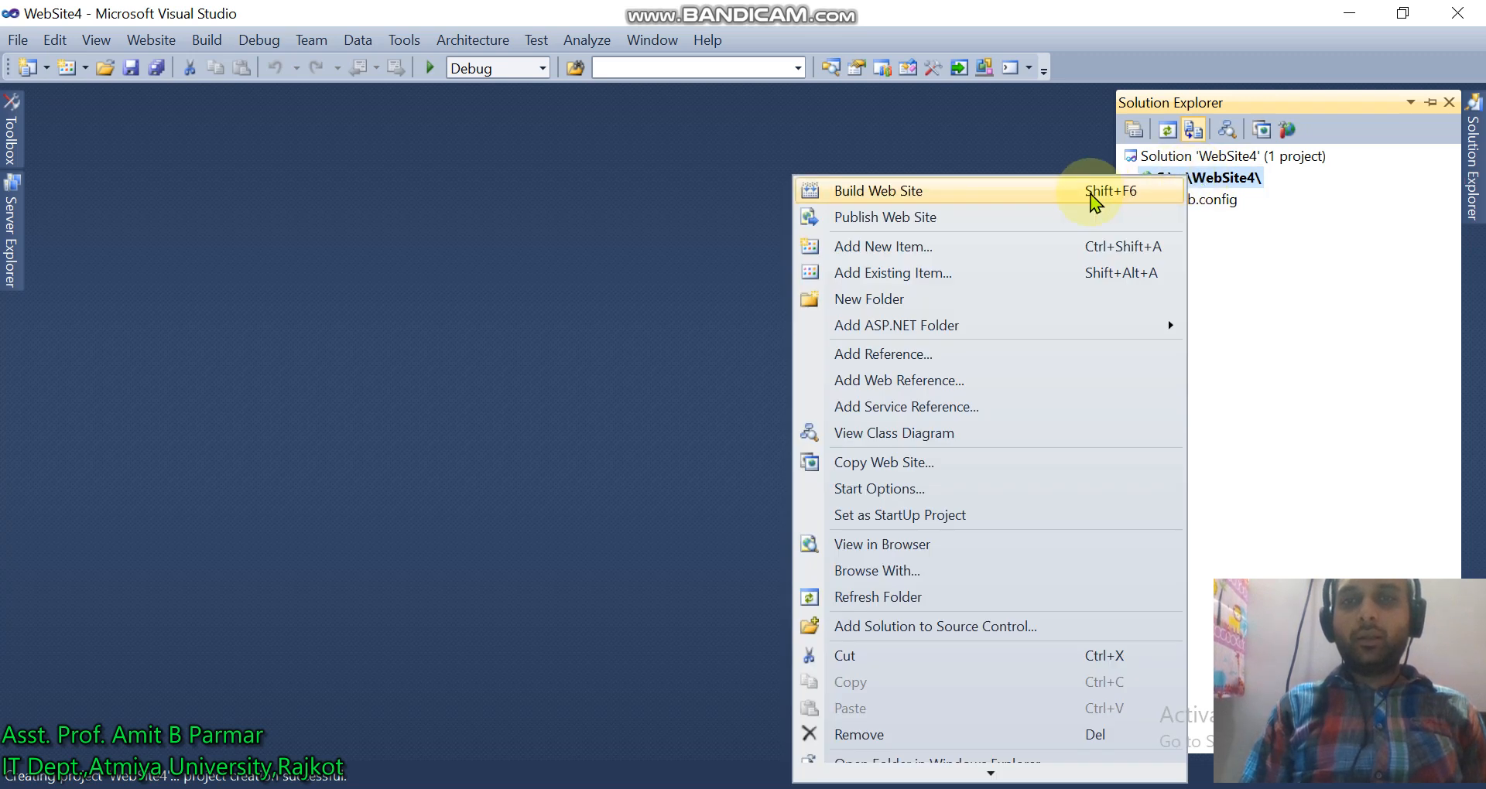
pyautogui.click(876, 191)
pyautogui.write('Home.aspx')
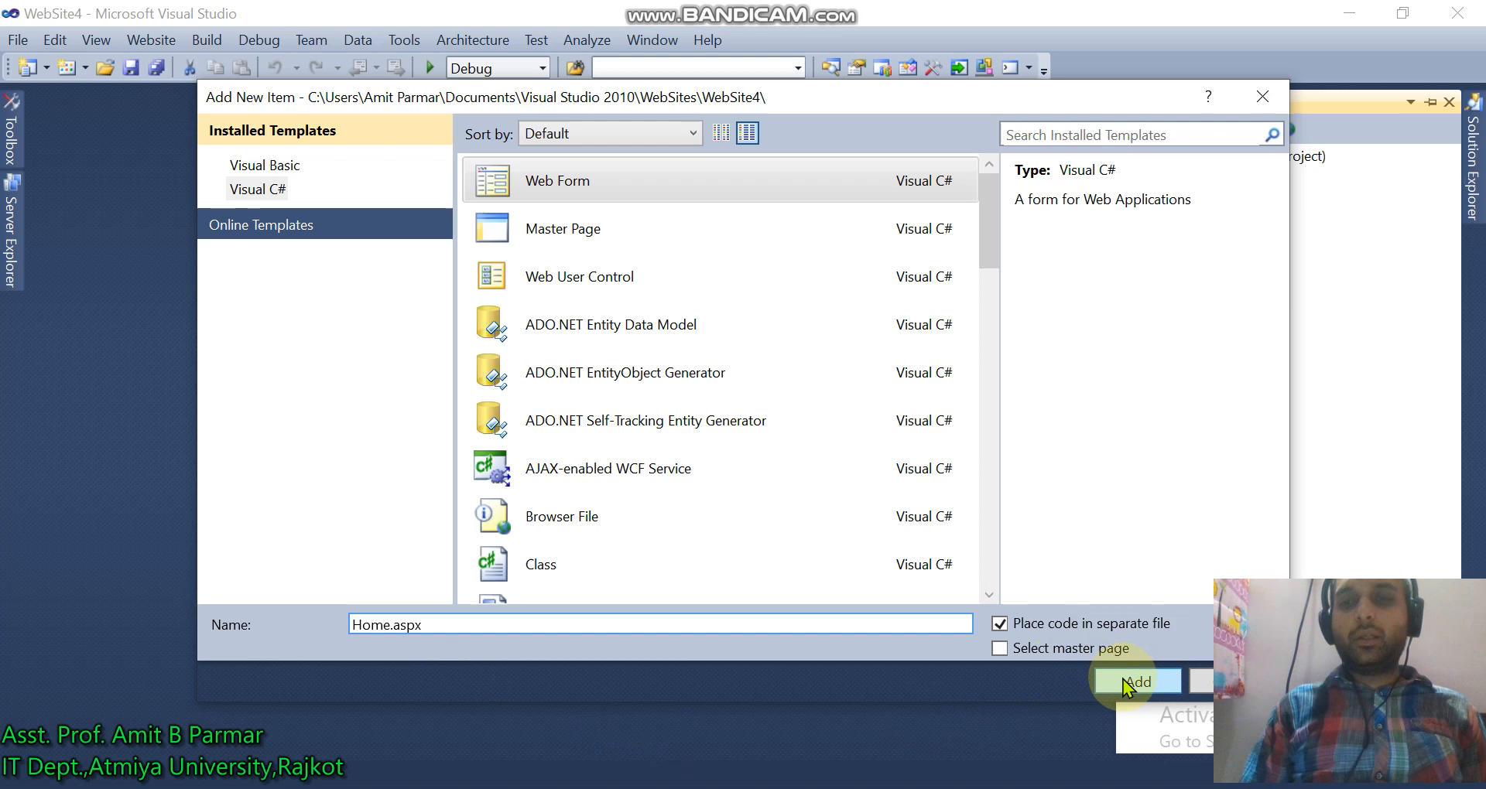
pyautogui.click(1136, 681)
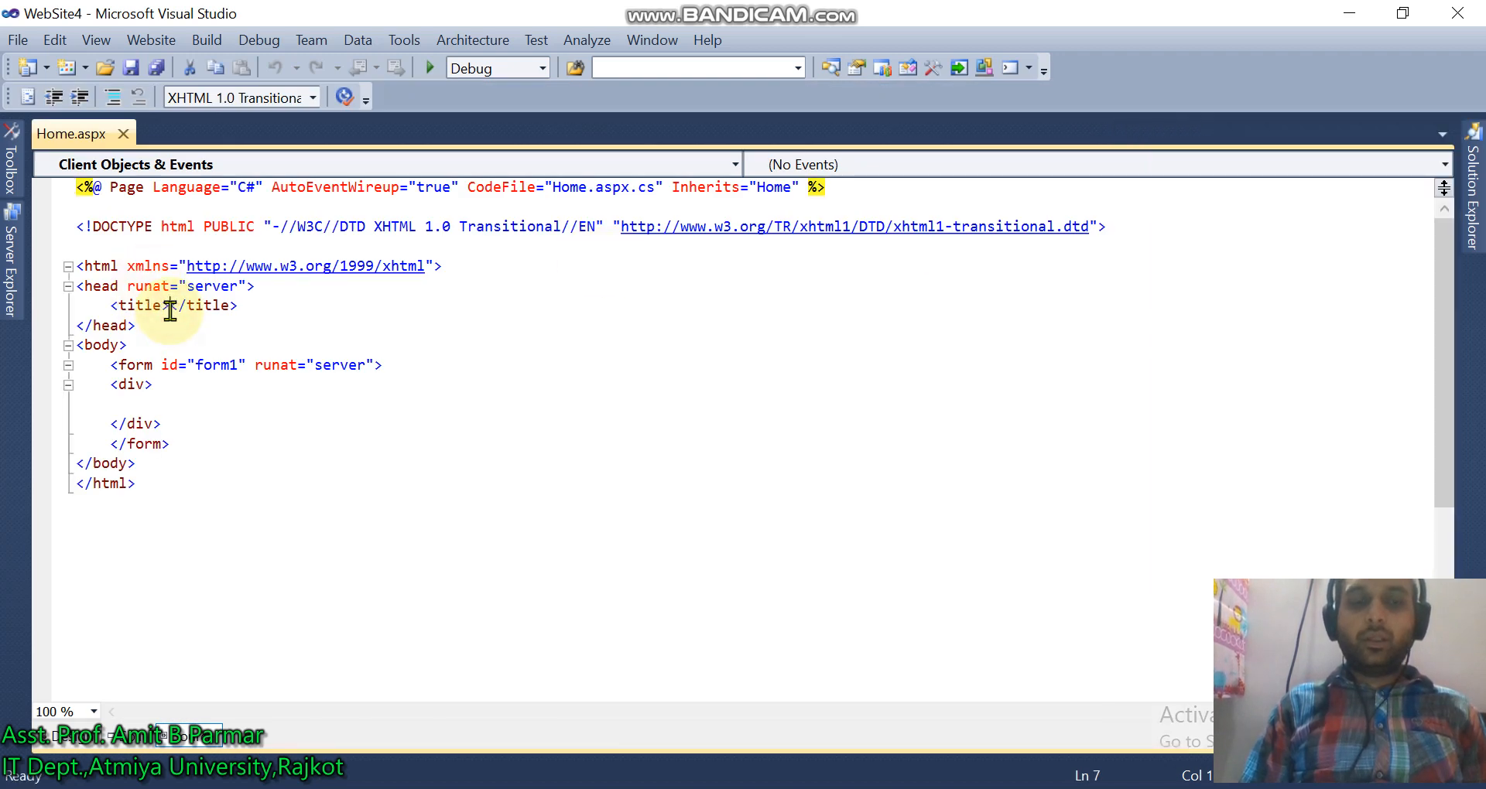
# - Set the page title to 'Welcome' and add an h1 reading 'This is External CSS demo'
pyautogui.write('Welcome')
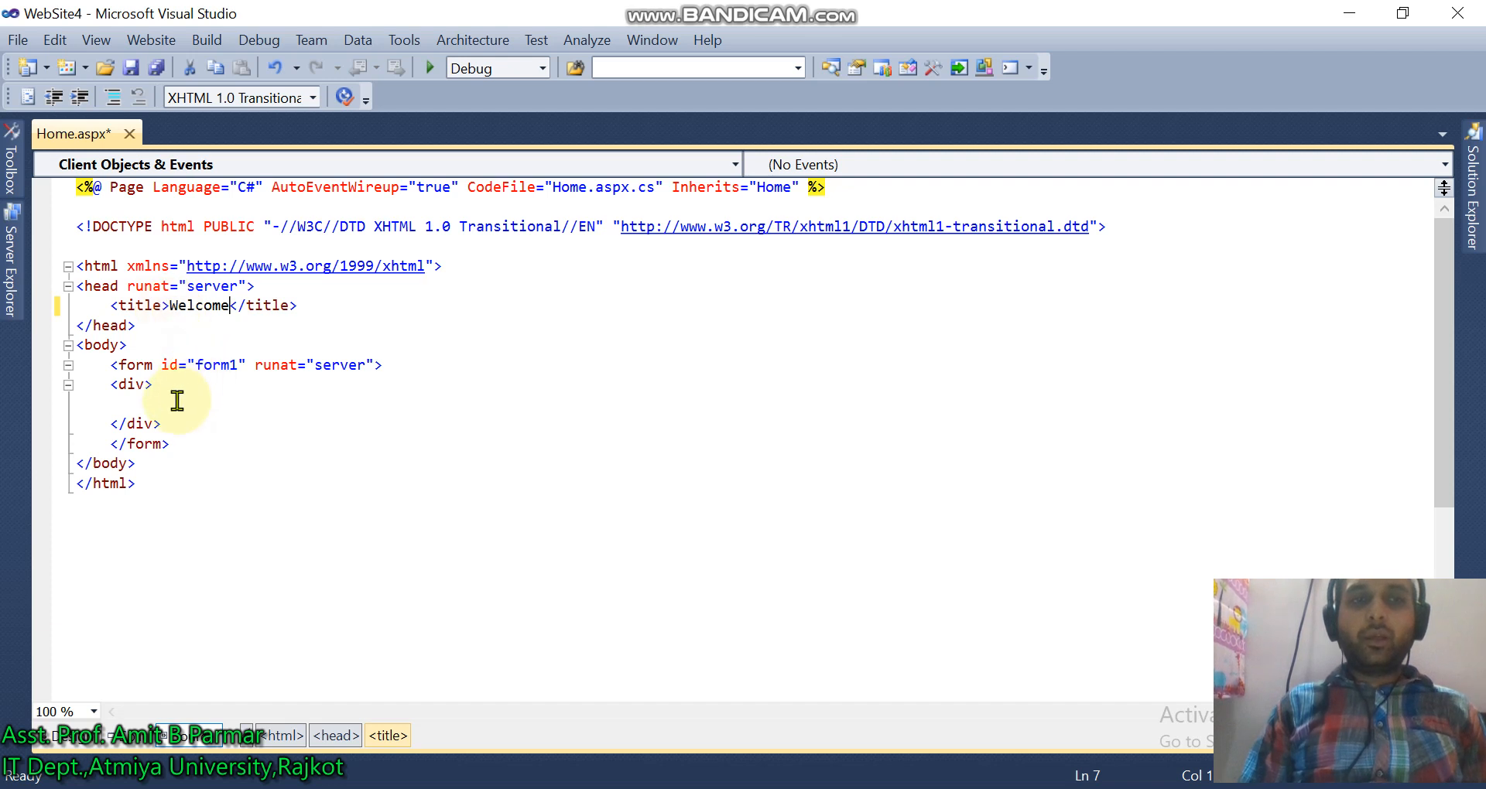
pyautogui.write('<')
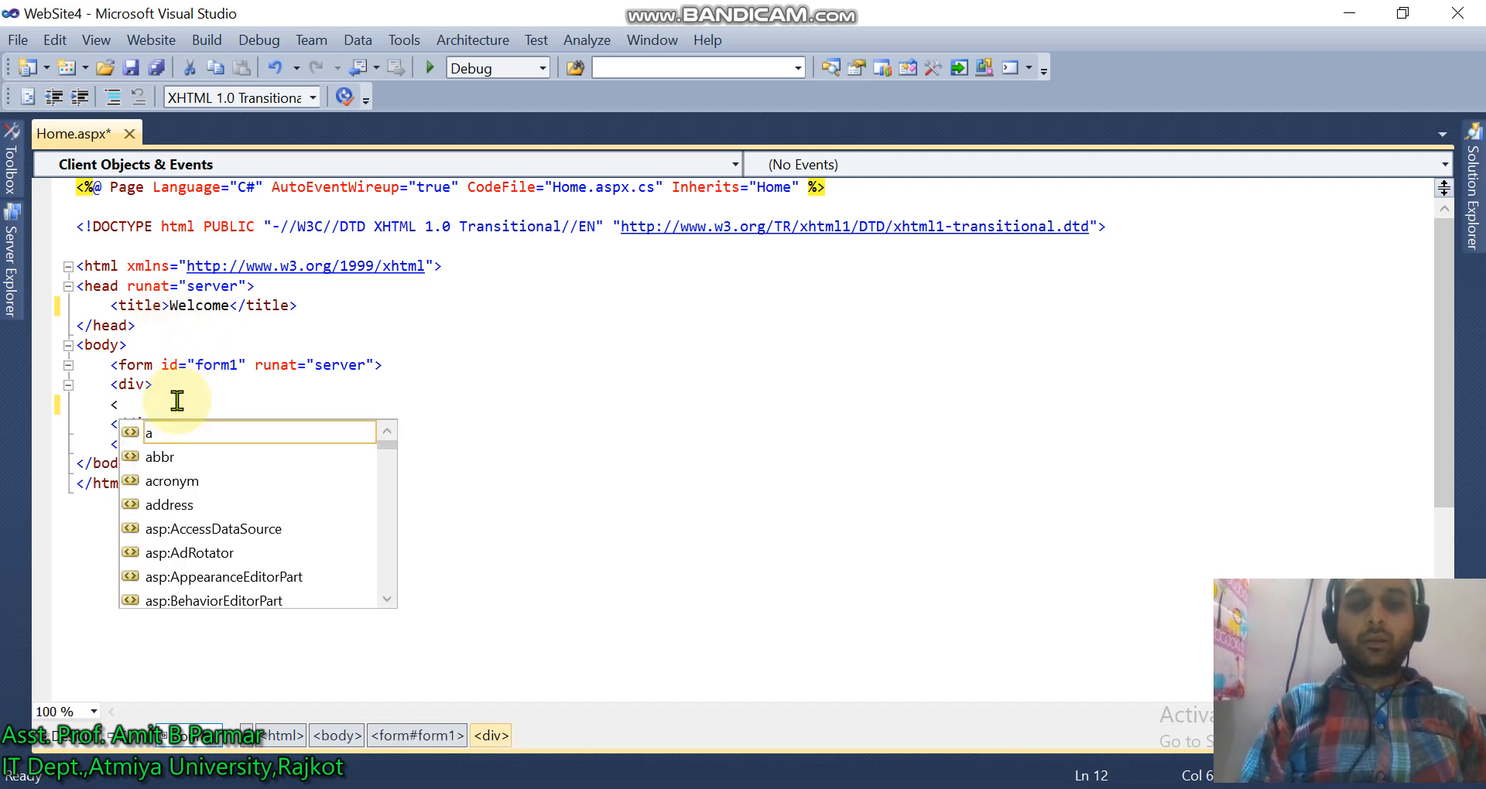
pyautogui.write('h1>This is </h1>')
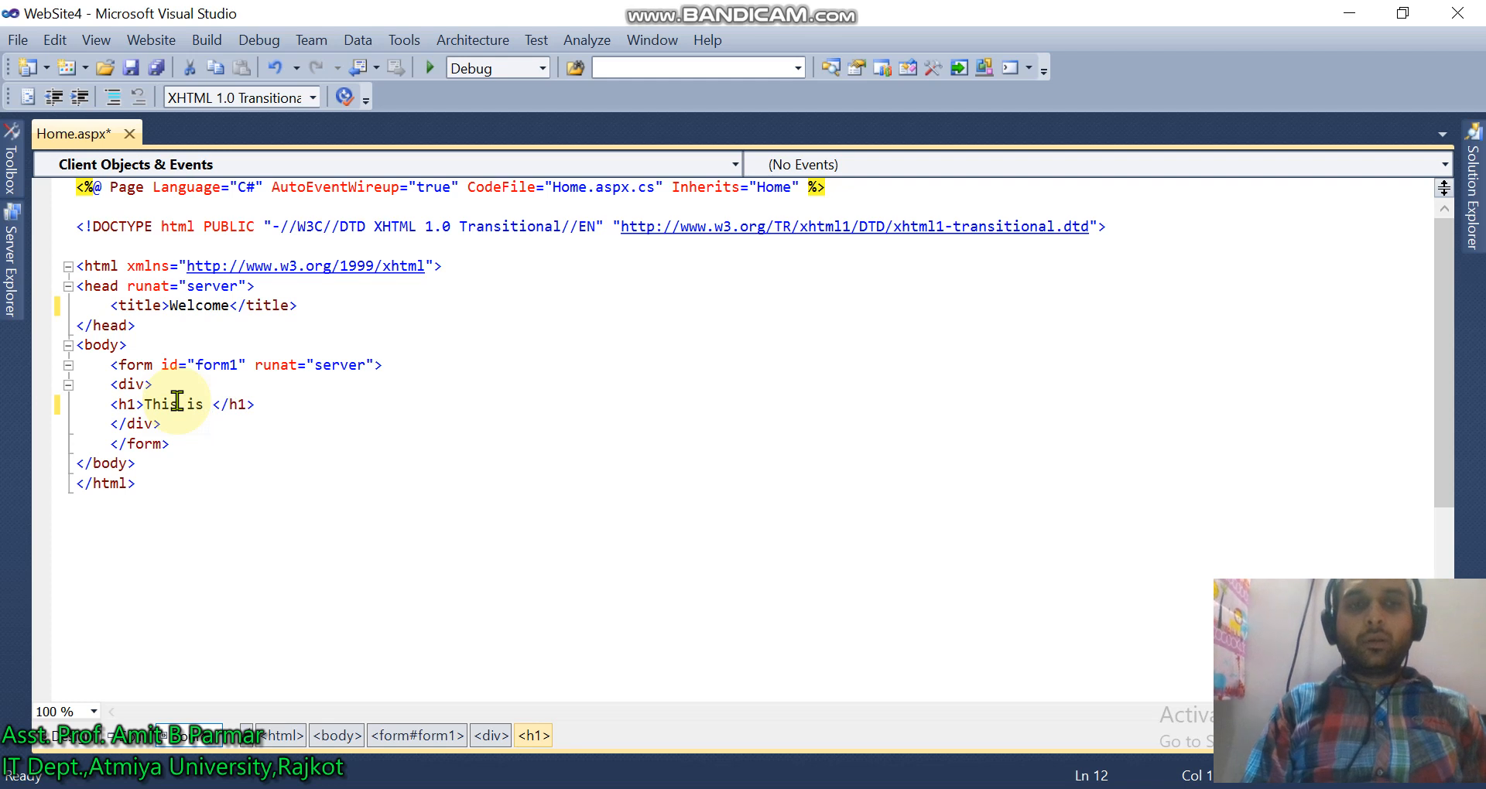
pyautogui.write('Ex')
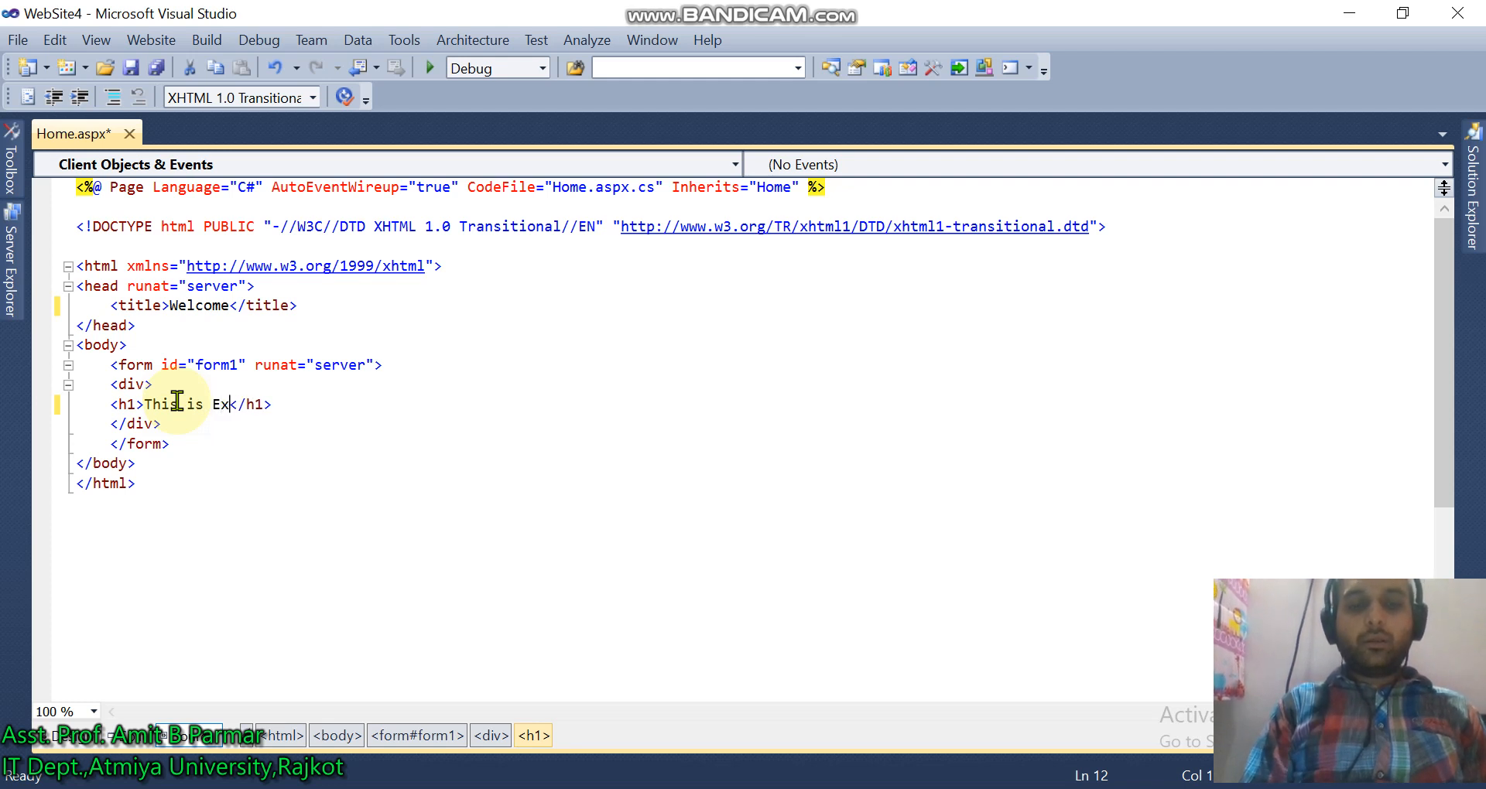
pyautogui.write('ternal')
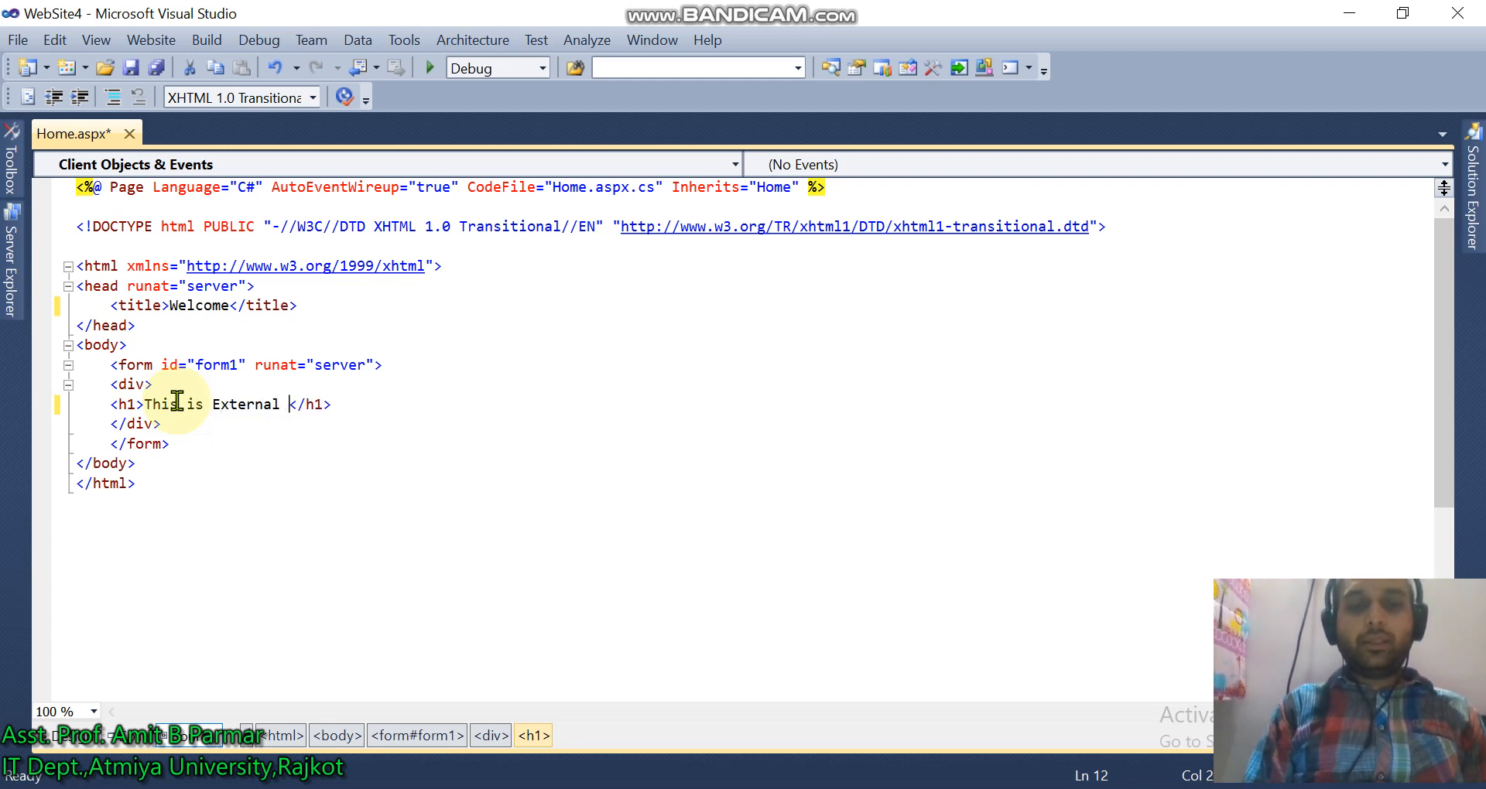
pyautogui.write('CSS demo')
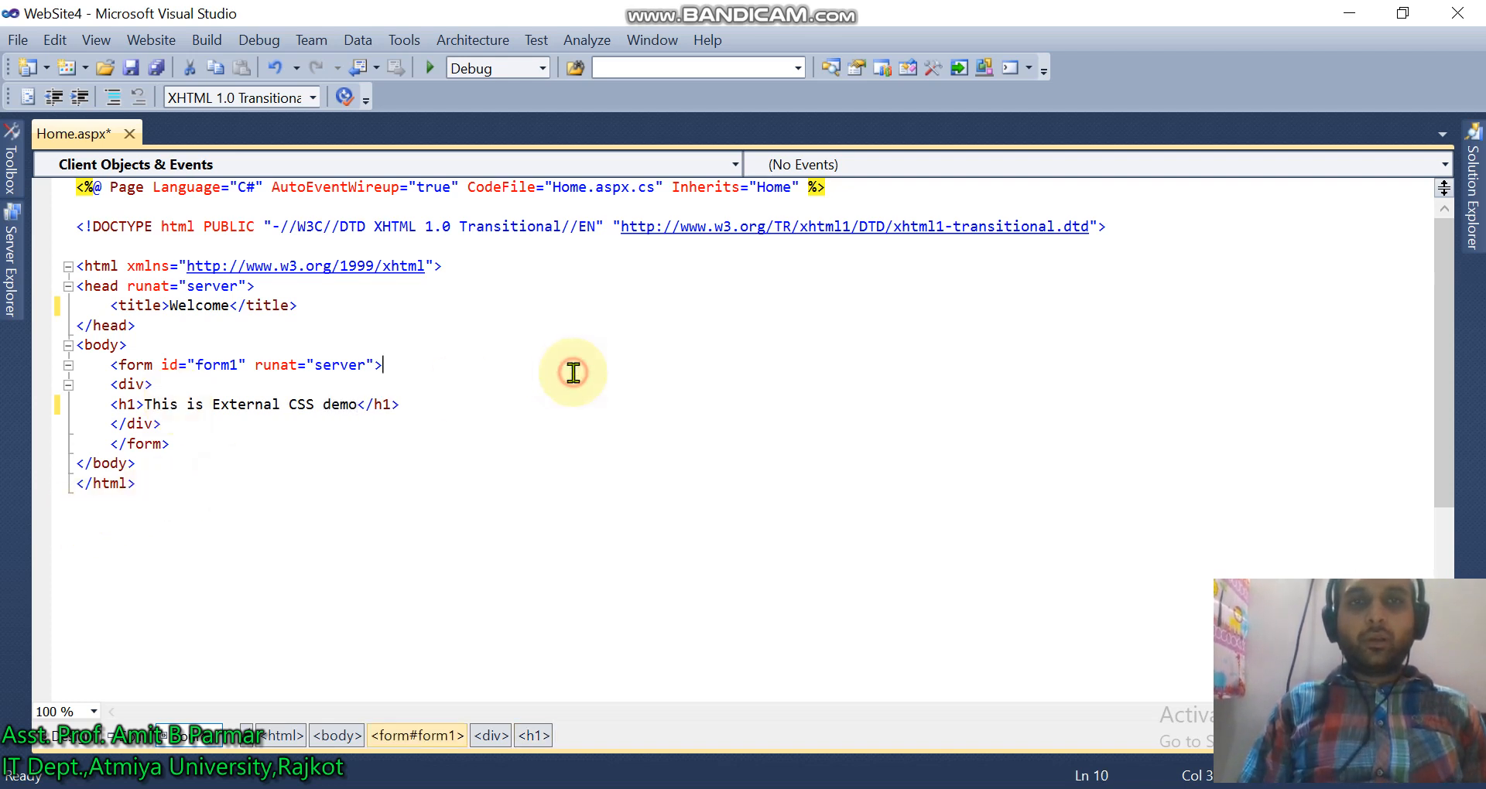
pyautogui.moveTo(570, 324)
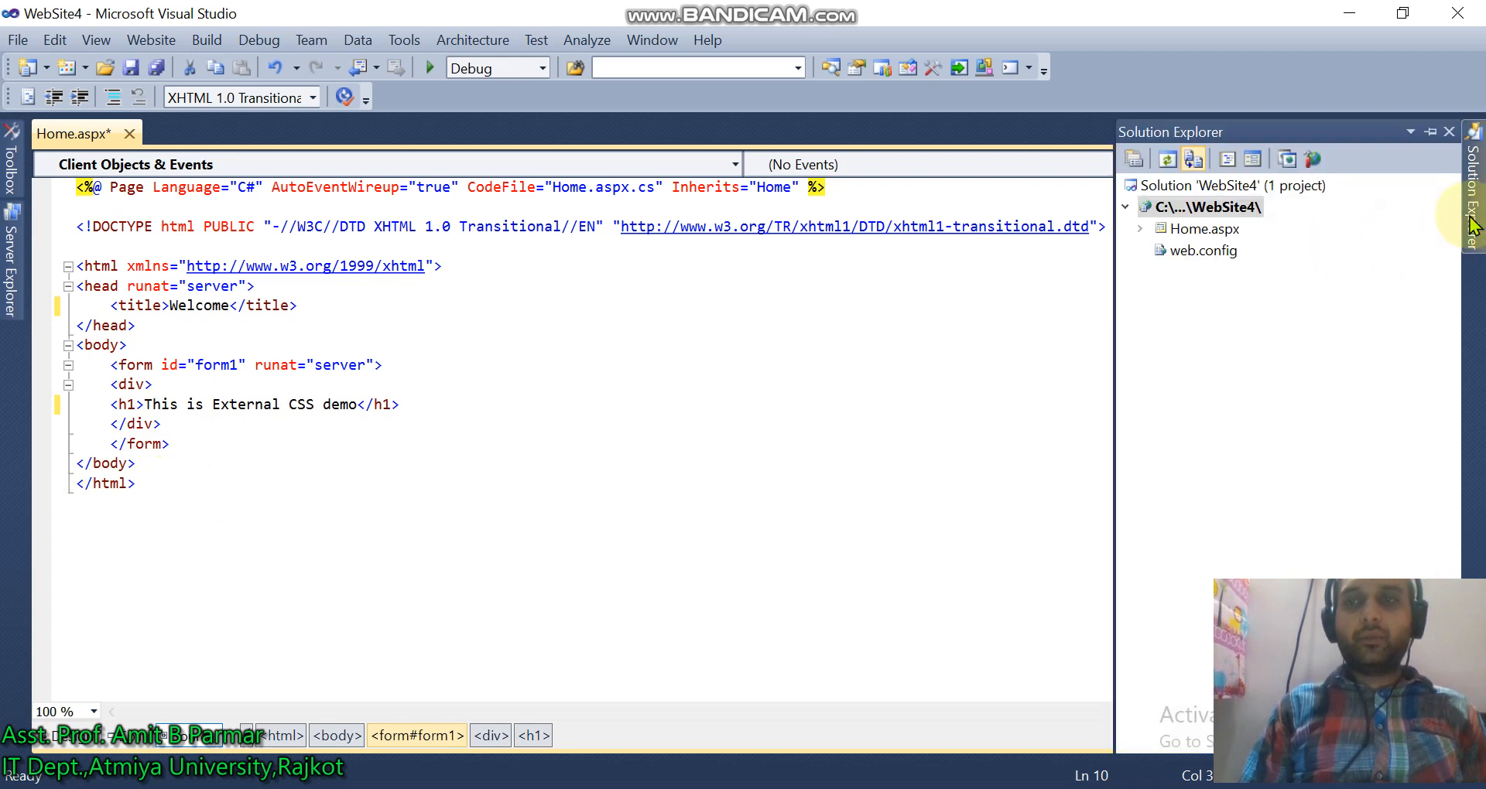
# - Add an ASP.NET Theme folder to WebSite4 and name the theme RED
pyautogui.click(1202, 207)
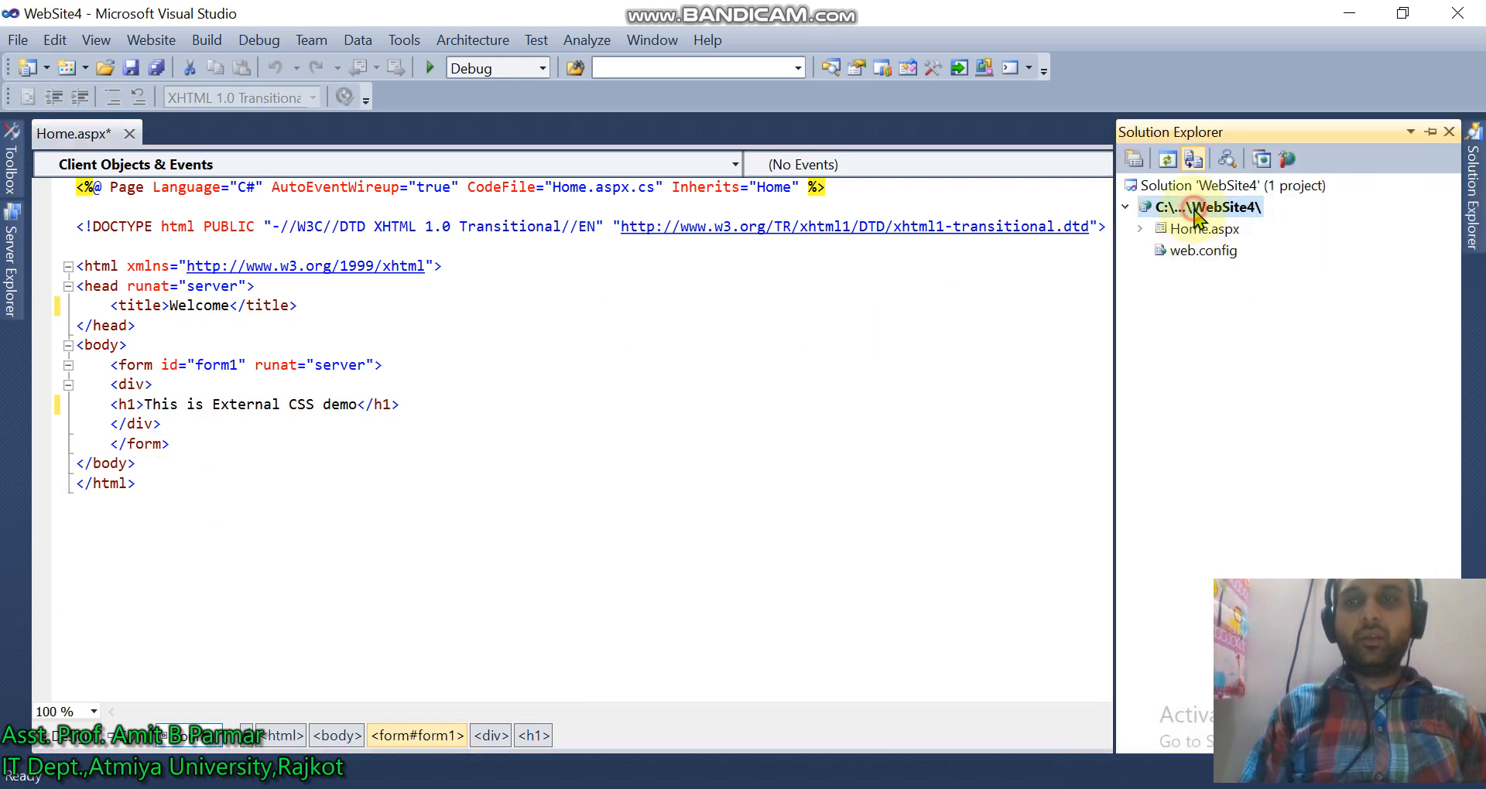
pyautogui.rightClick(1217, 207)
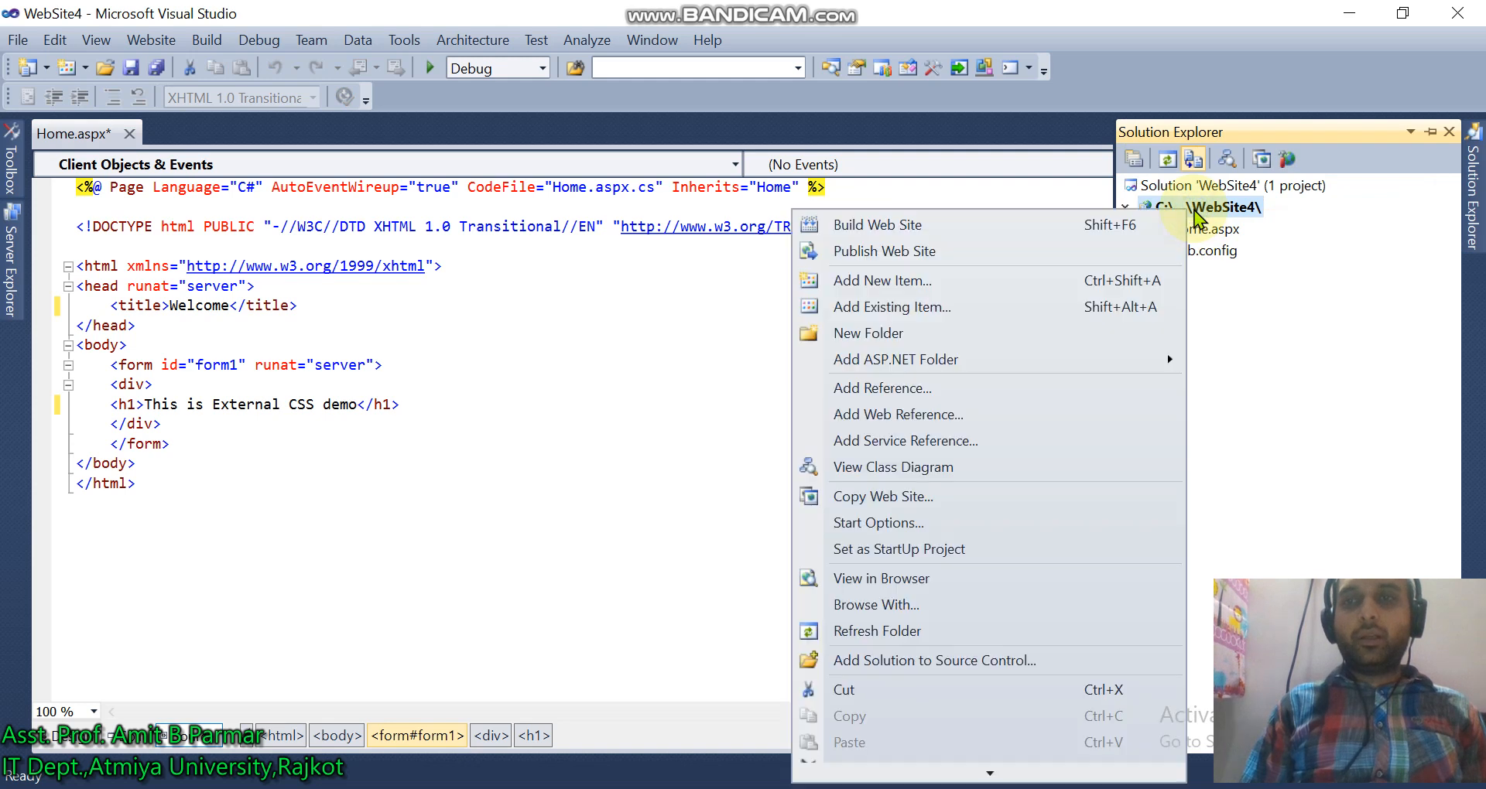
pyautogui.moveTo(967, 359)
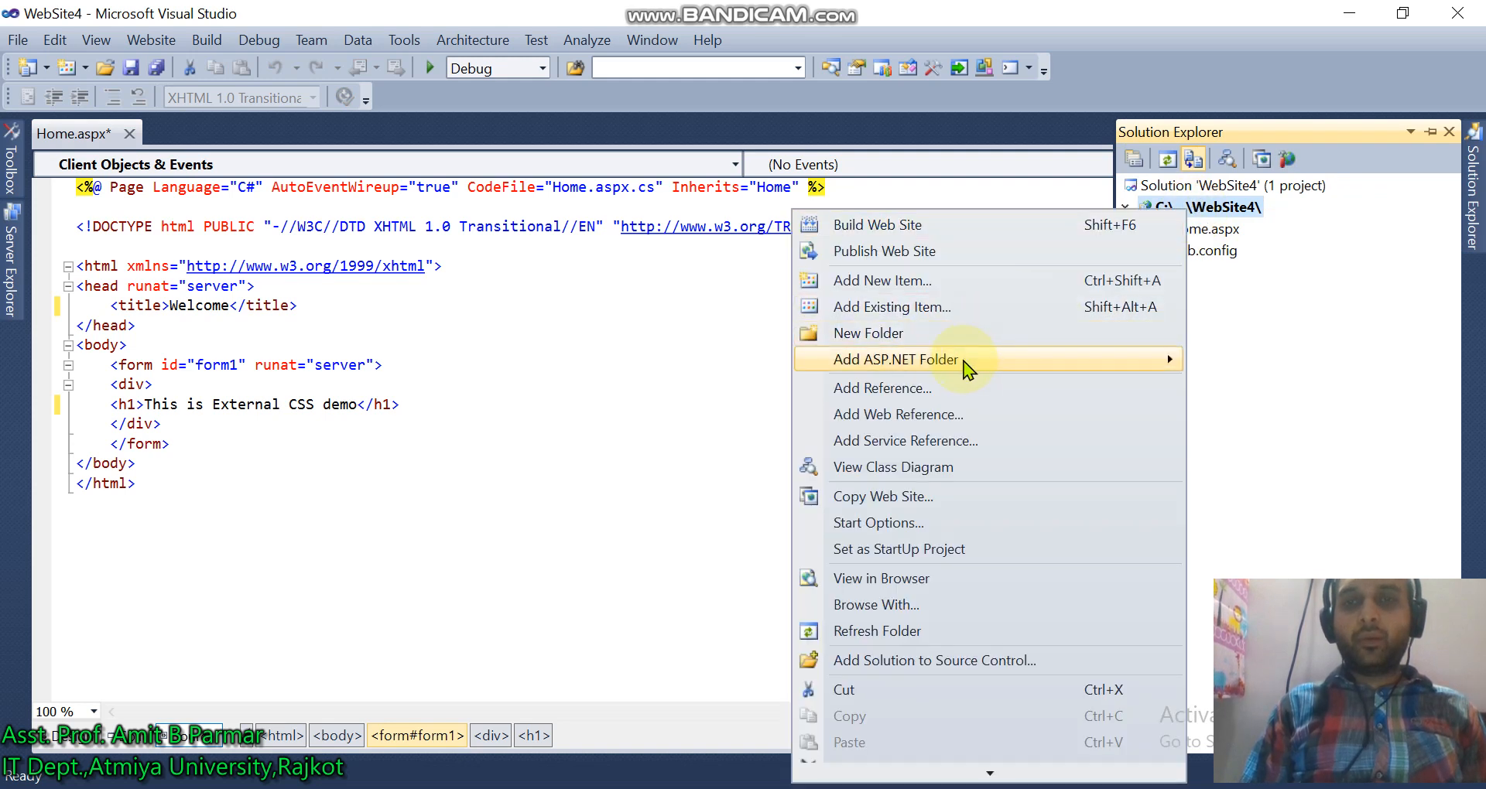
pyautogui.moveTo(1114, 367)
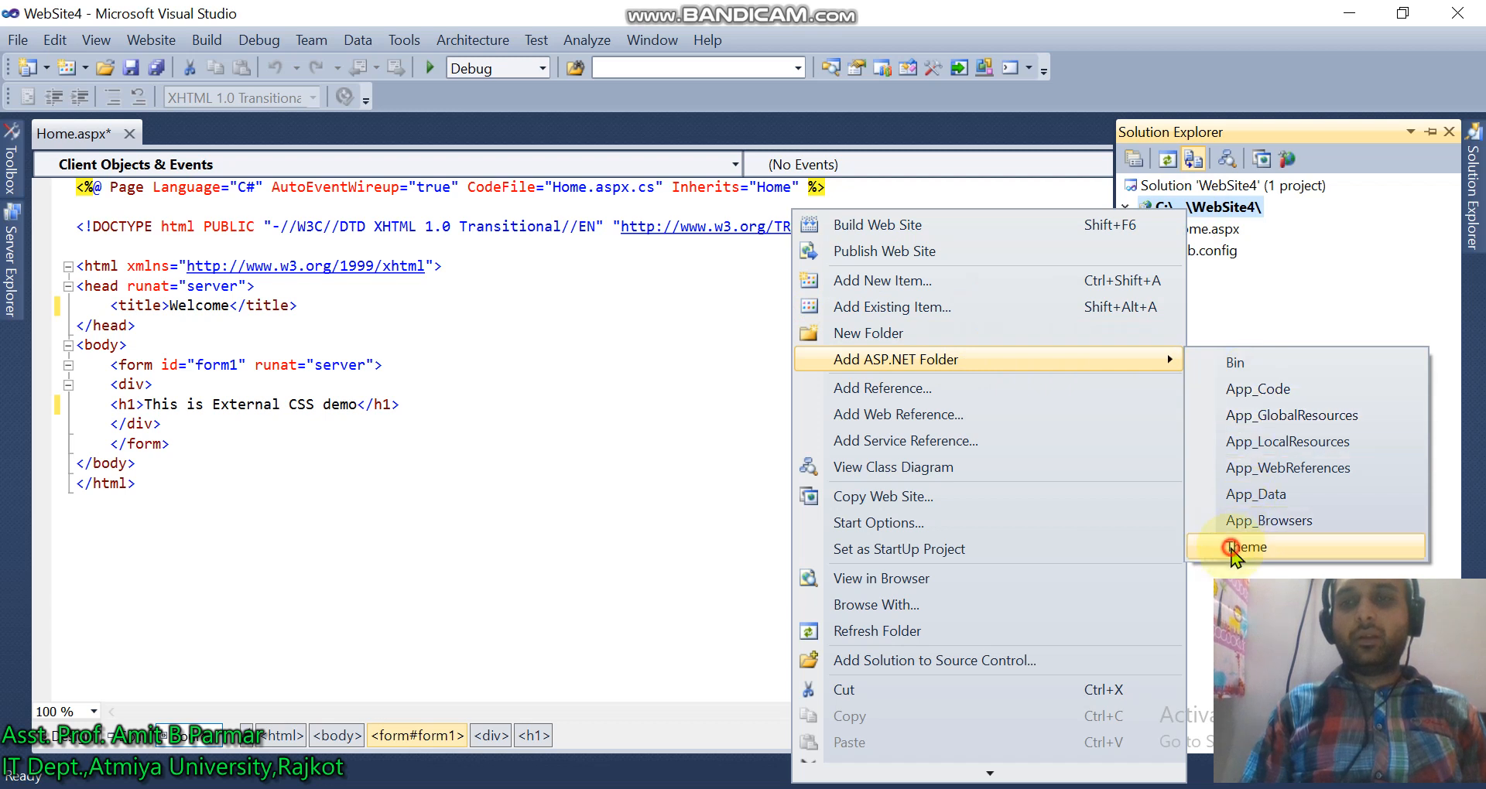
pyautogui.click(1249, 548)
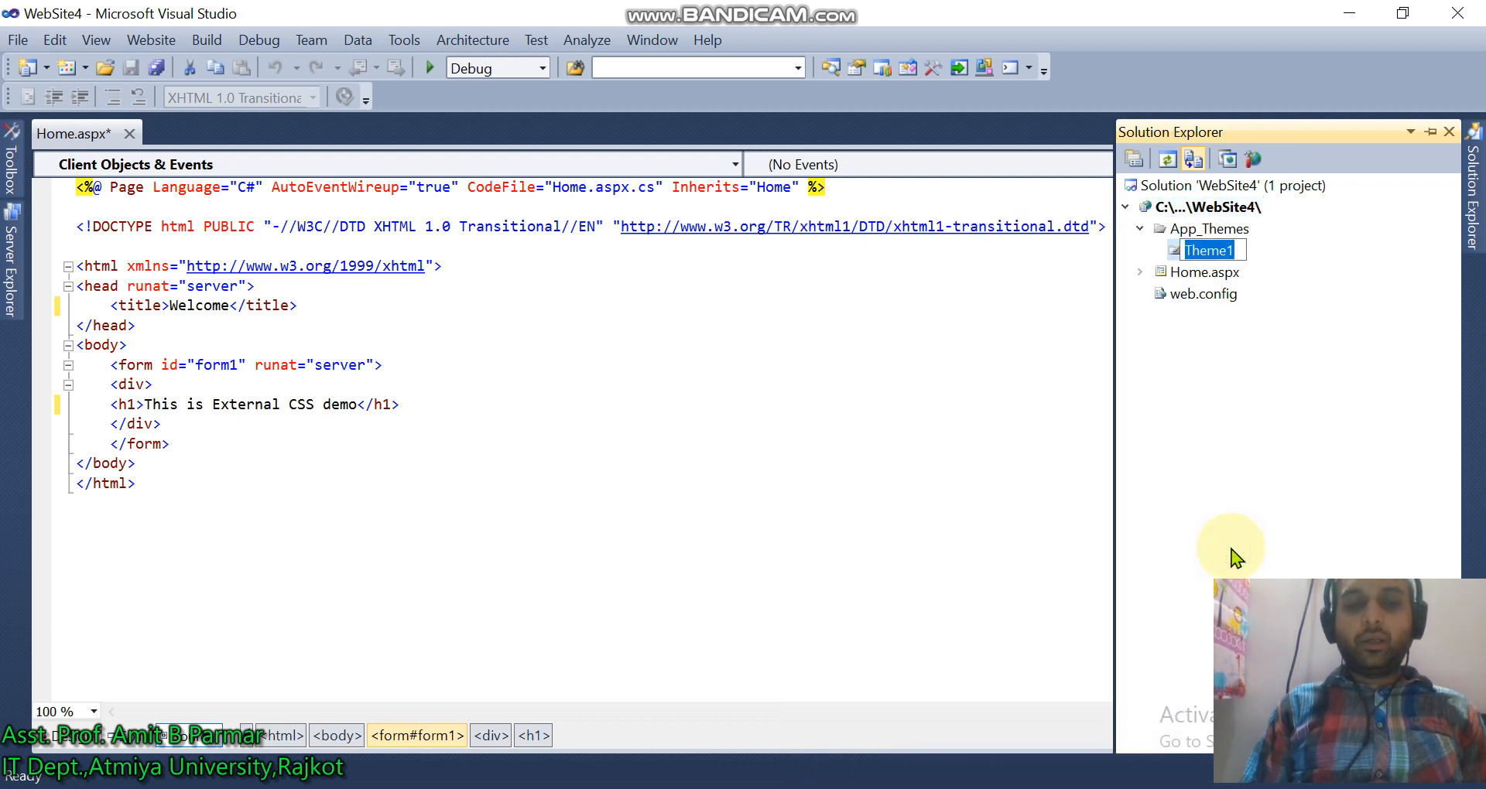
pyautogui.write('RED')
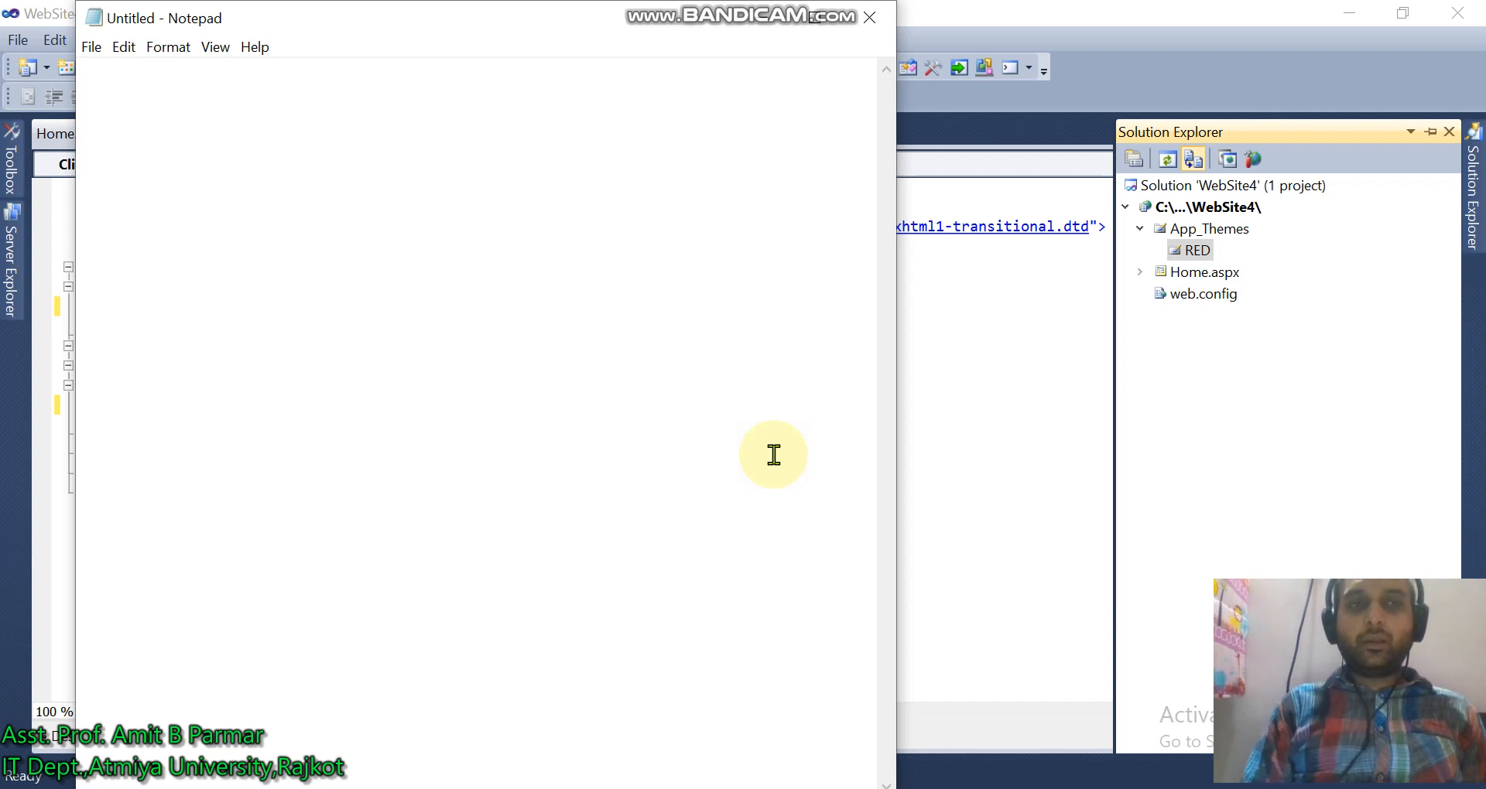
# - Start an h1 CSS rule in Notepad with background-color Red
pyautogui.write('h1')
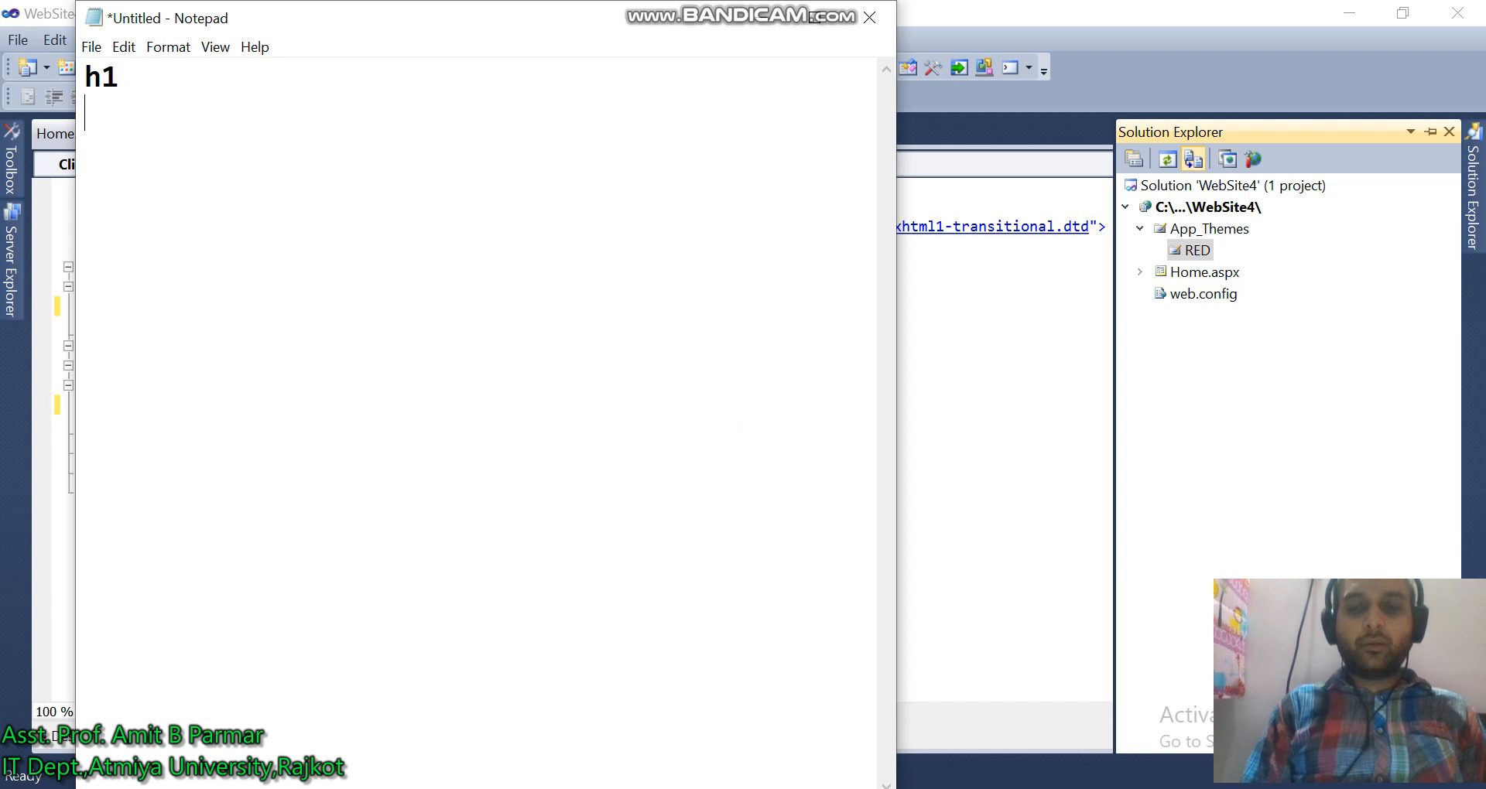
pyautogui.write('{')
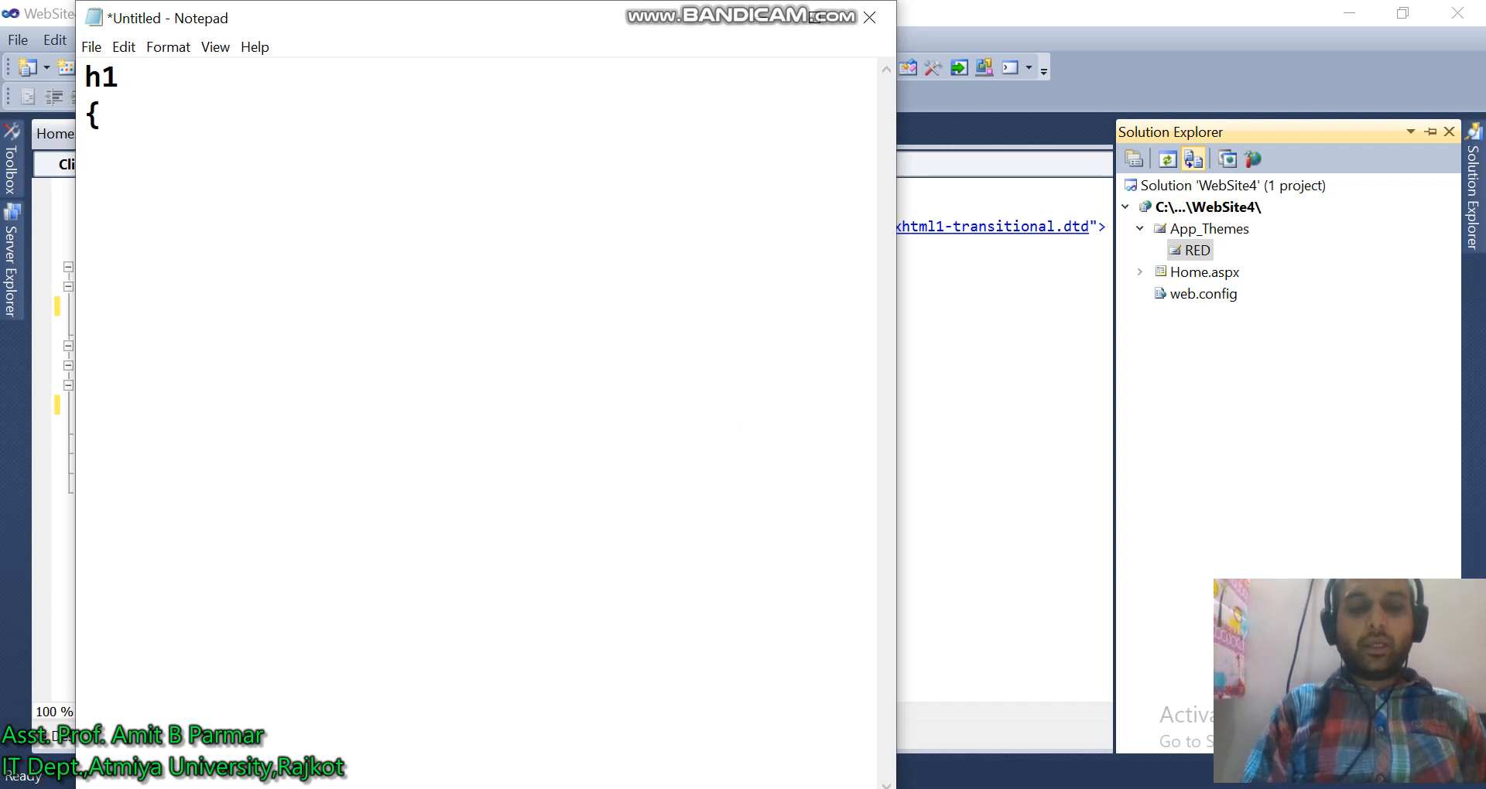
pyautogui.write('back')
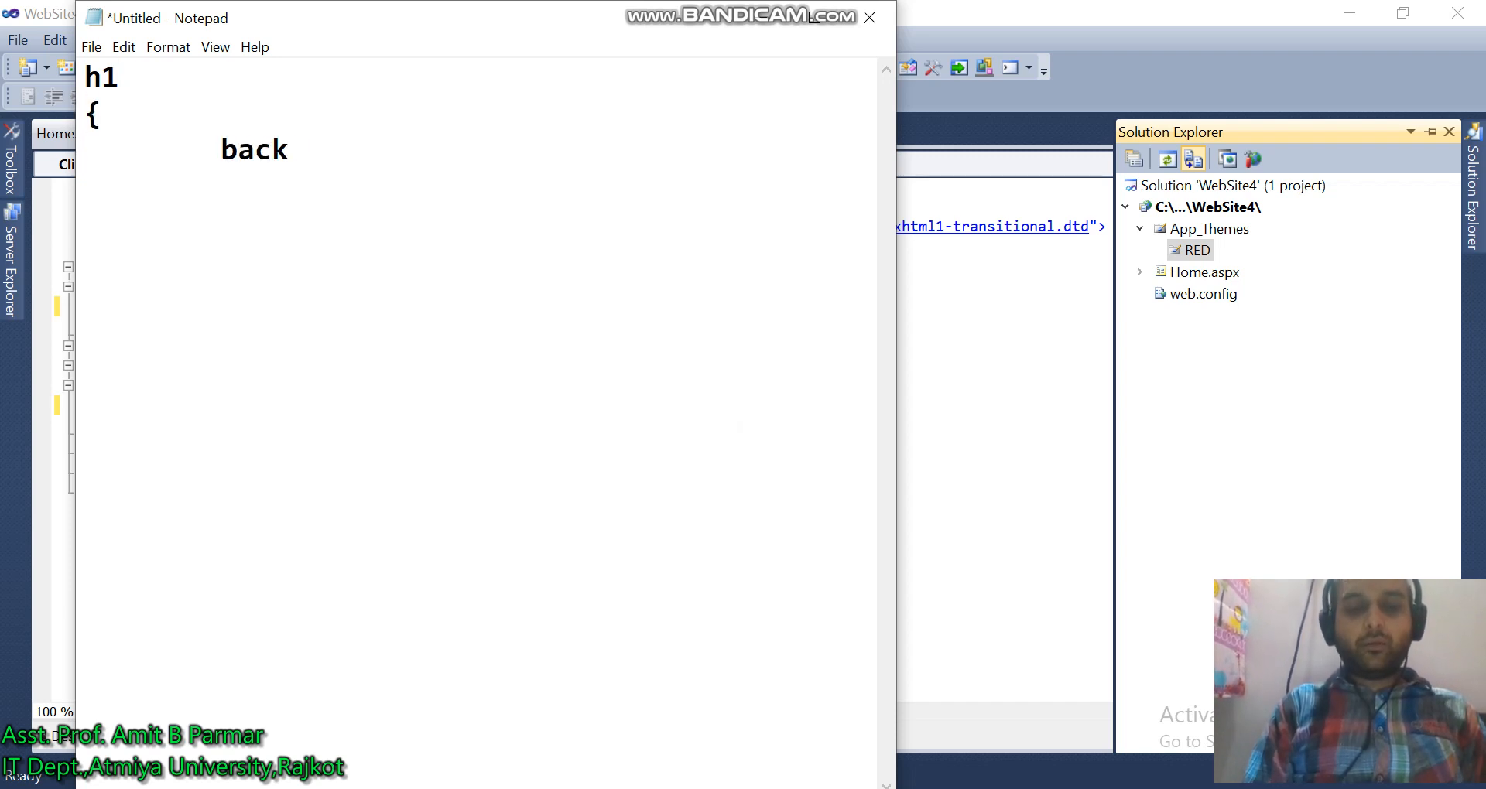
pyautogui.write('fround')
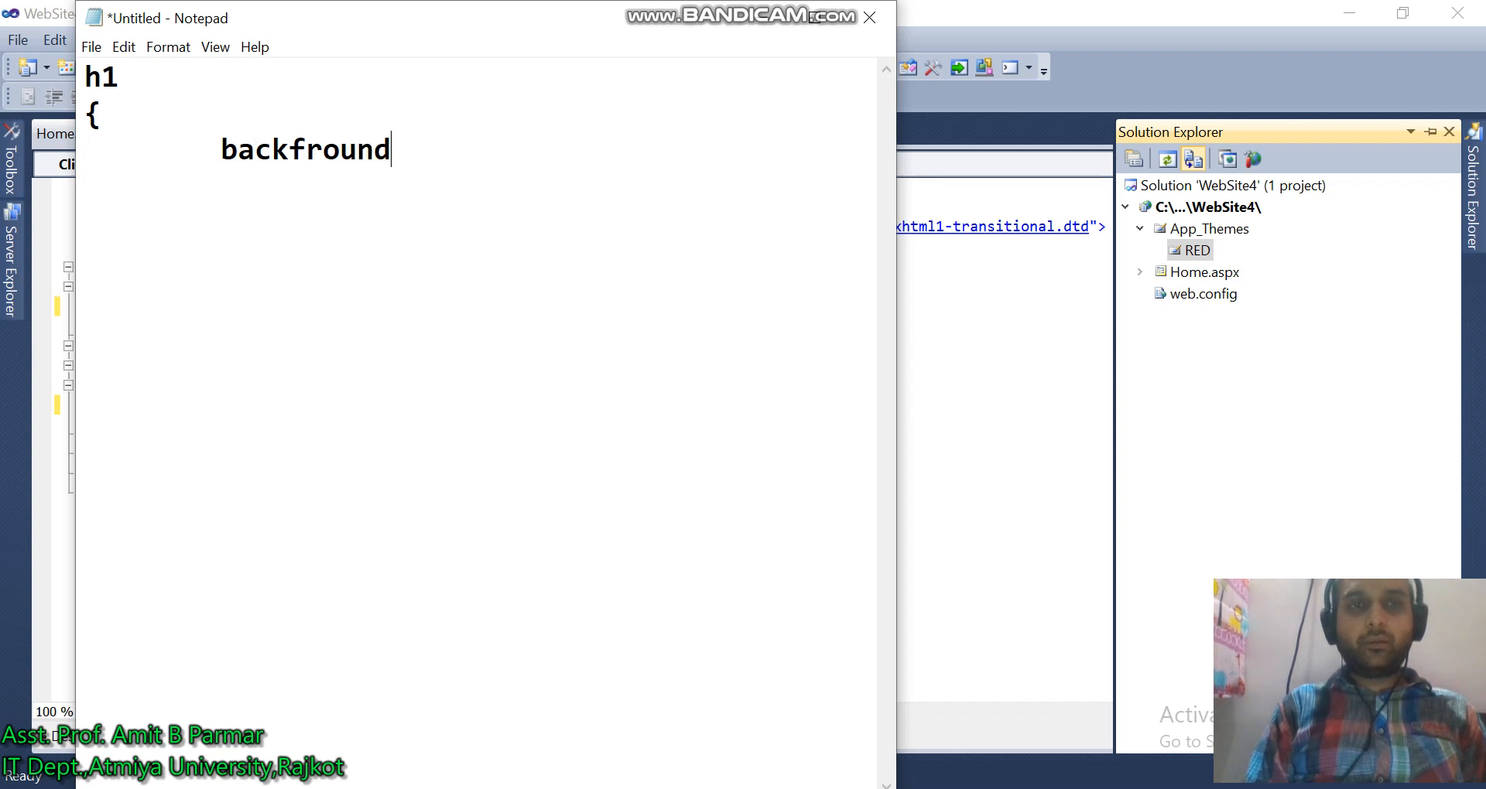
pyautogui.press('BackSpace')
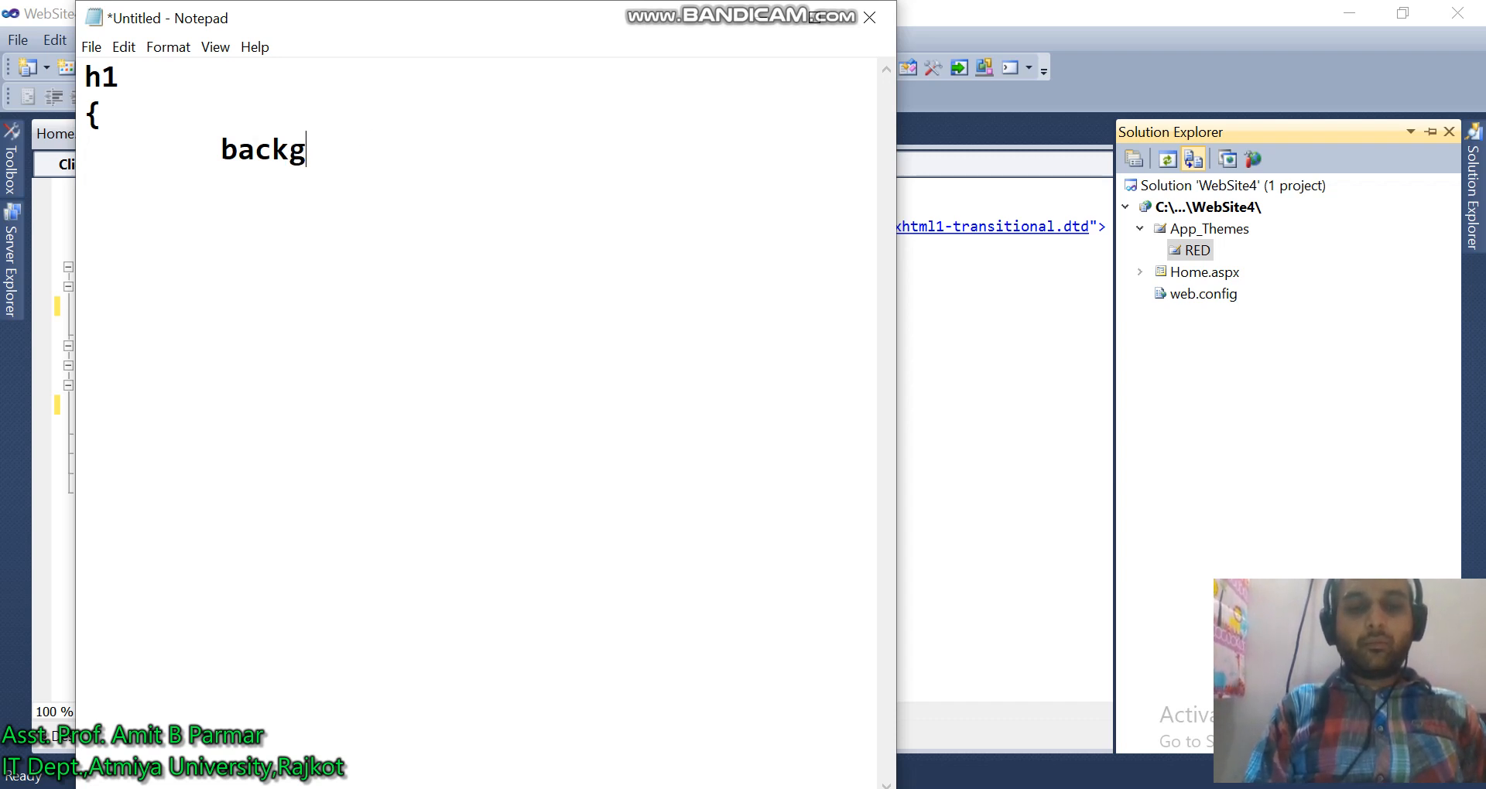
pyautogui.write('round-')
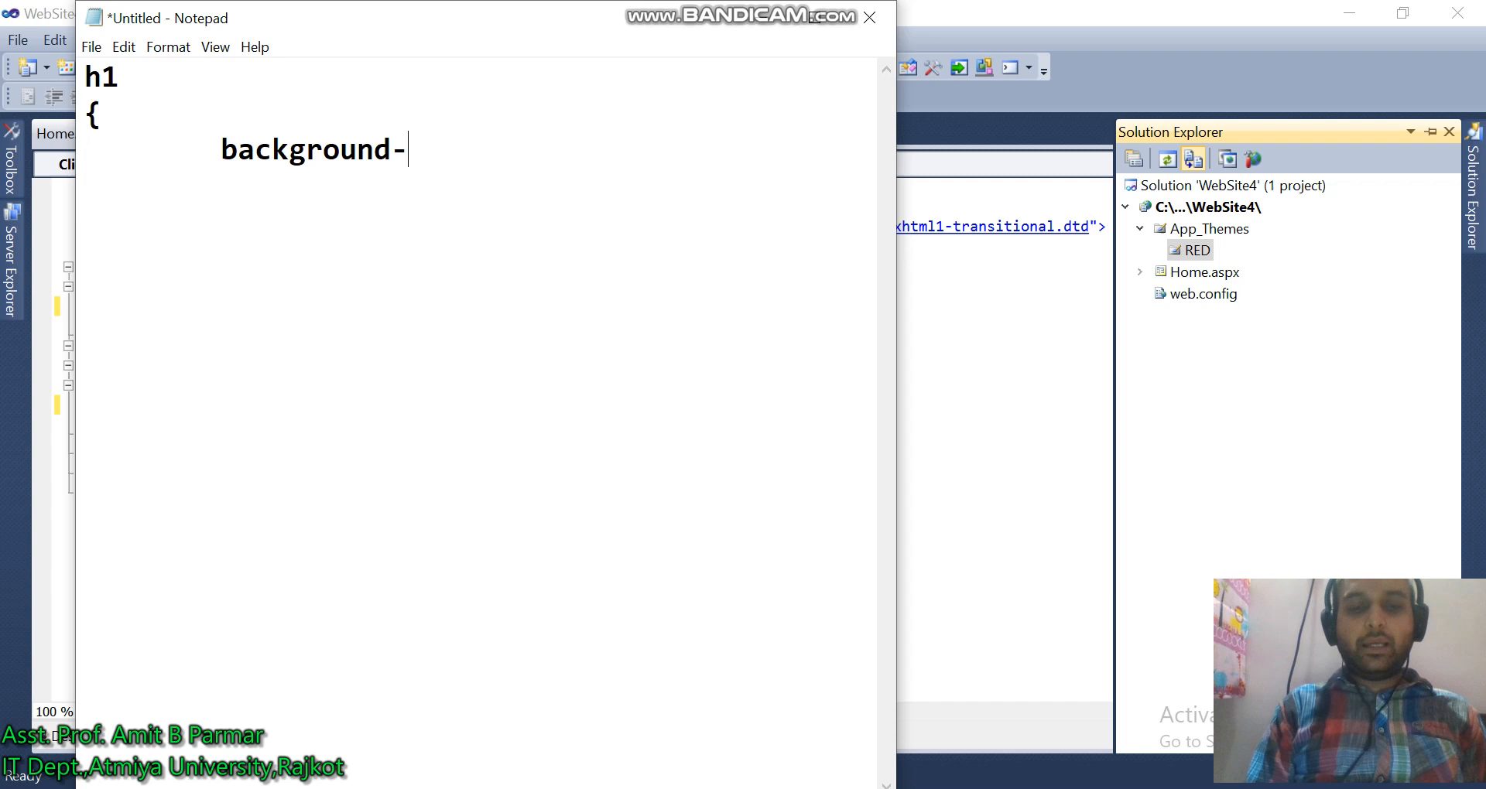
pyautogui.write('color')
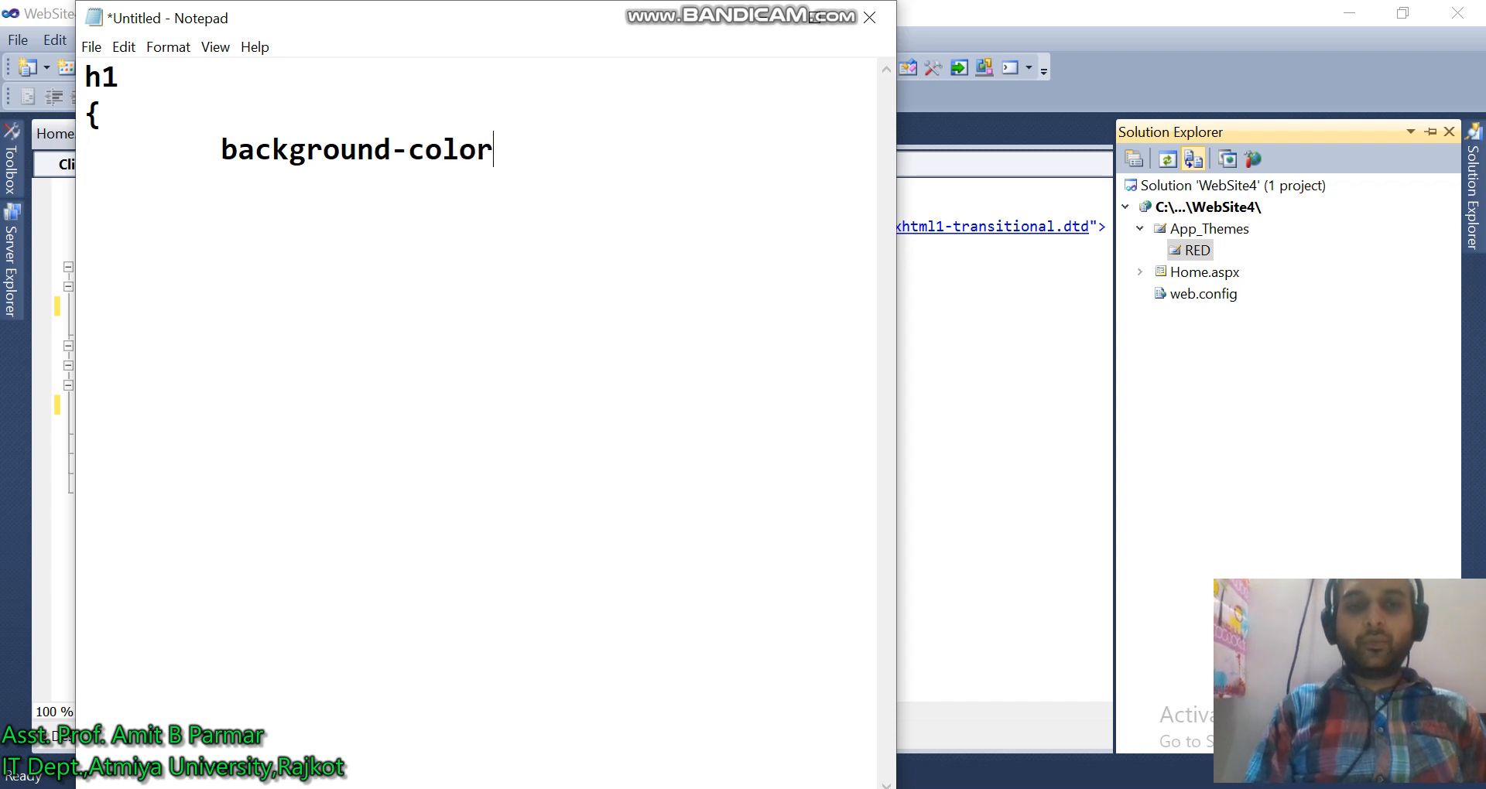
pyautogui.write(':Red')
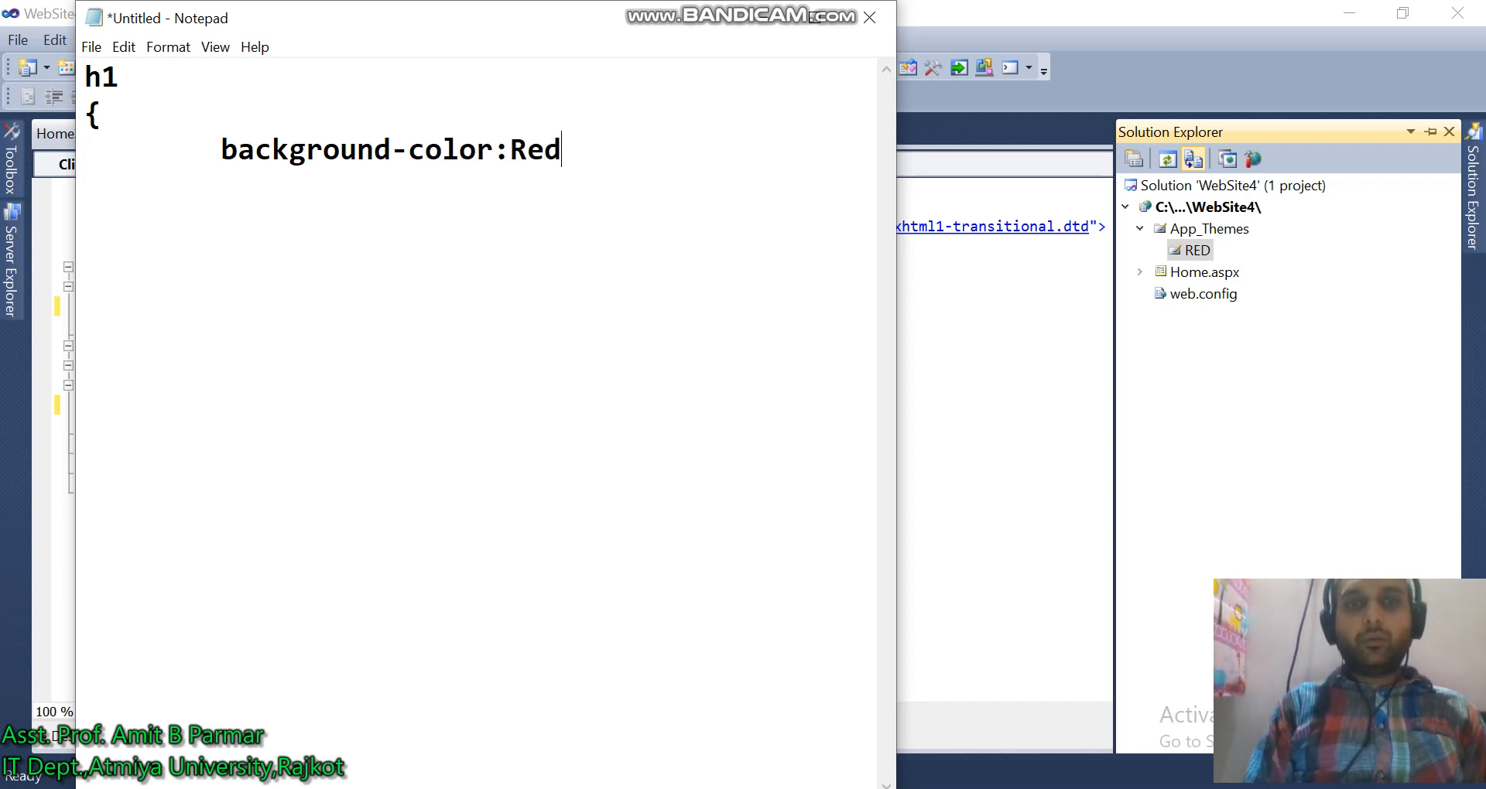
pyautogui.write(';')
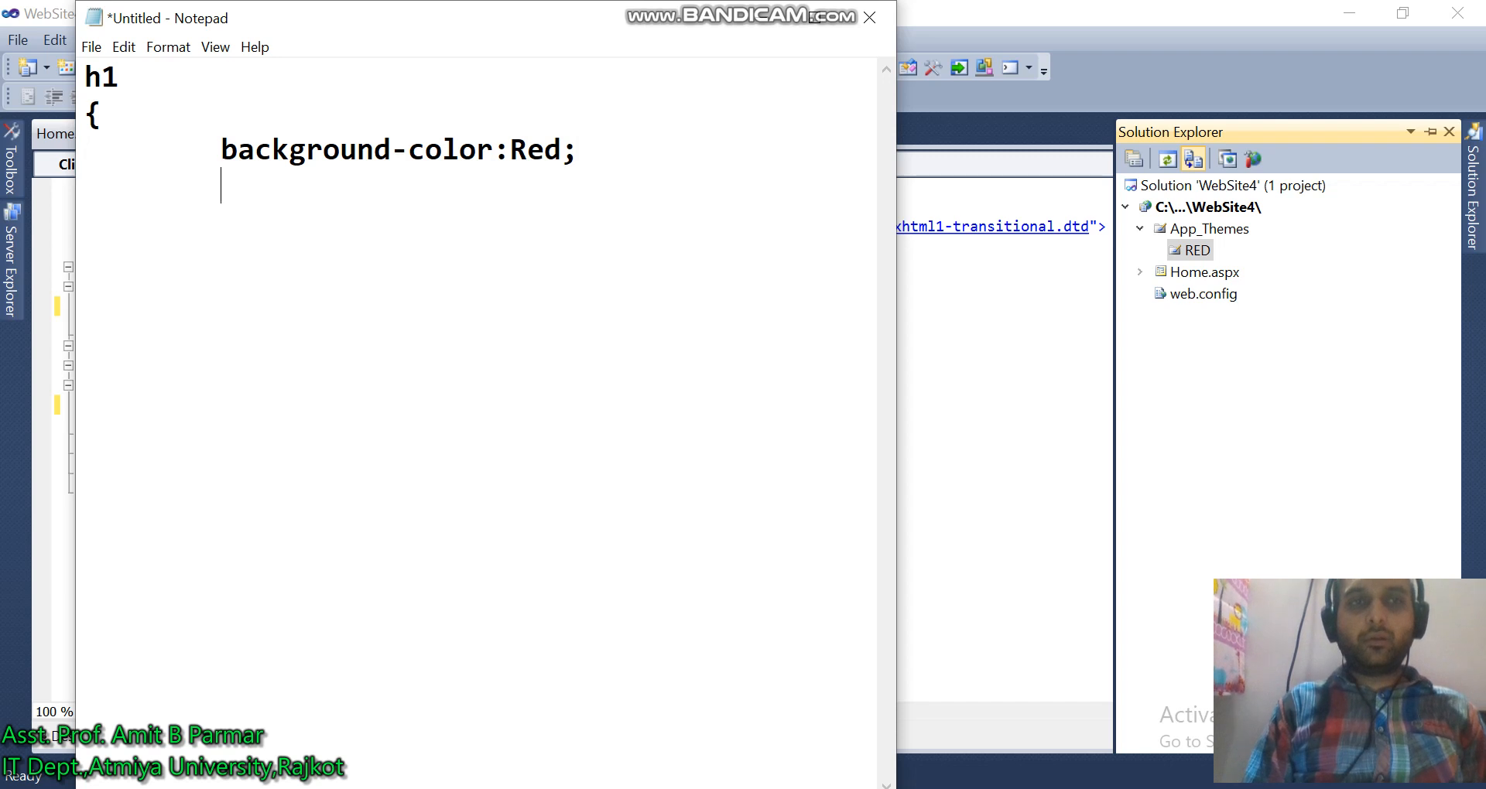
# - Add color Yellow to the h1 rule and close it with a brace
pyautogui.write('color')
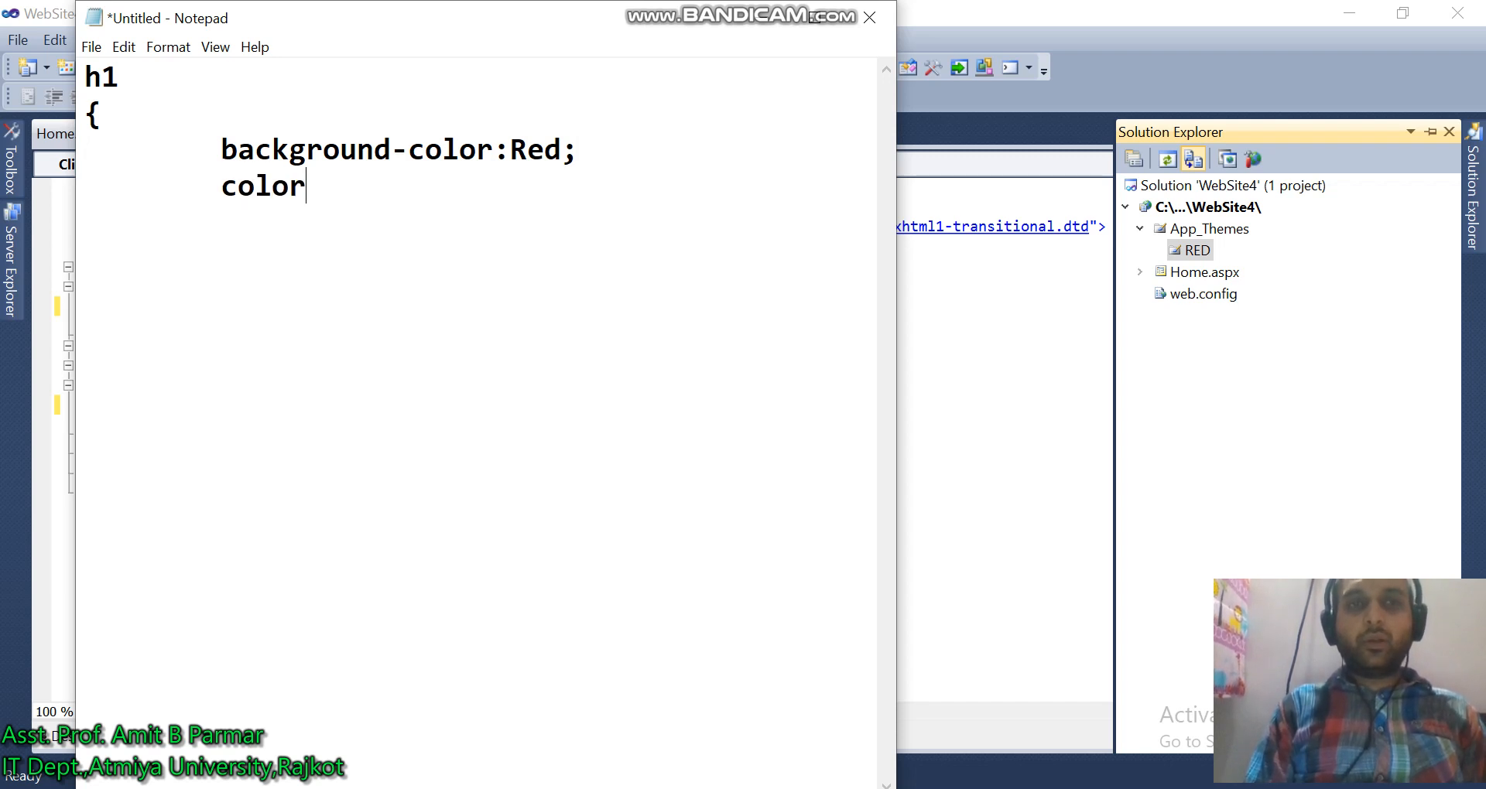
pyautogui.write(':')
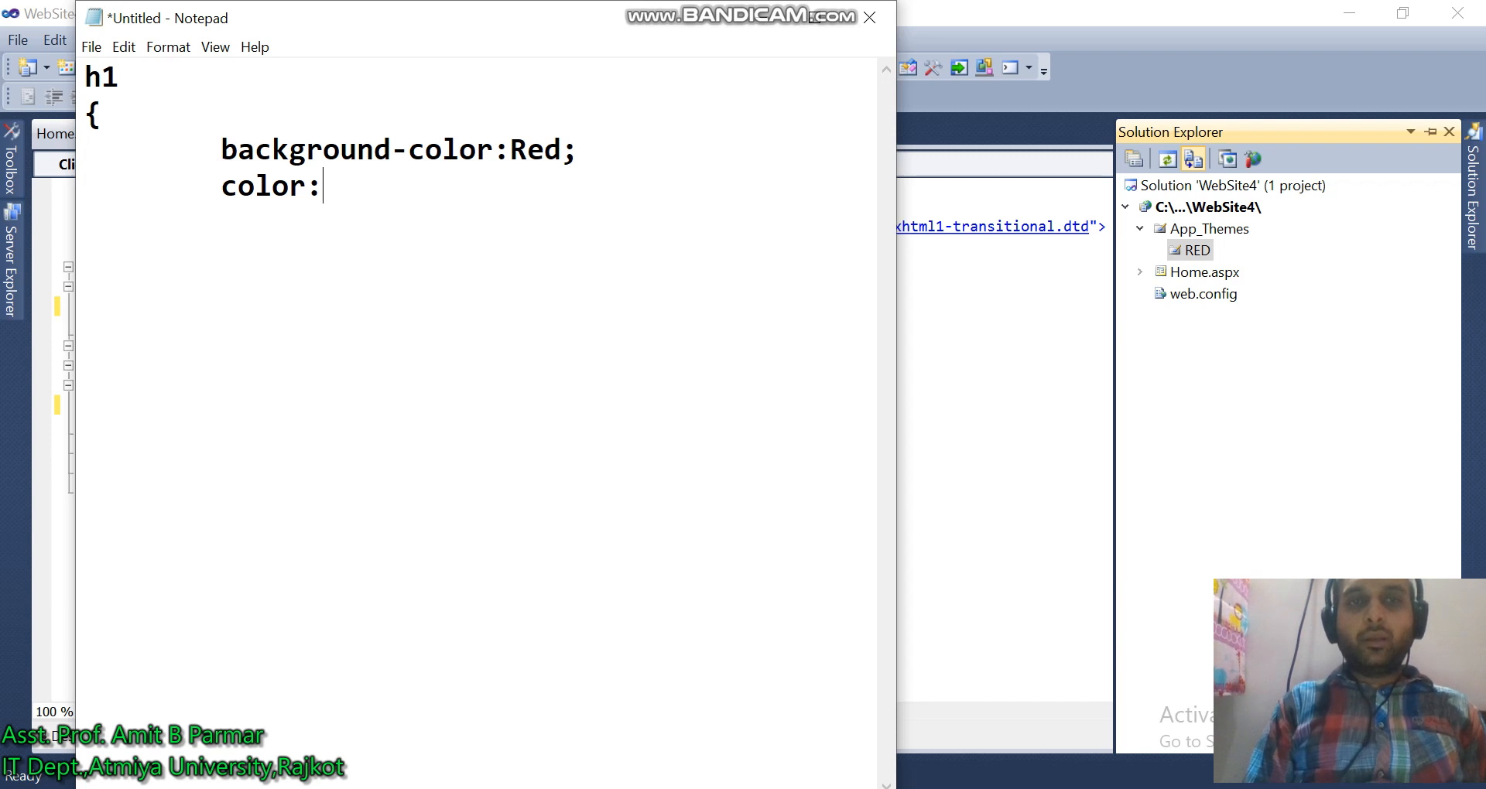
pyautogui.write('Yel')
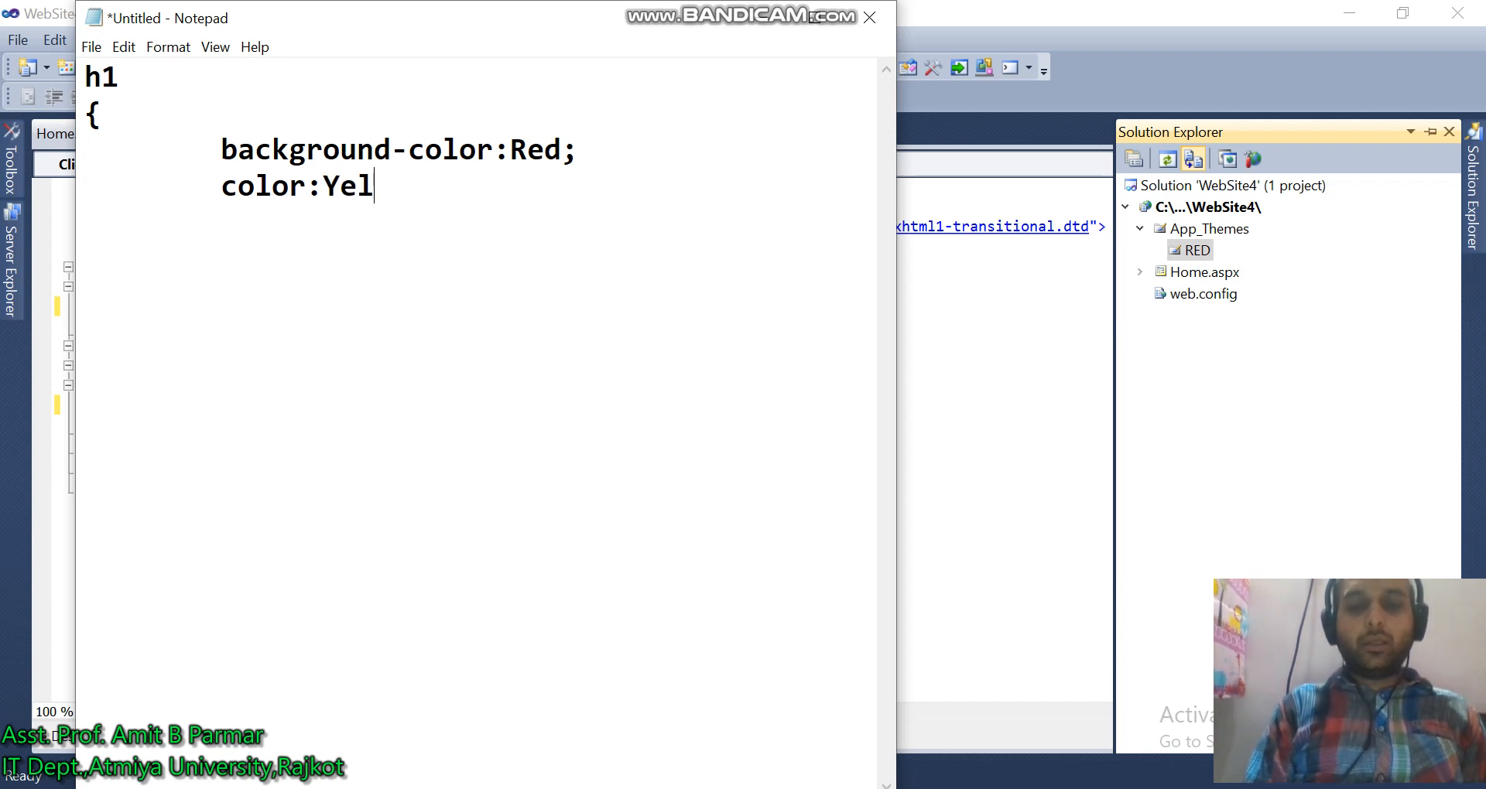
pyautogui.write('low;')
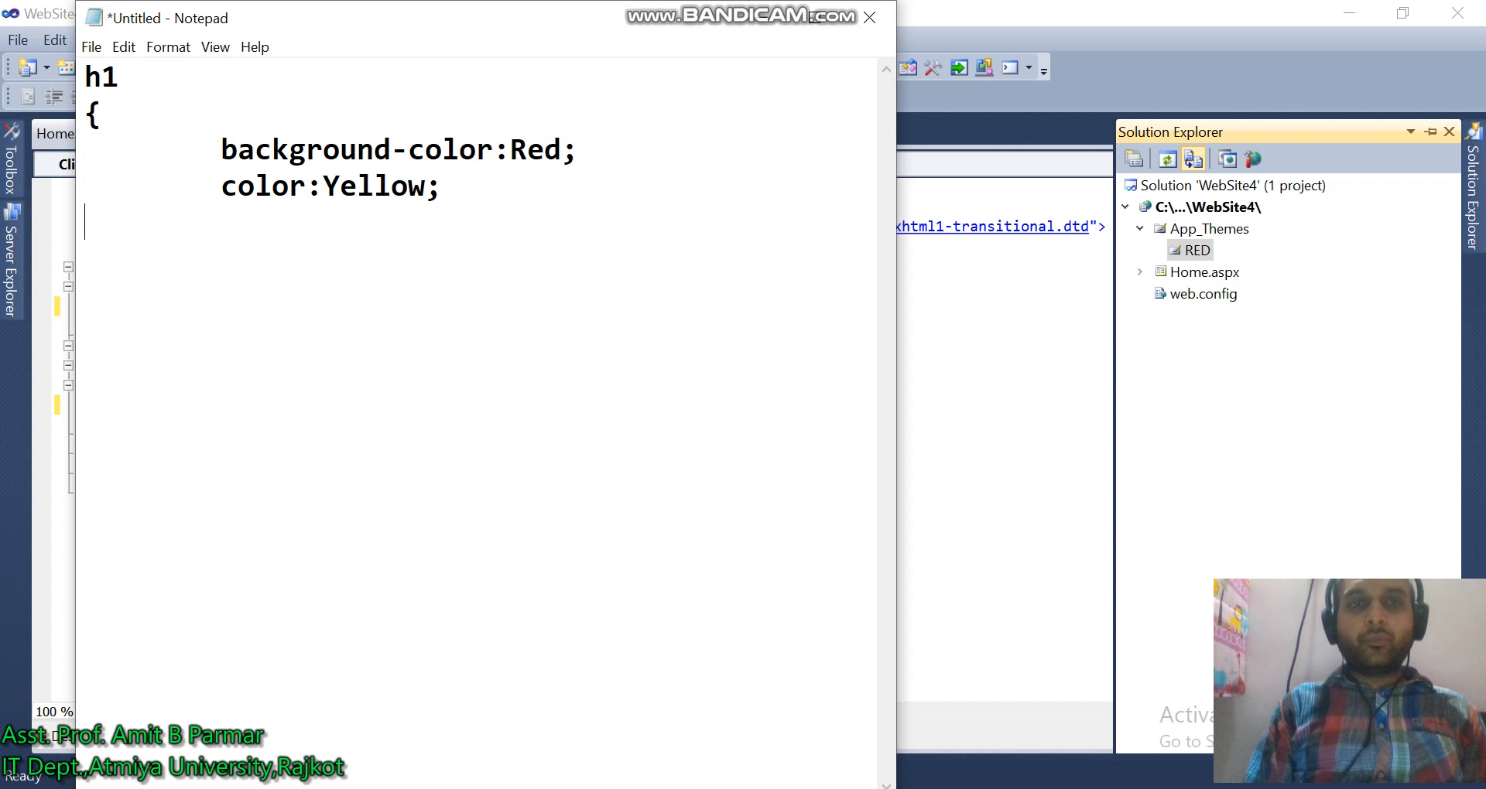
pyautogui.write('}')
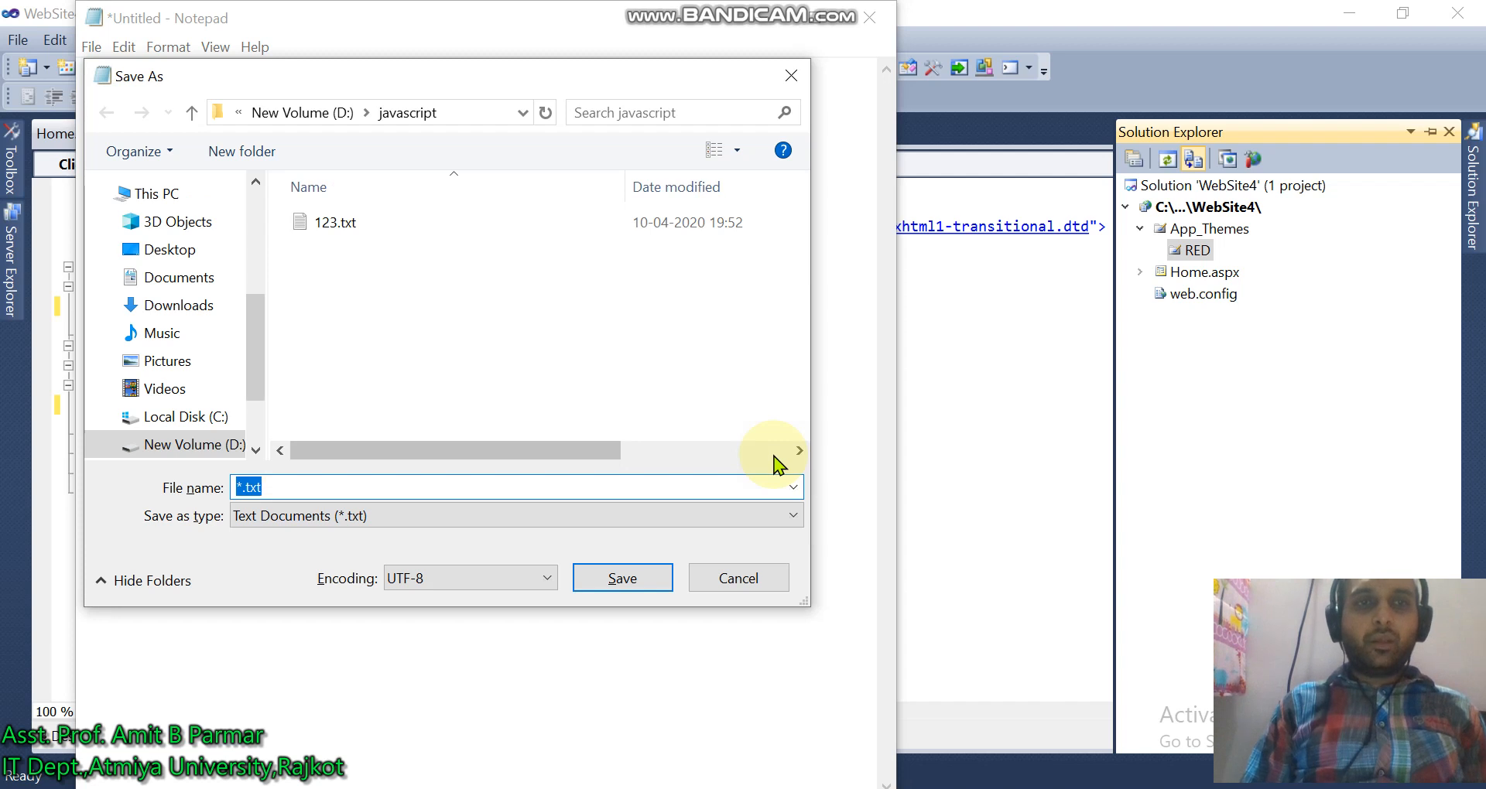
pyautogui.moveTo(376, 227)
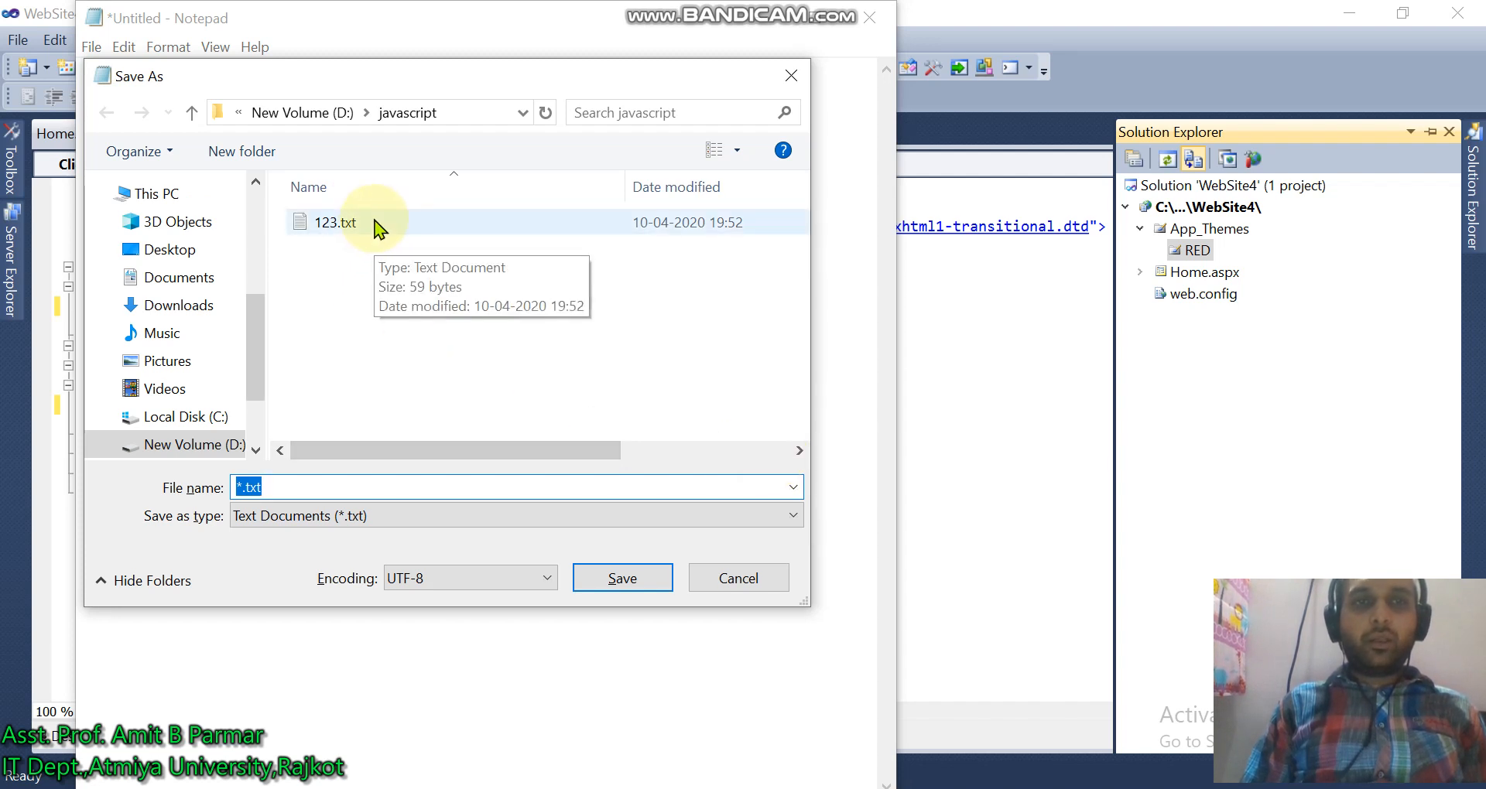
pyautogui.moveTo(382, 487)
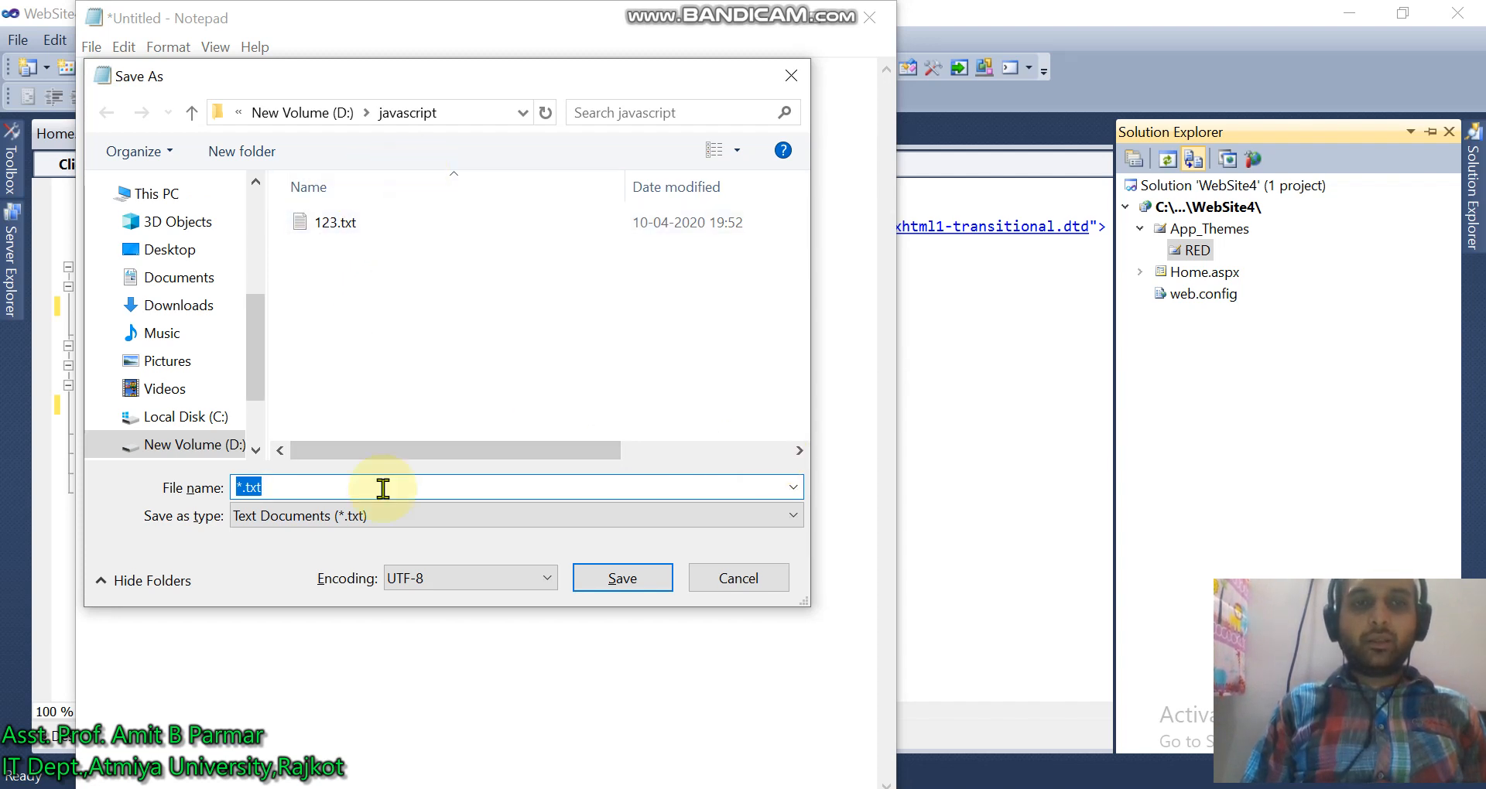
# - Save the stylesheet as myextcss2.css in D:\javascript
pyautogui.write('mycss2')
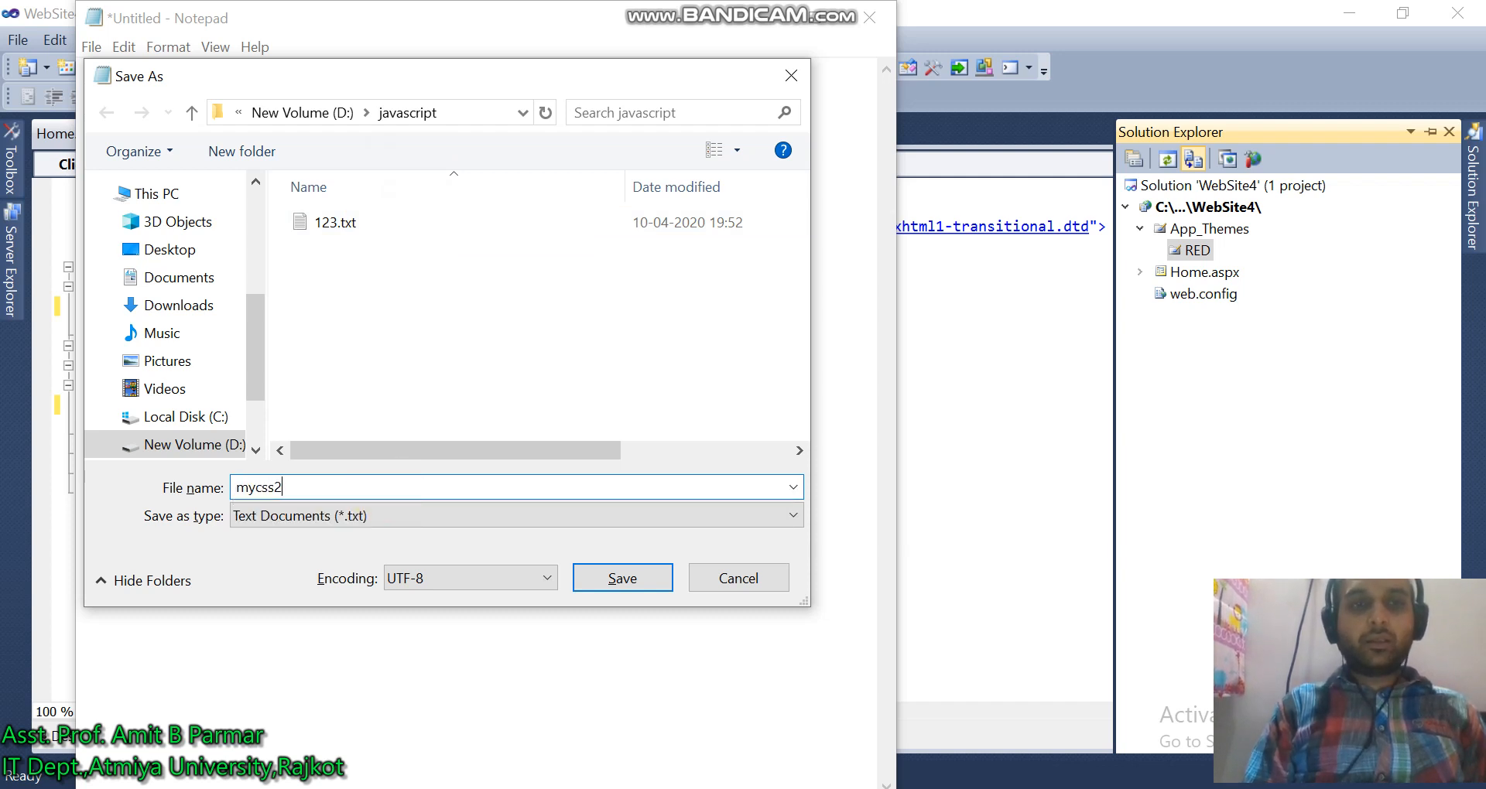
pyautogui.write('.c')
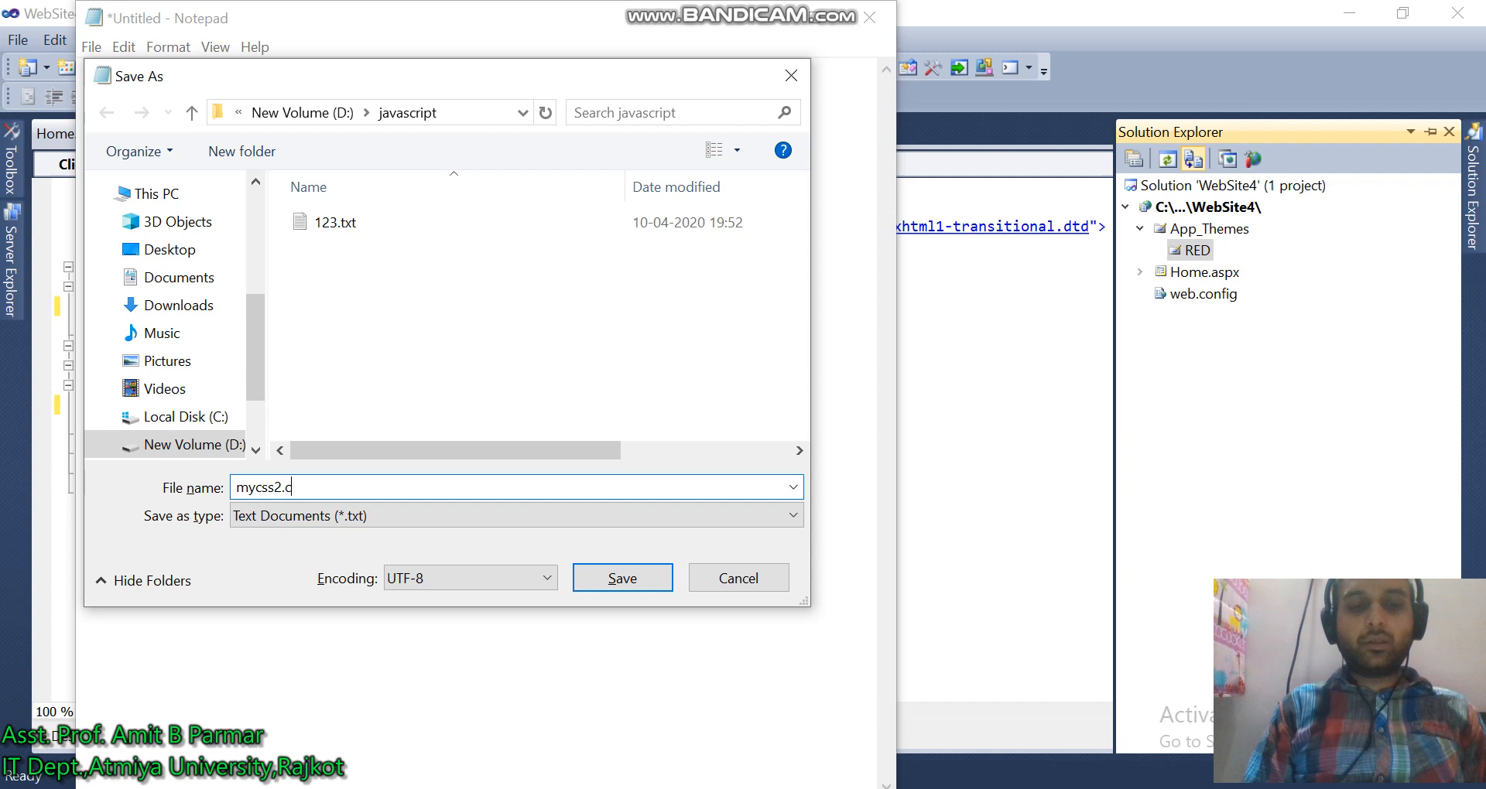
pyautogui.write('ss')
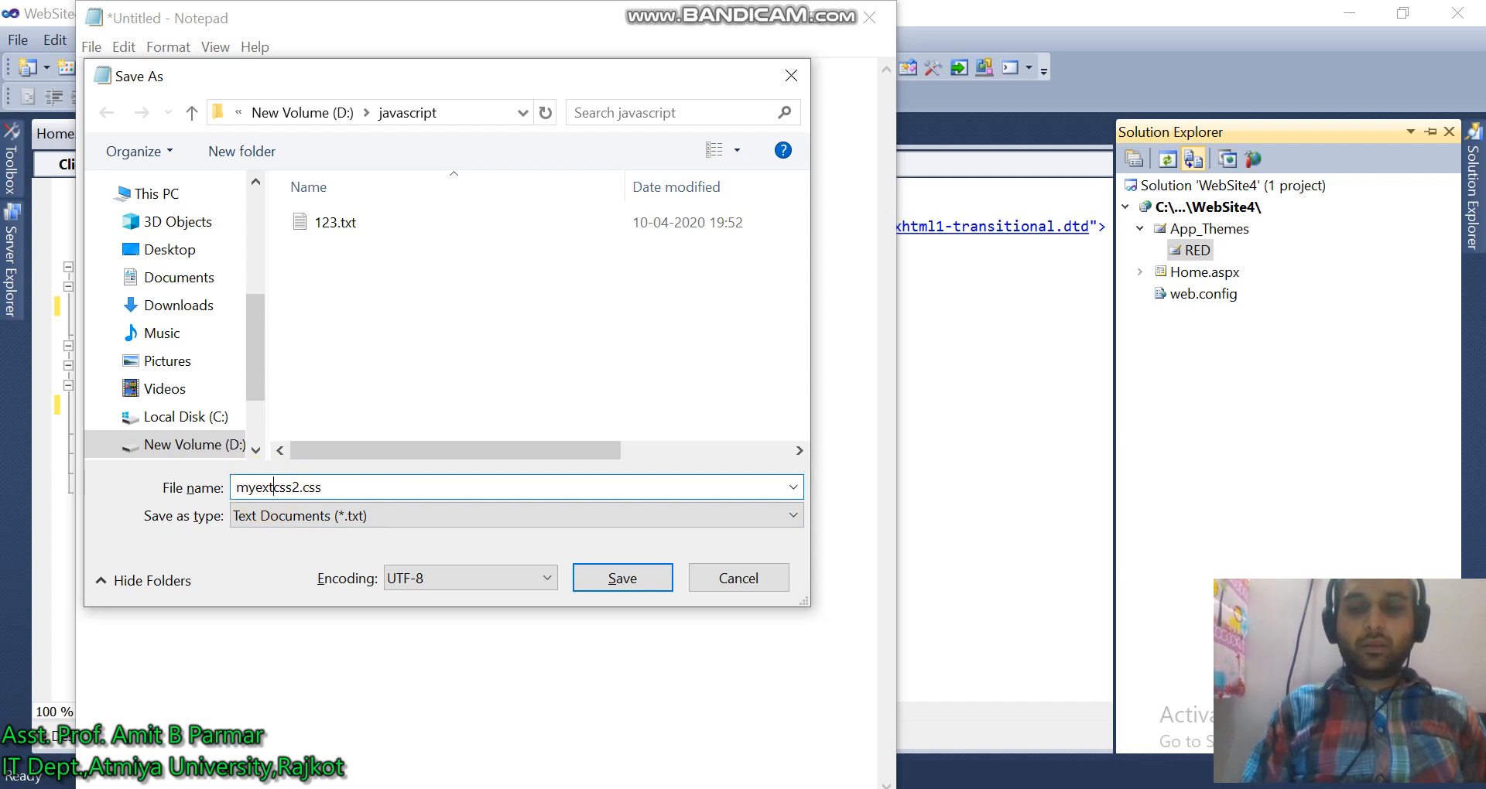
pyautogui.click(622, 578)
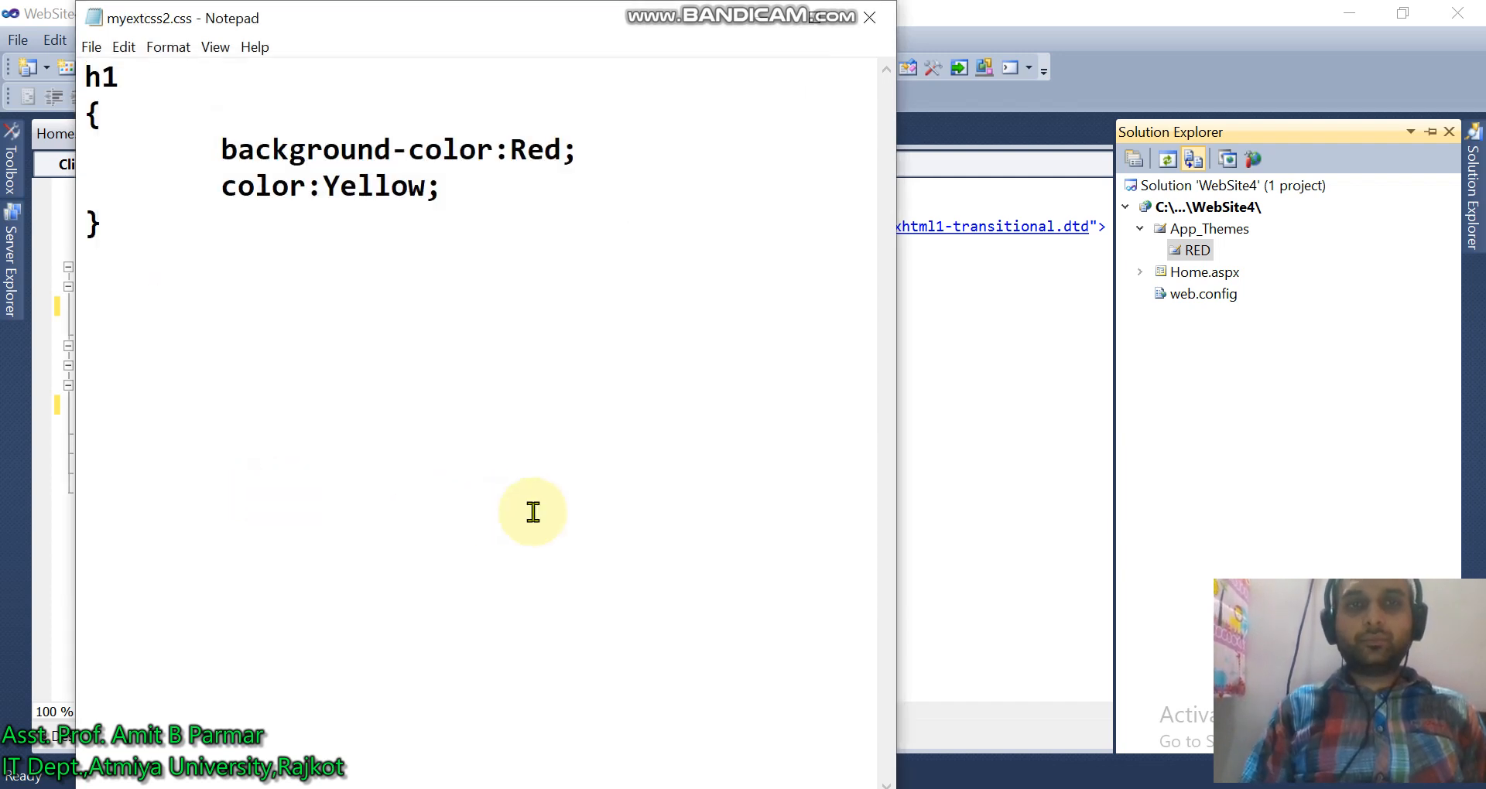
pyautogui.moveTo(749, 148)
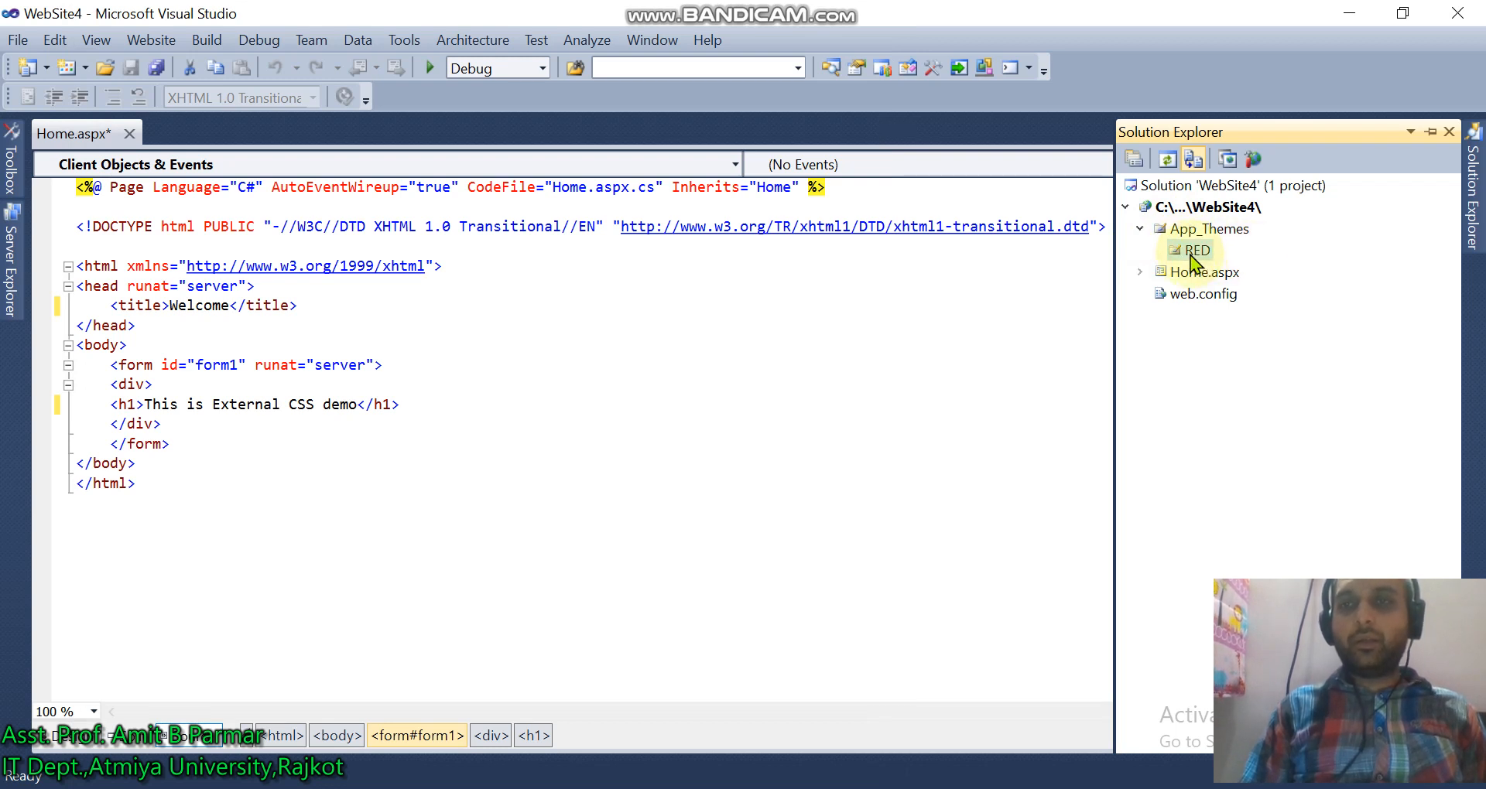
# - Add the existing D:\javascript\myextcss2.css file to the RED theme folder
pyautogui.rightClick(1197, 250)
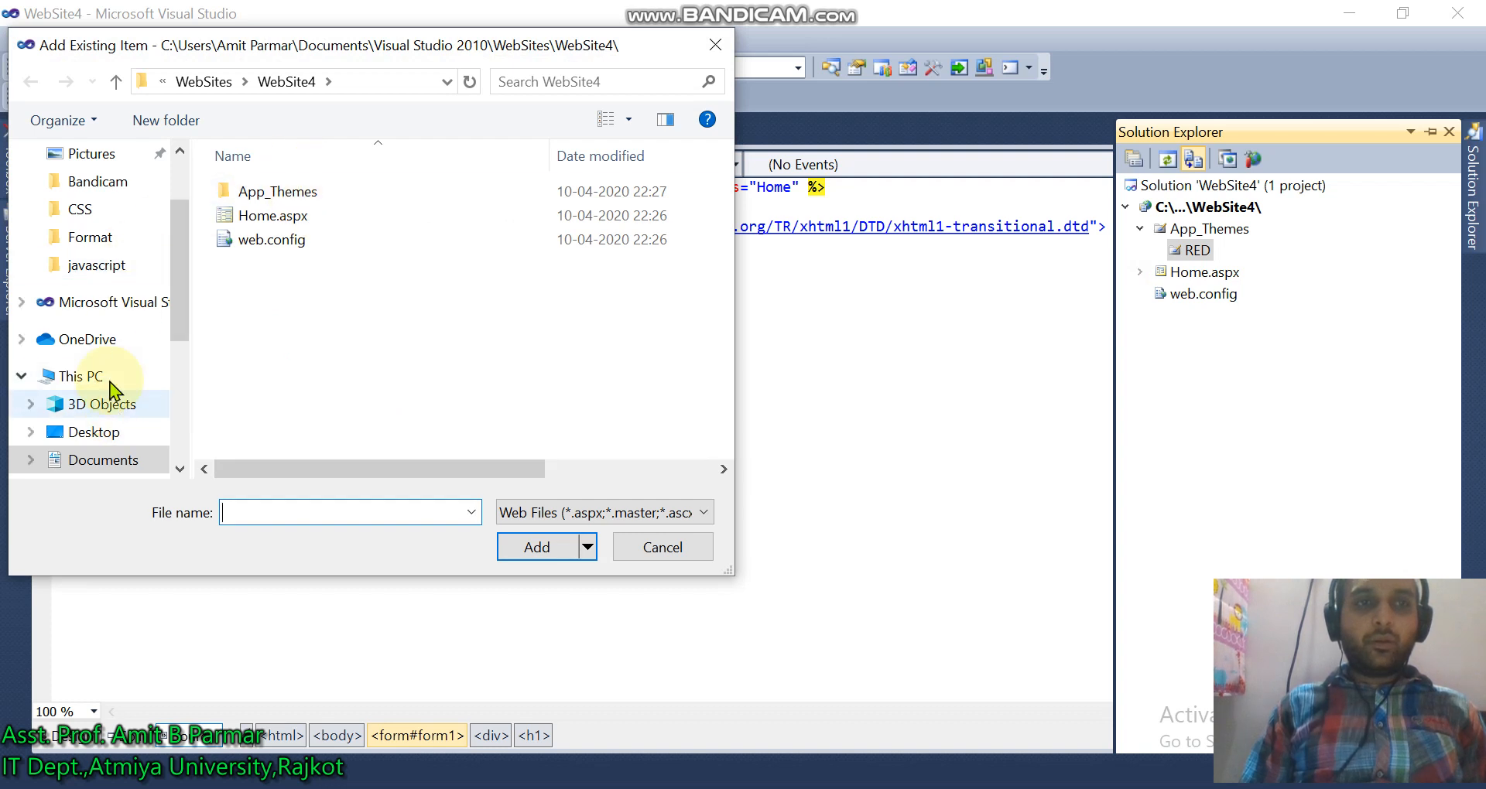
pyautogui.click(81, 376)
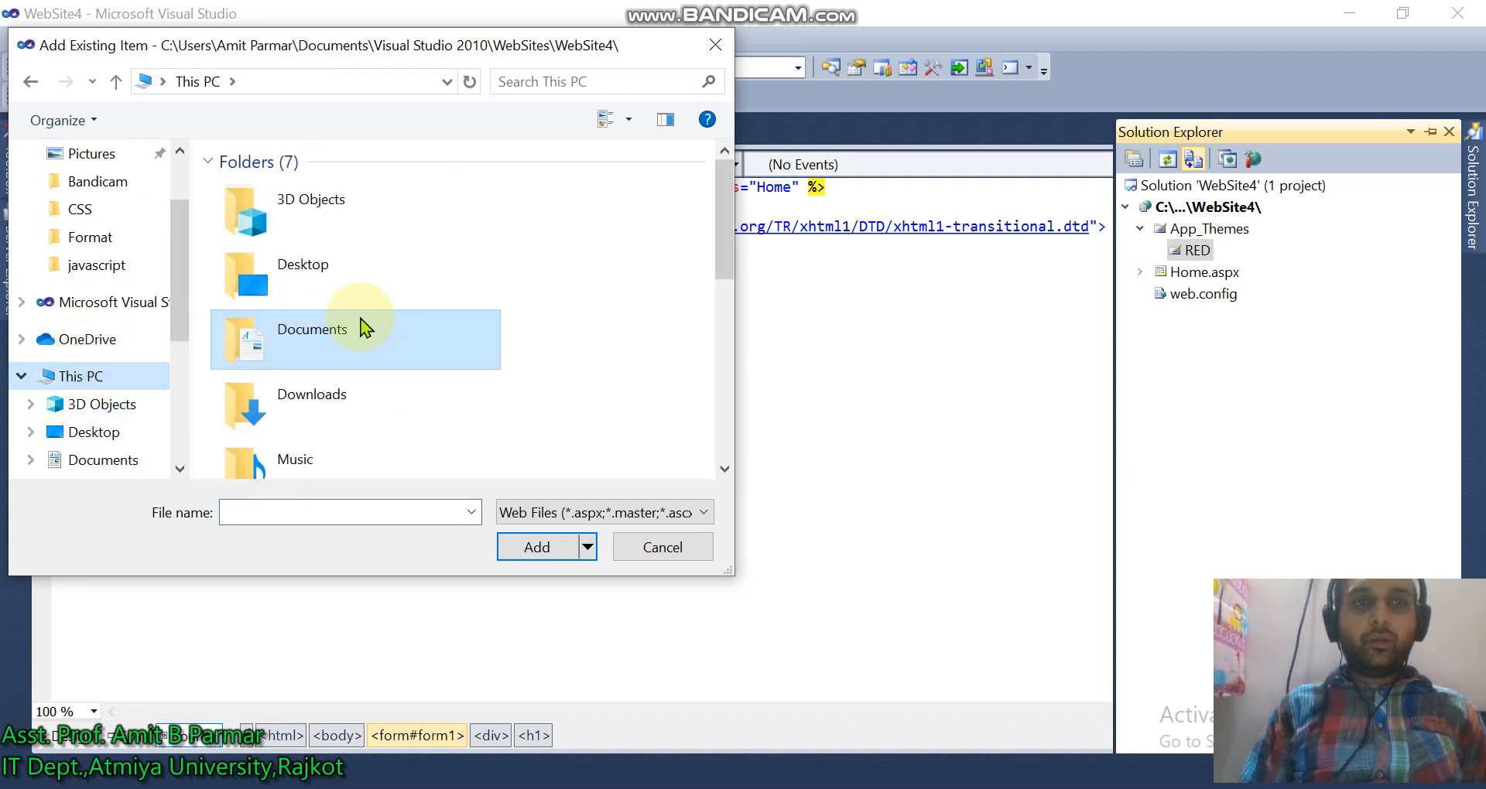
pyautogui.scroll(-3)
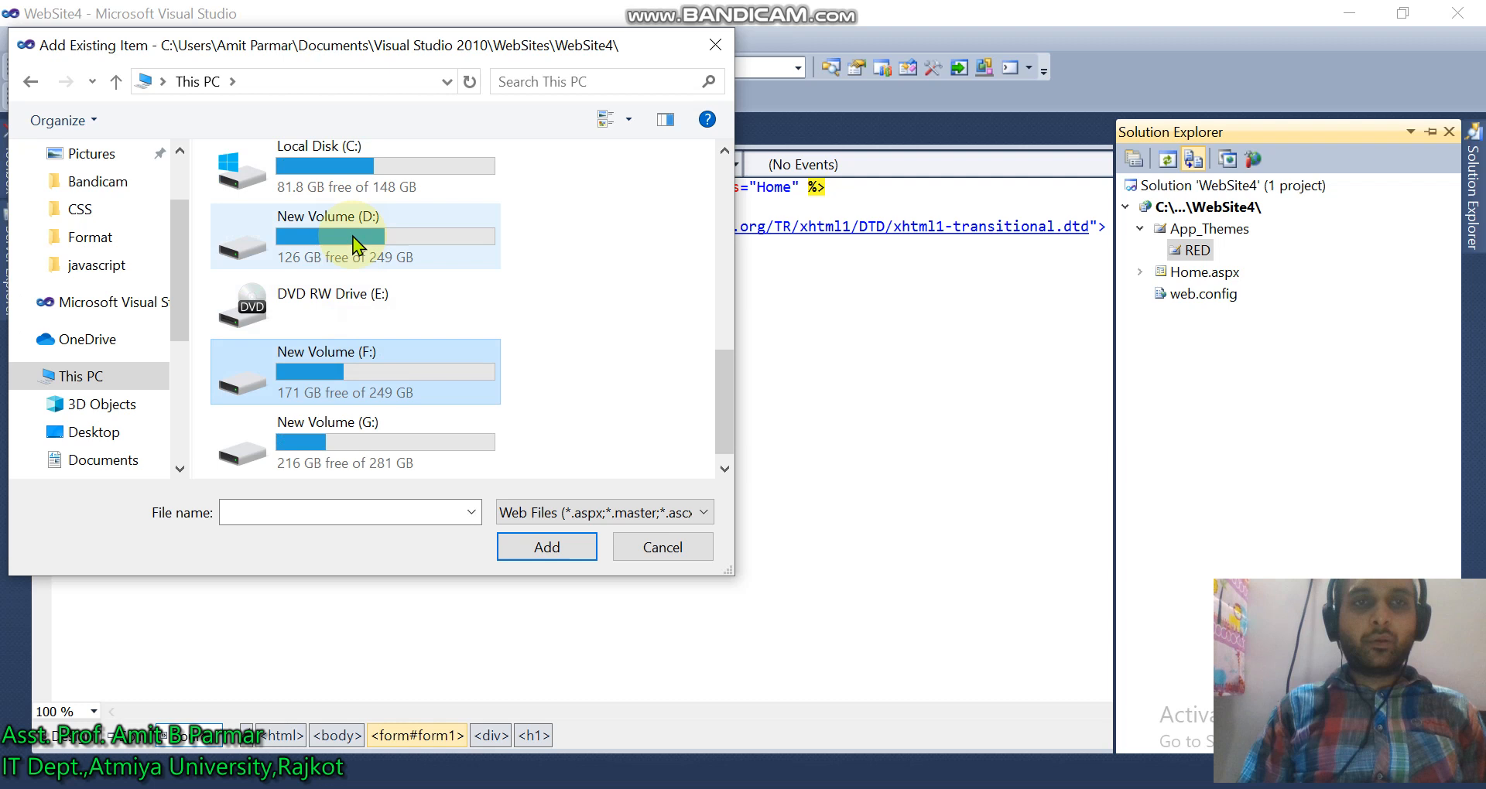
pyautogui.doubleClick(355, 236)
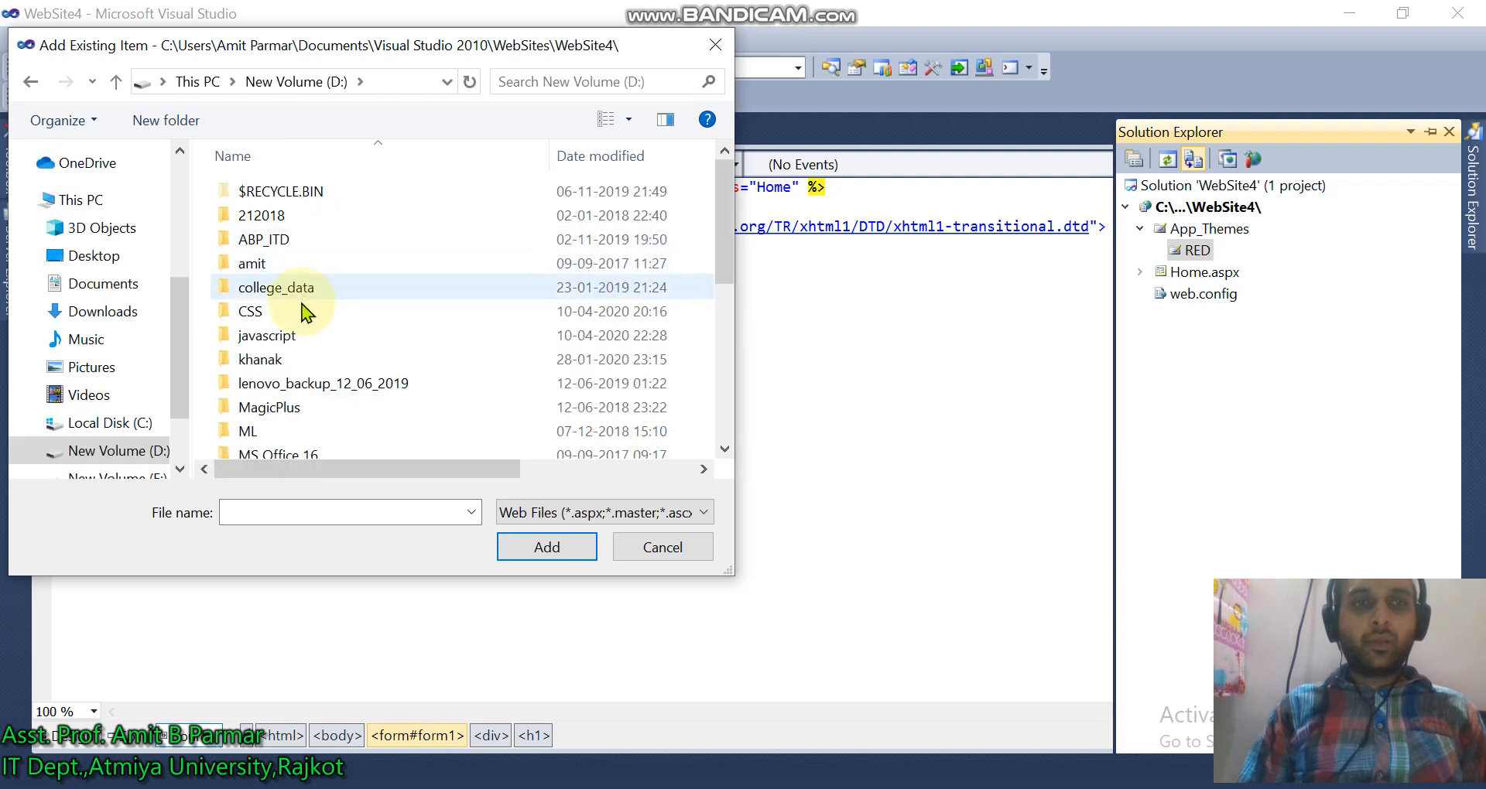
pyautogui.doubleClick(266, 334)
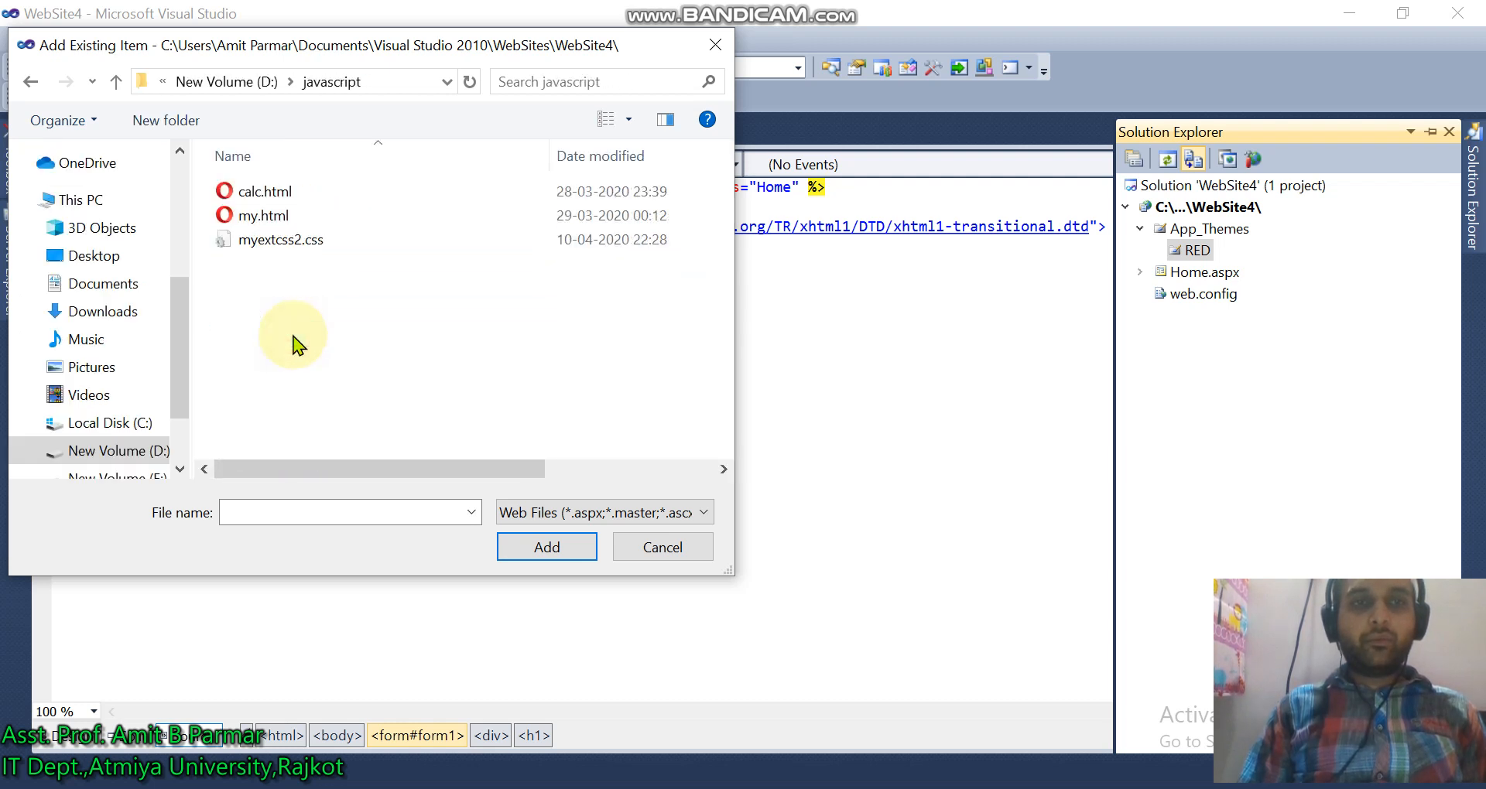
pyautogui.click(280, 239)
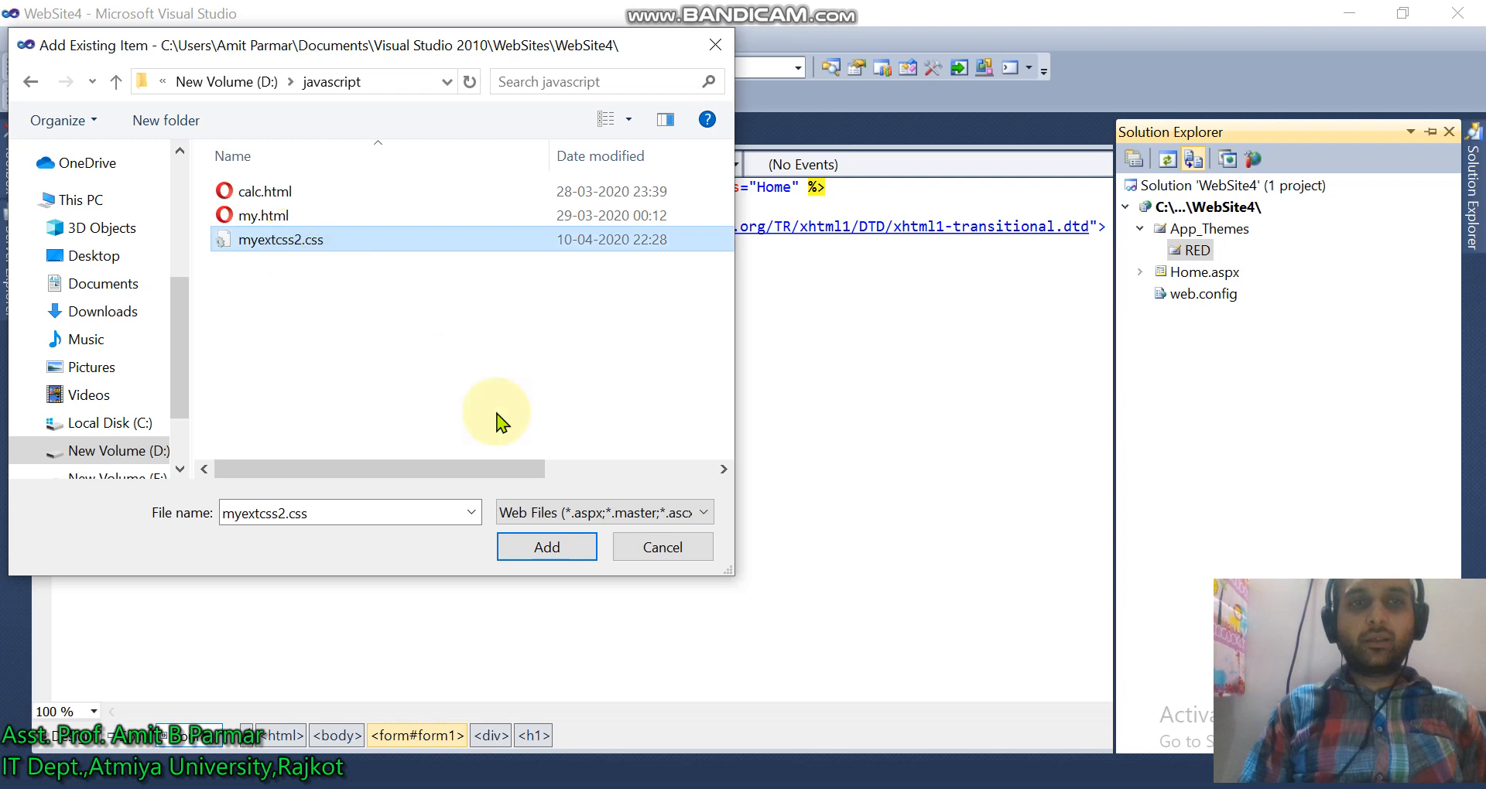
pyautogui.click(546, 547)
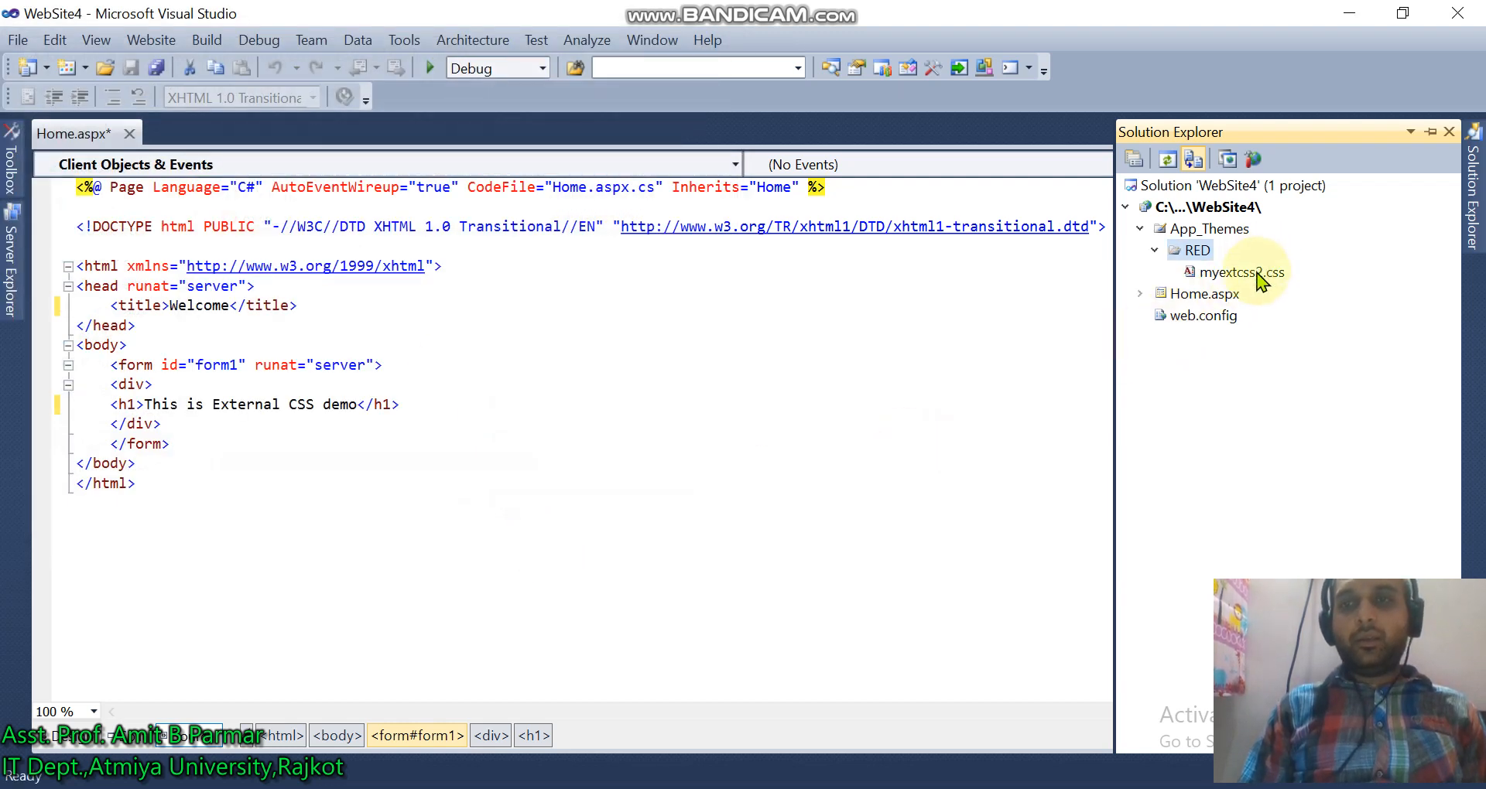
# - Open myextcss2.css from the RED theme, then return to Home.aspx
pyautogui.click(1240, 272)
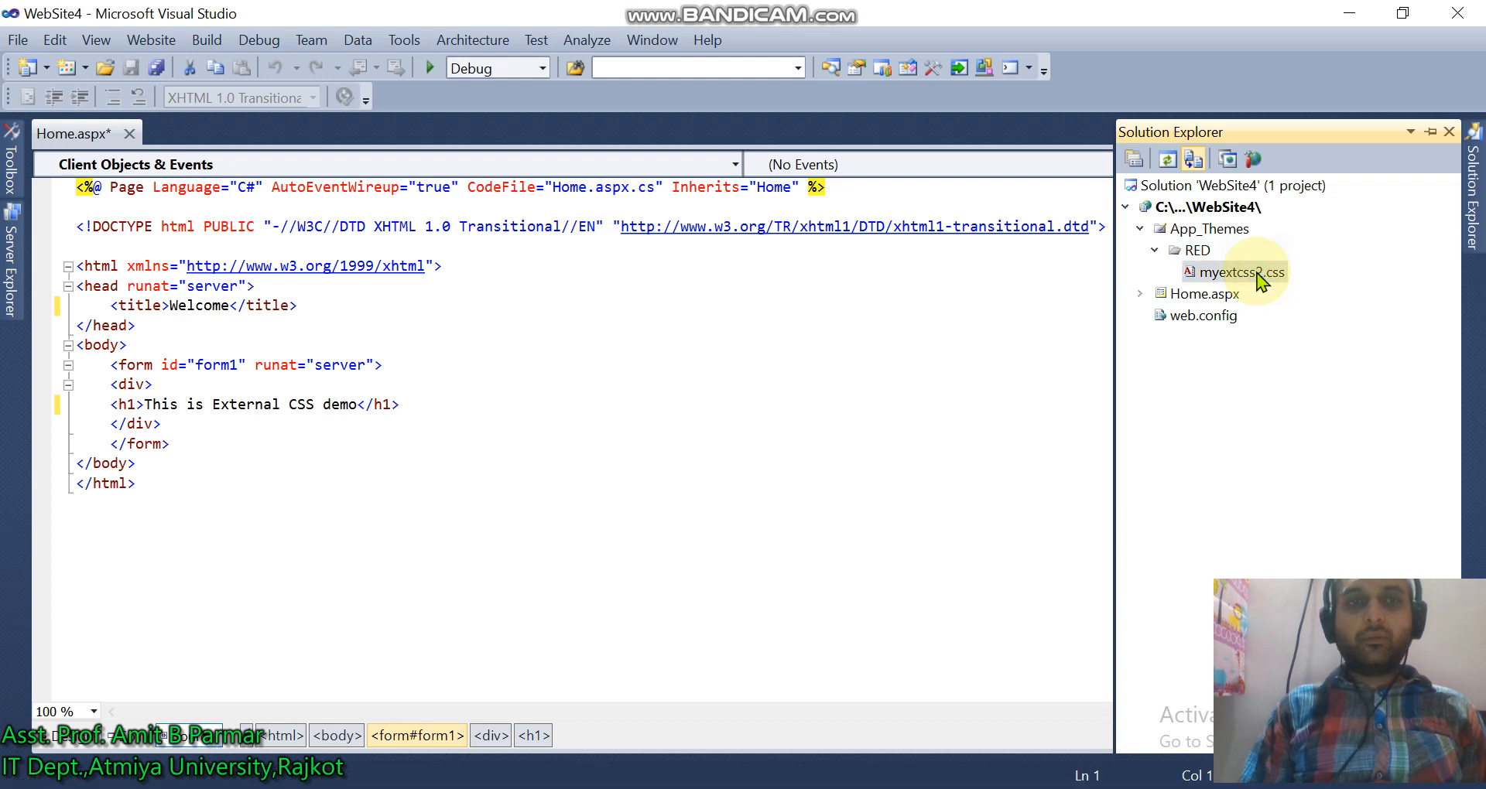
pyautogui.doubleClick(1238, 272)
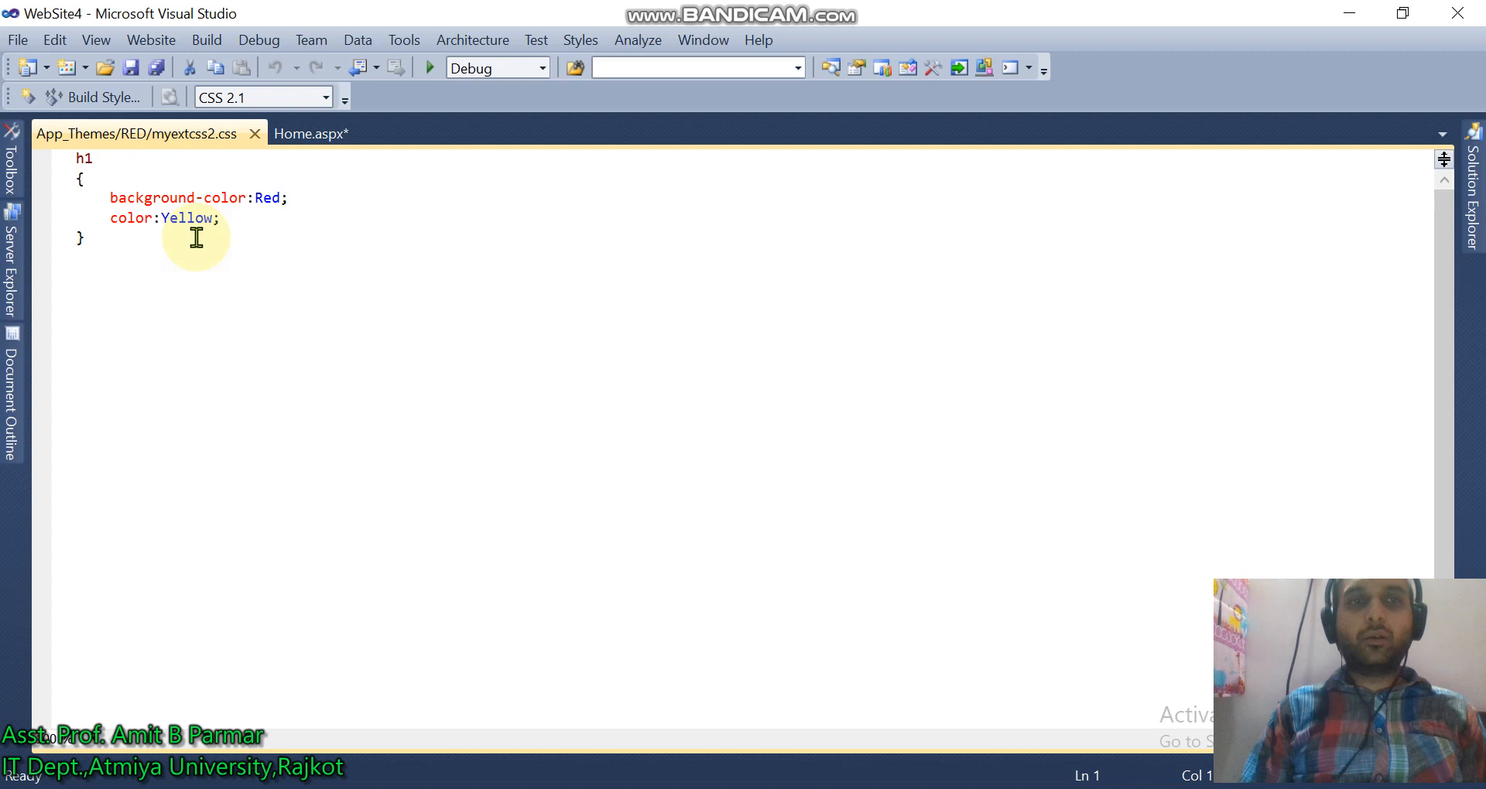
pyautogui.moveTo(311, 133)
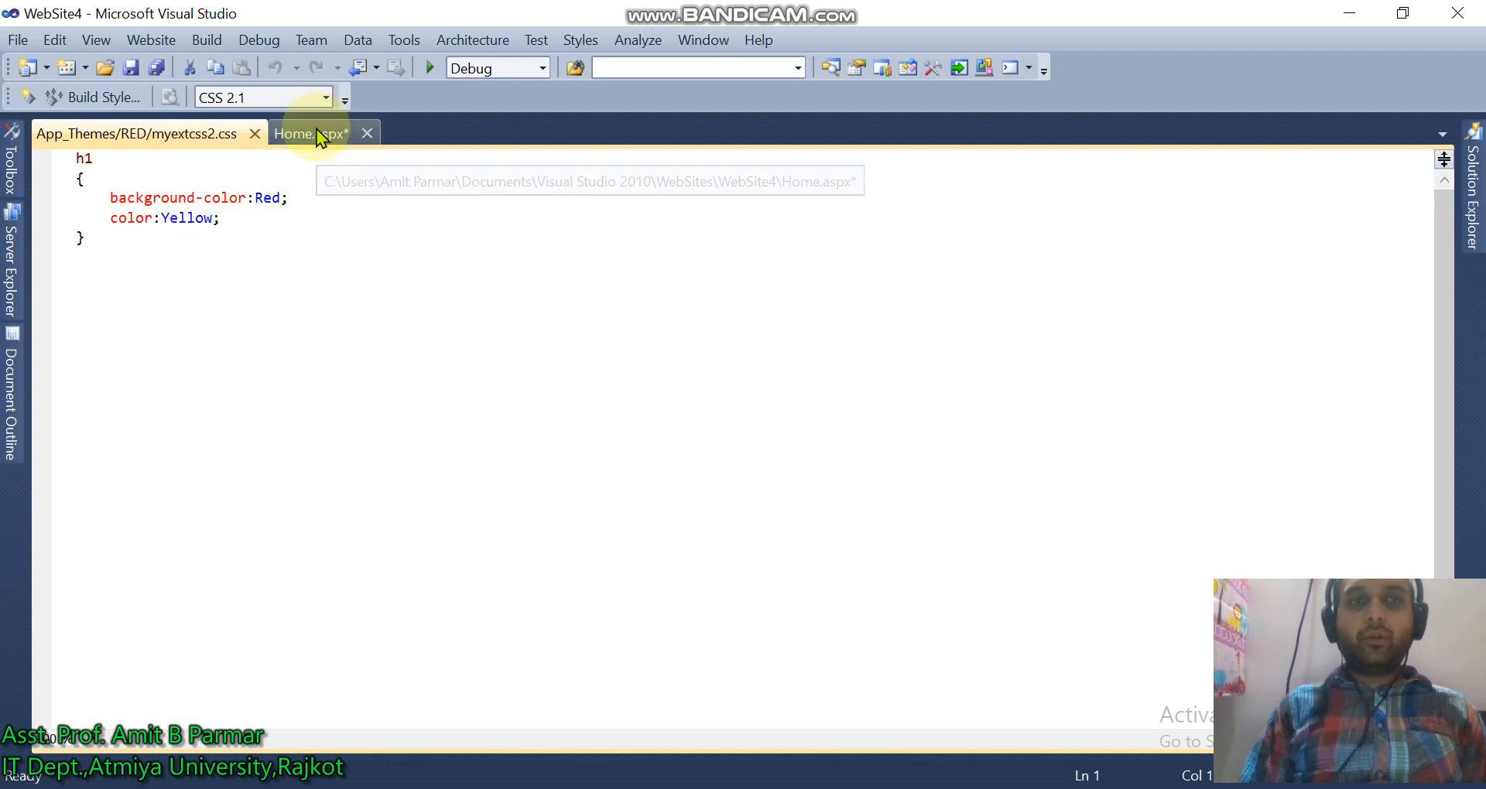
pyautogui.click(312, 133)
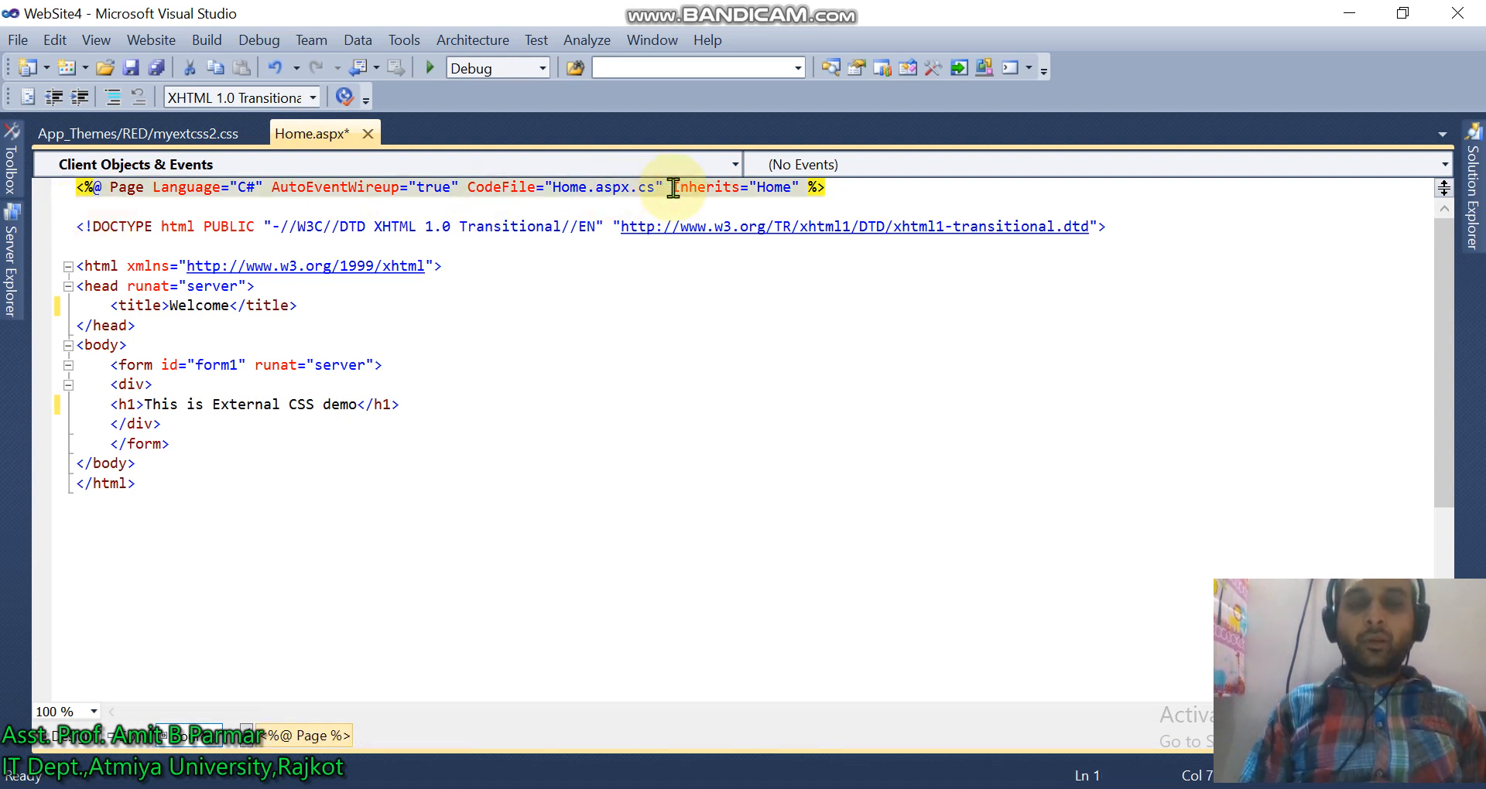
# - Add Theme="RED" to the Page directive and run with debugging enabled in web.config
pyautogui.write('Theme="RED')
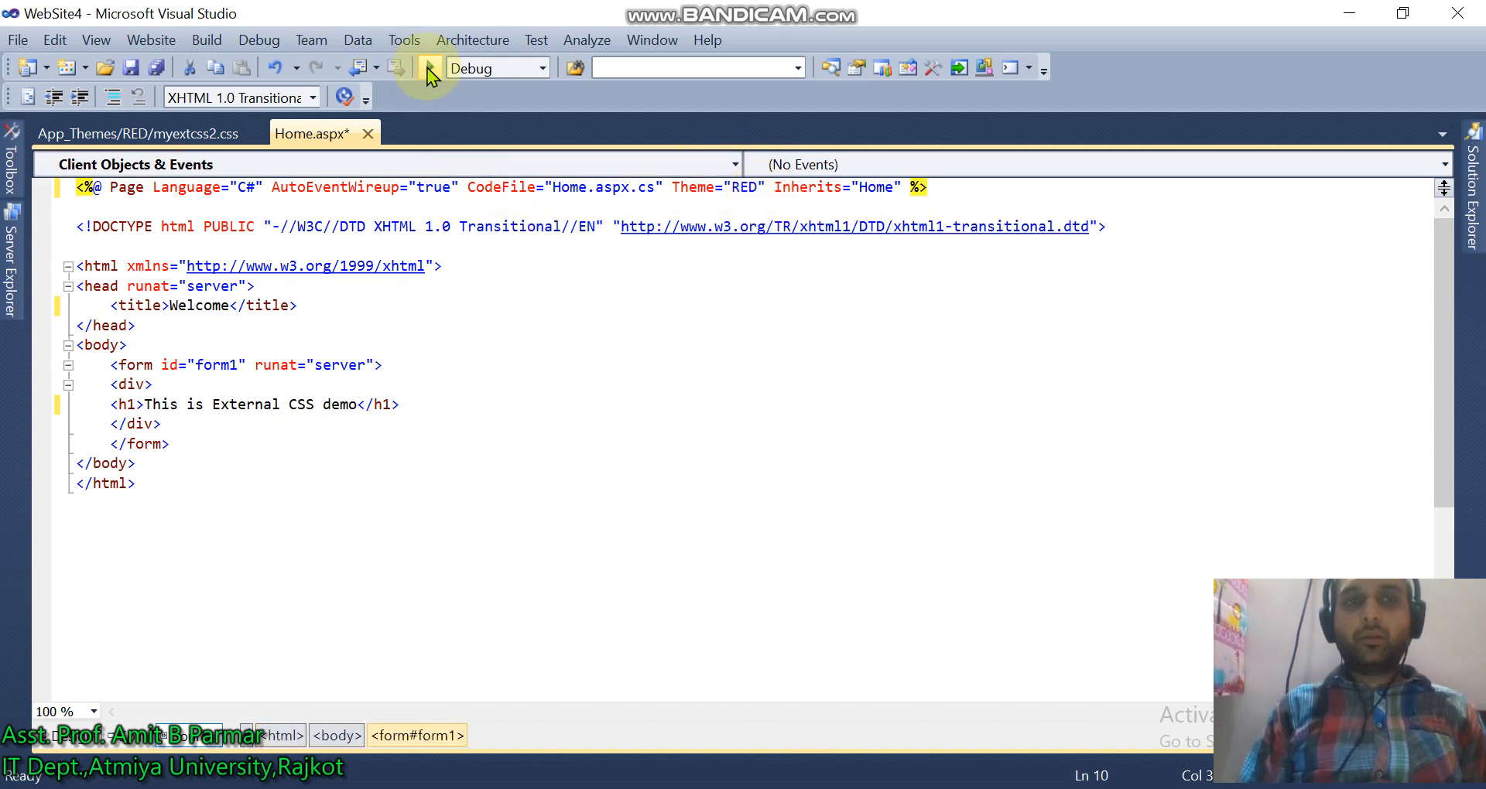
pyautogui.click(428, 67)
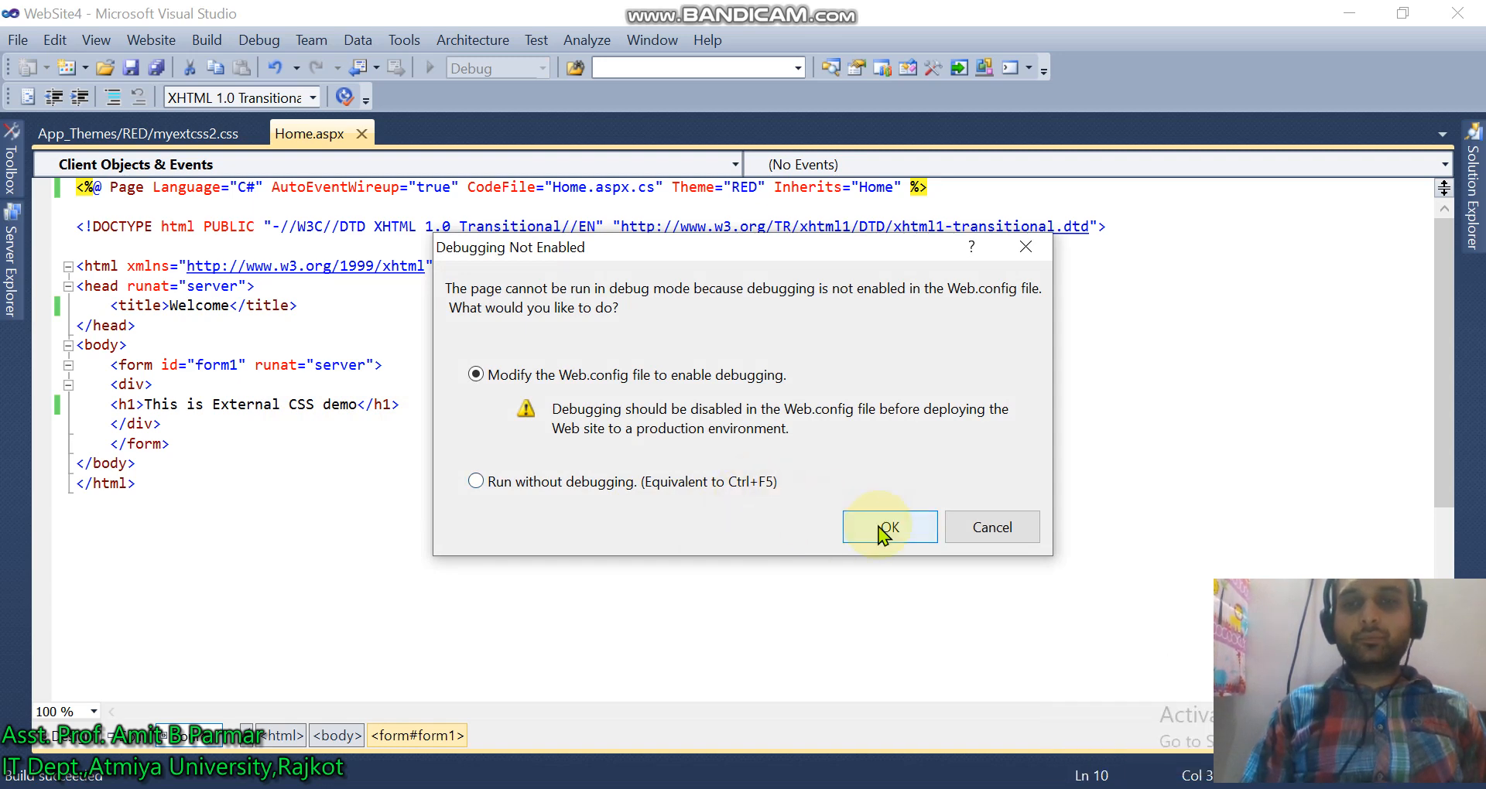
pyautogui.click(888, 527)
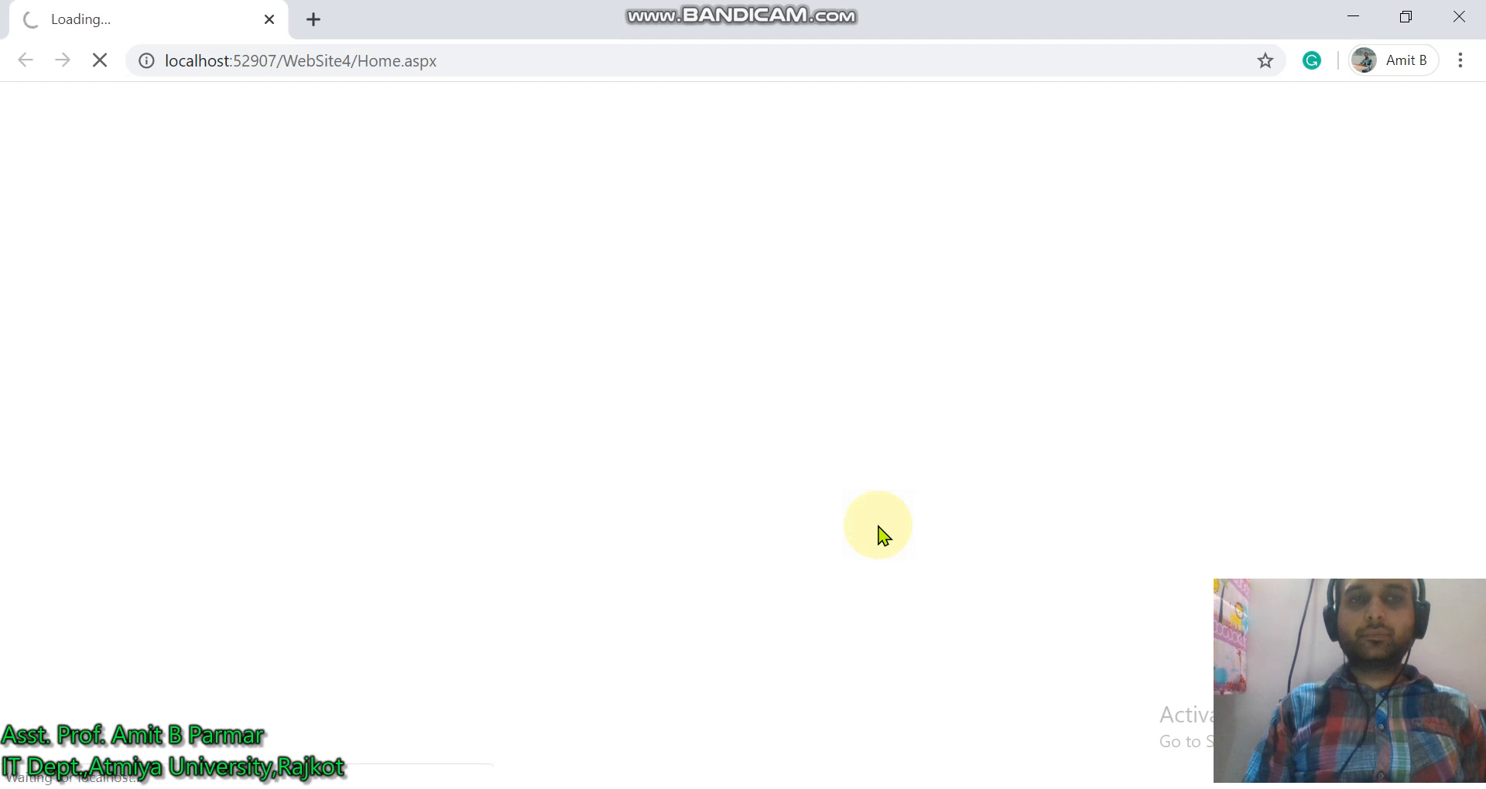
pyautogui.moveTo(678, 492)
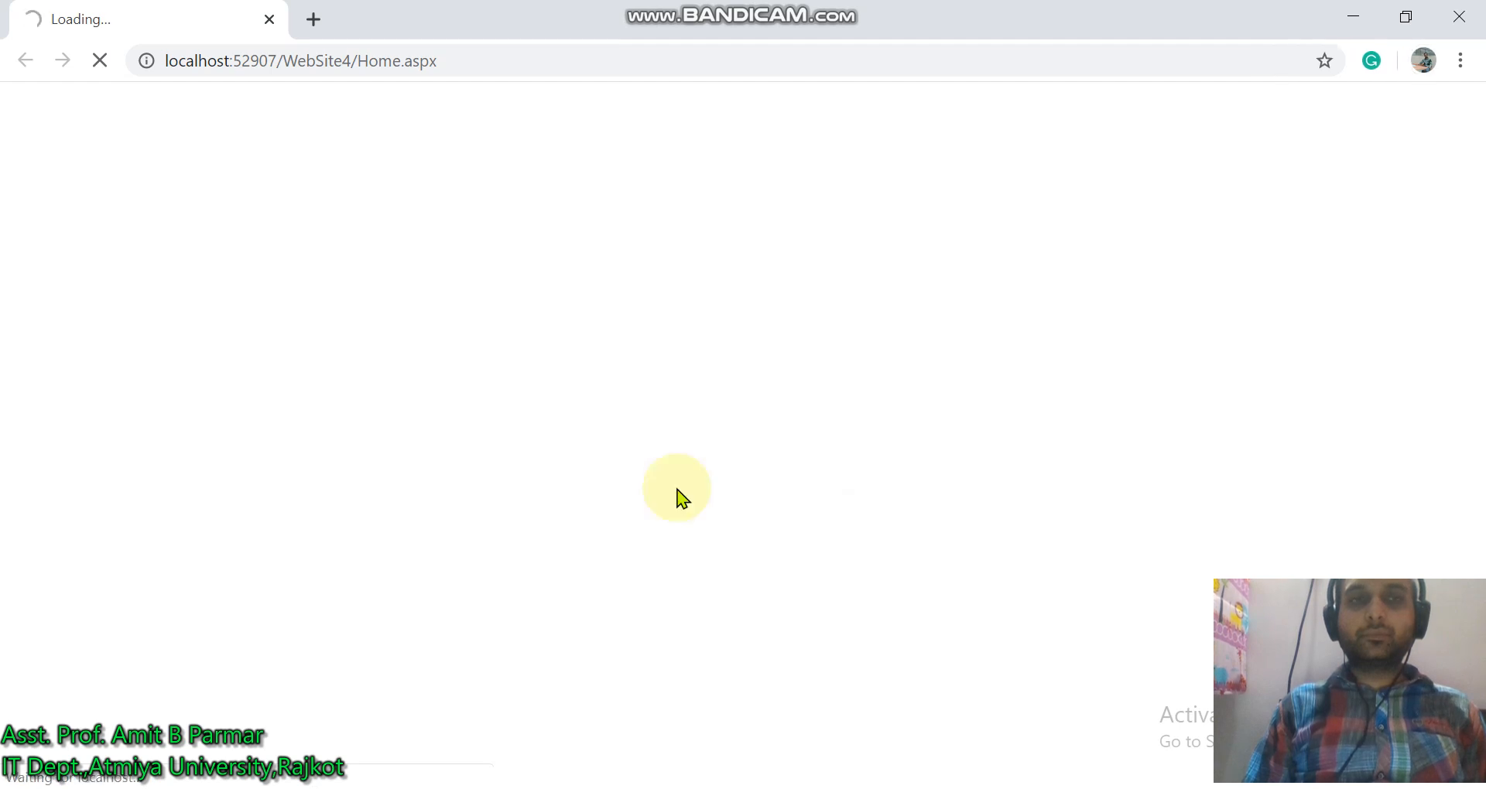
pyautogui.moveTo(497, 363)
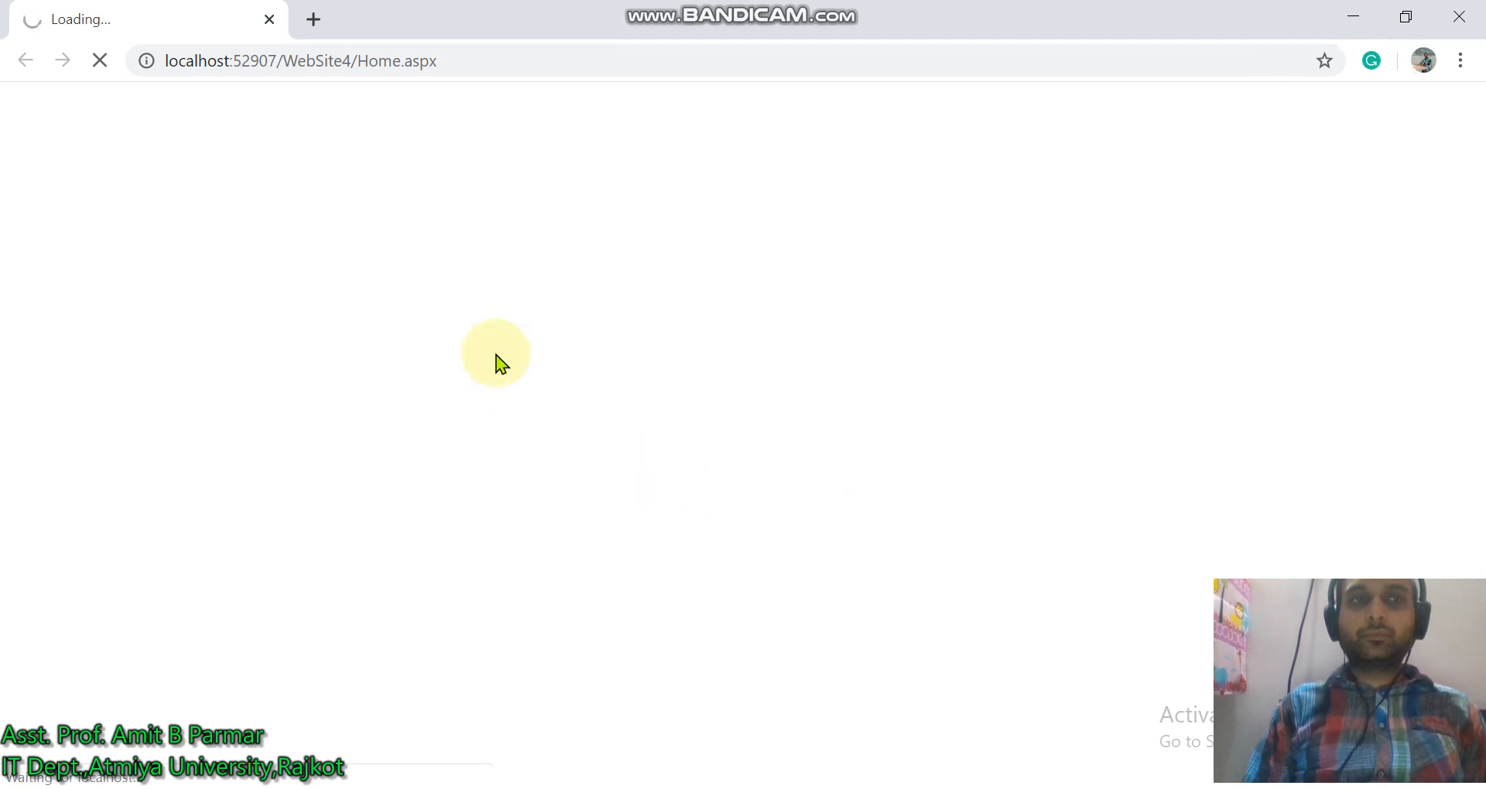
pyautogui.moveTo(235, 178)
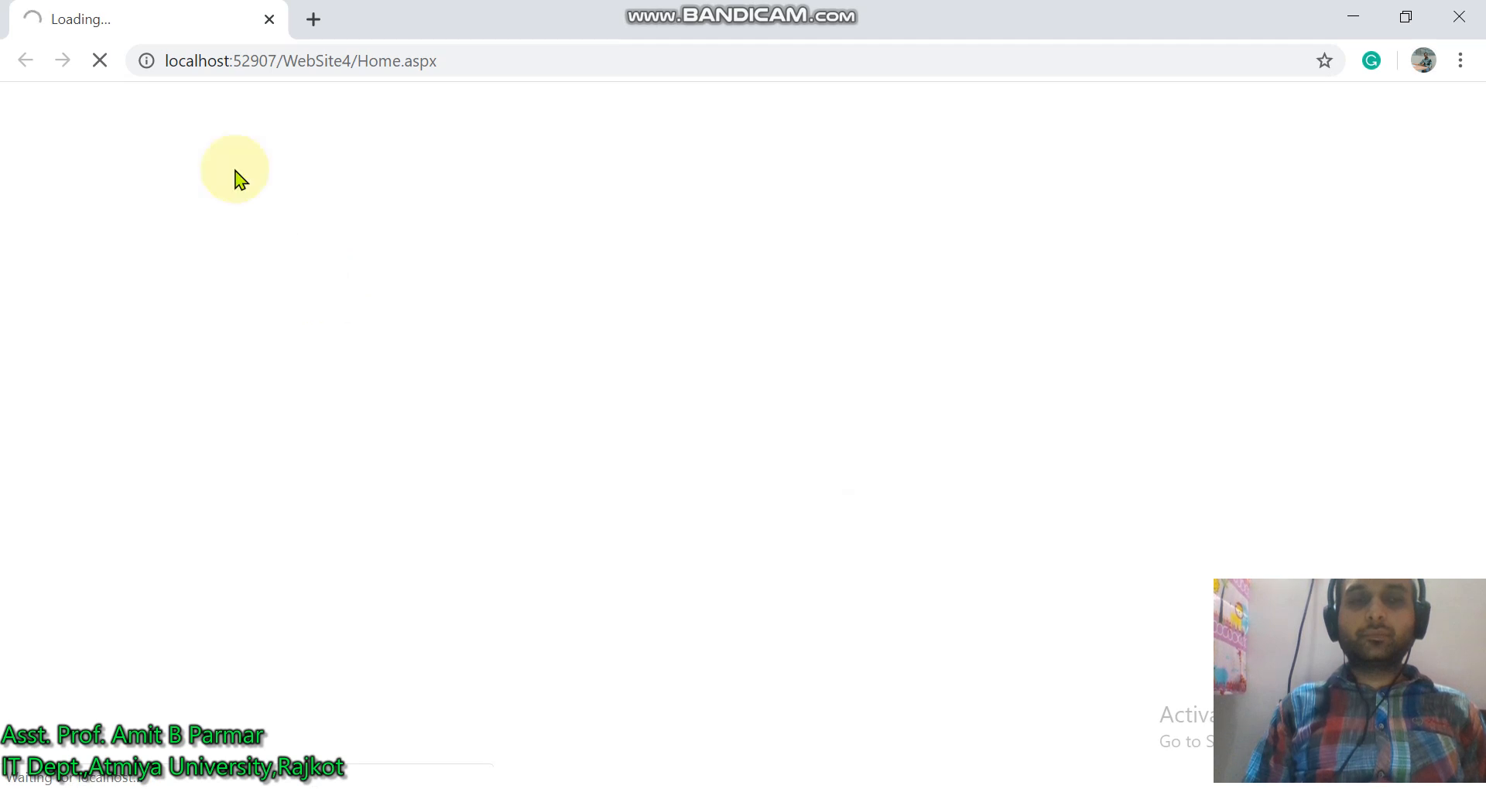
pyautogui.moveTo(161, 151)
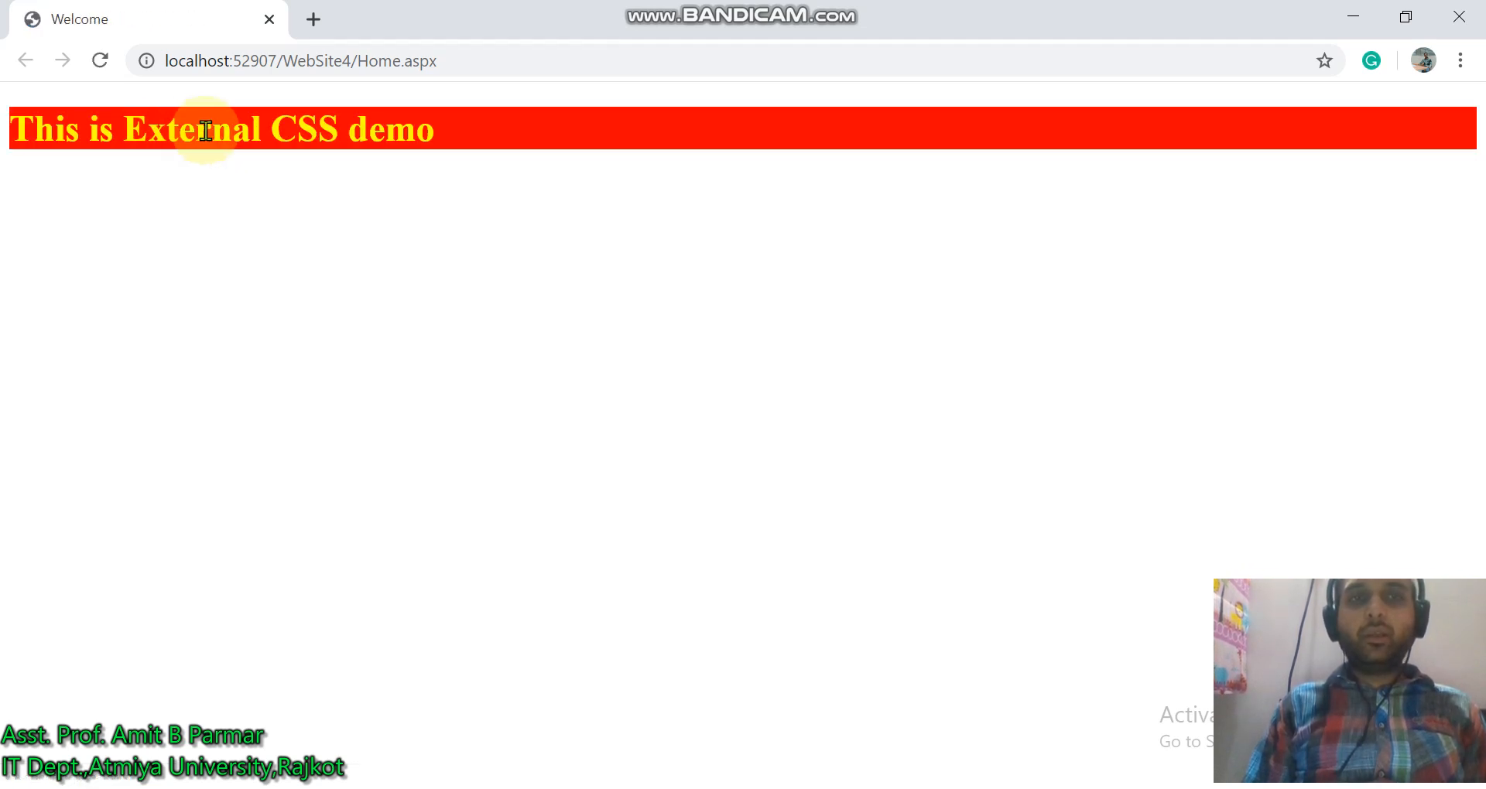
pyautogui.moveTo(402, 173)
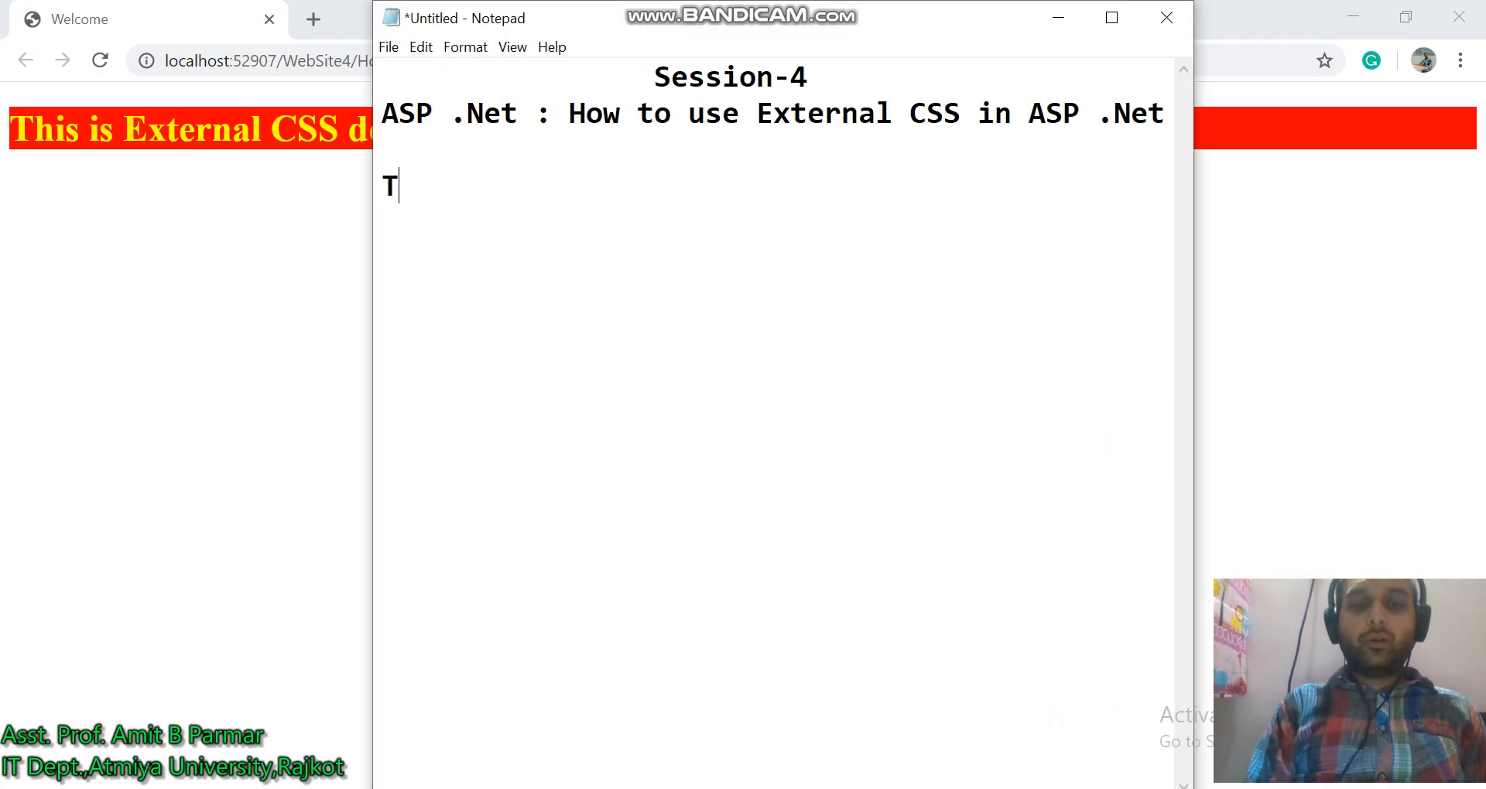
# - Type the start of 'Thank yo' below the External CSS session title in Notepad
pyautogui.write('hank yo')
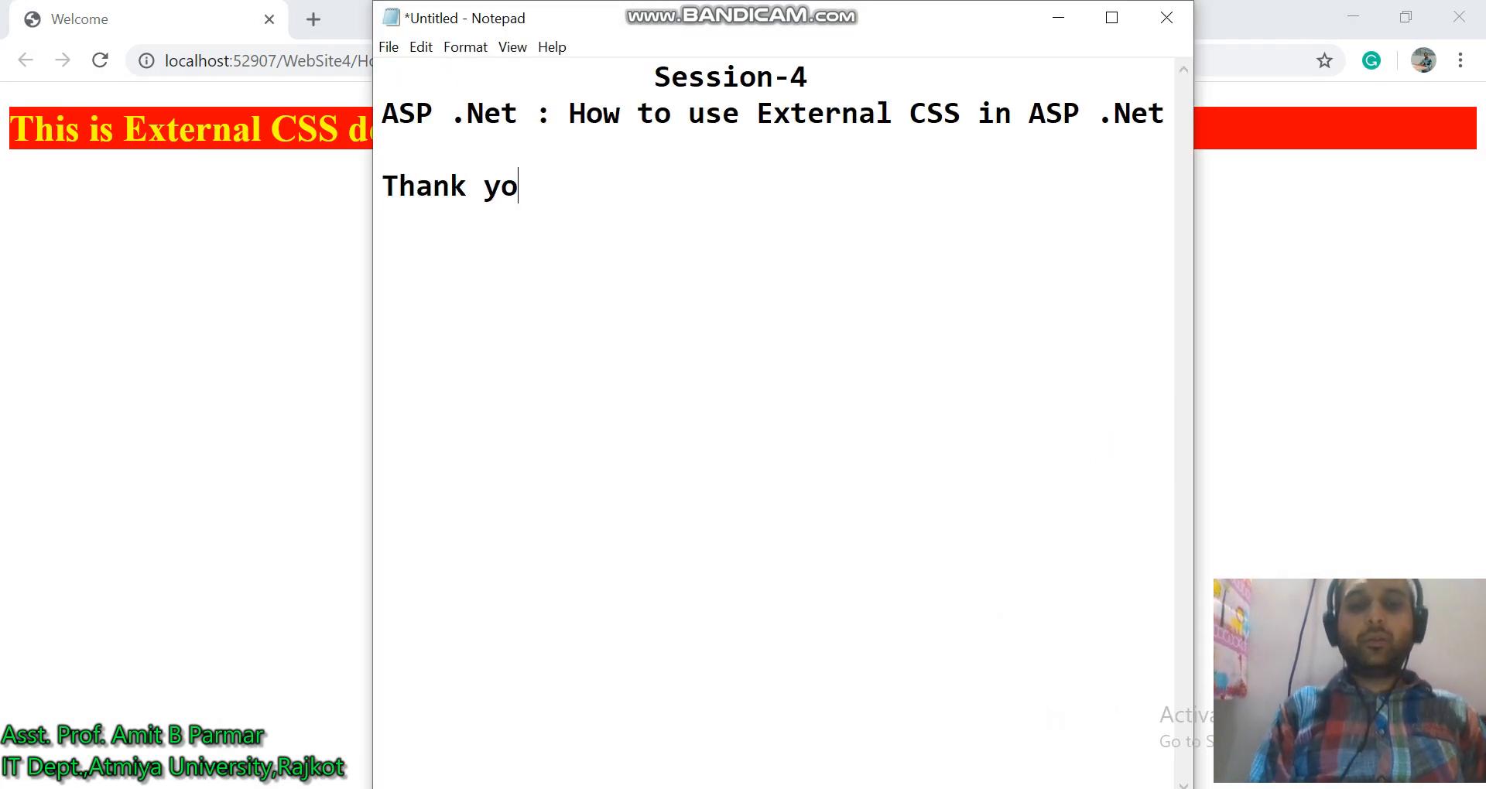